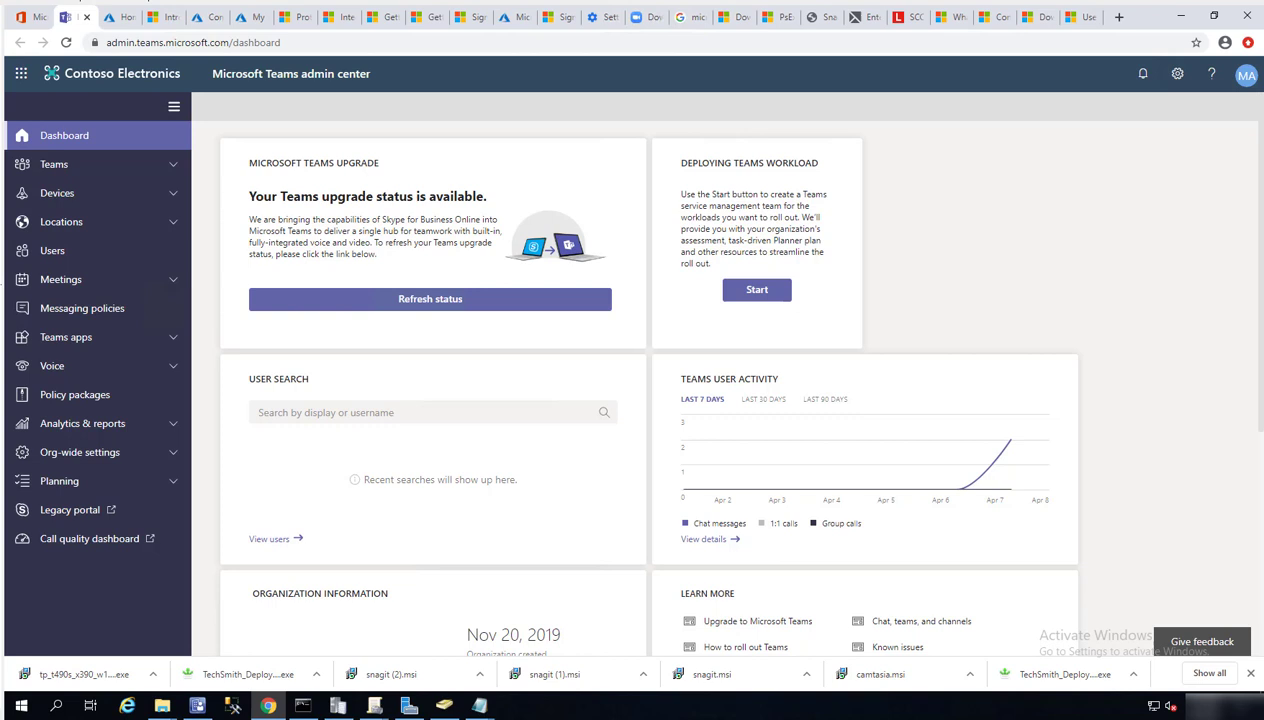
mouse_move(164, 180)
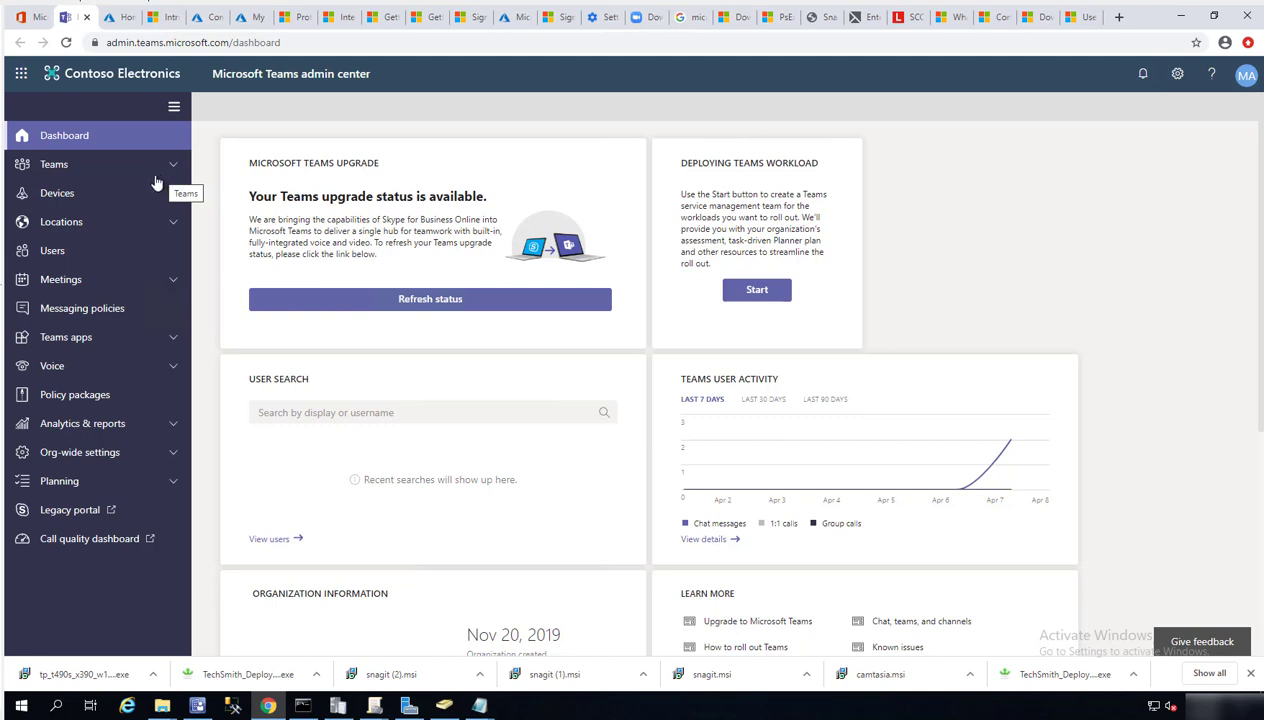
mouse_move(112, 444)
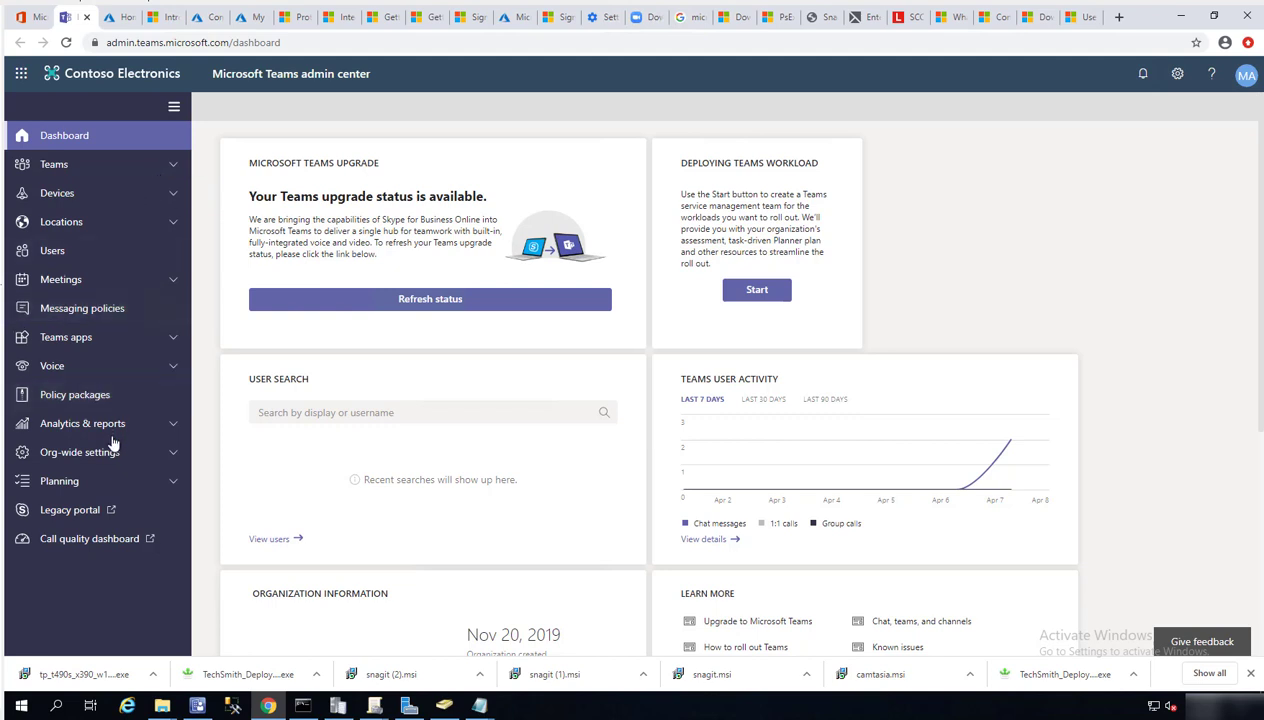
mouse_move(80, 452)
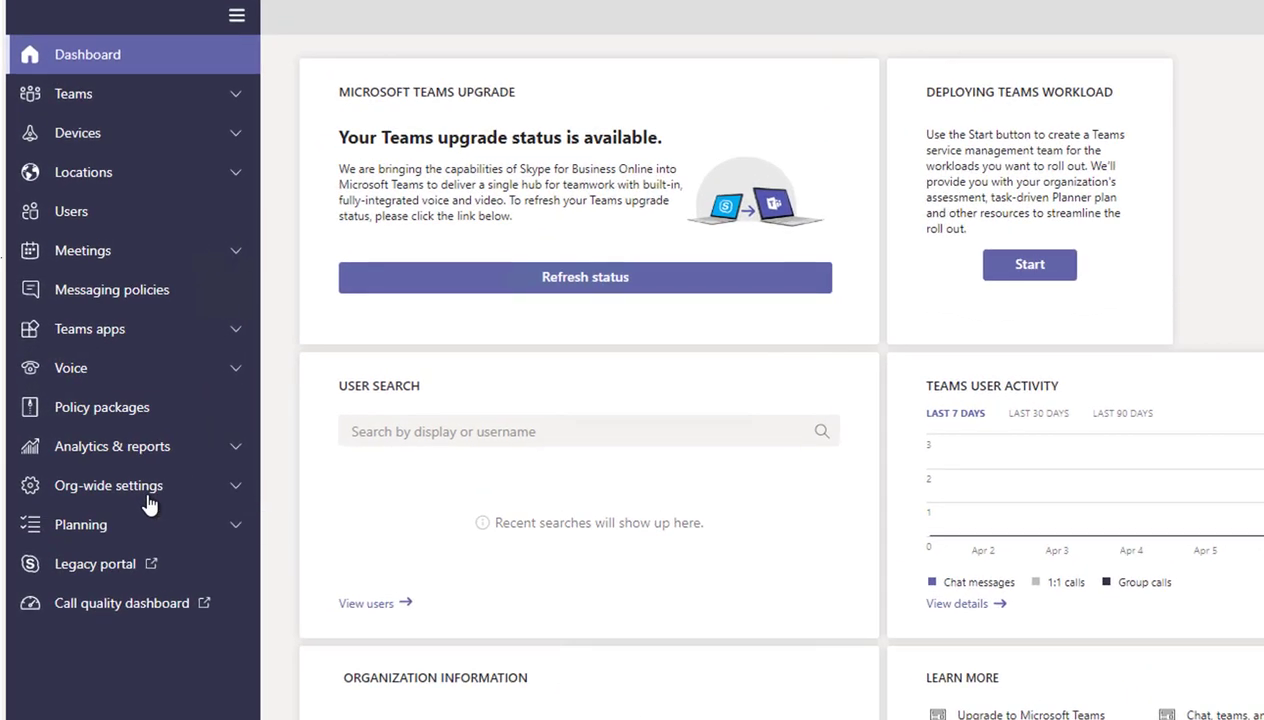
- Go to the External access page under Org-wide settings in Teams admin center
left_click(108, 486)
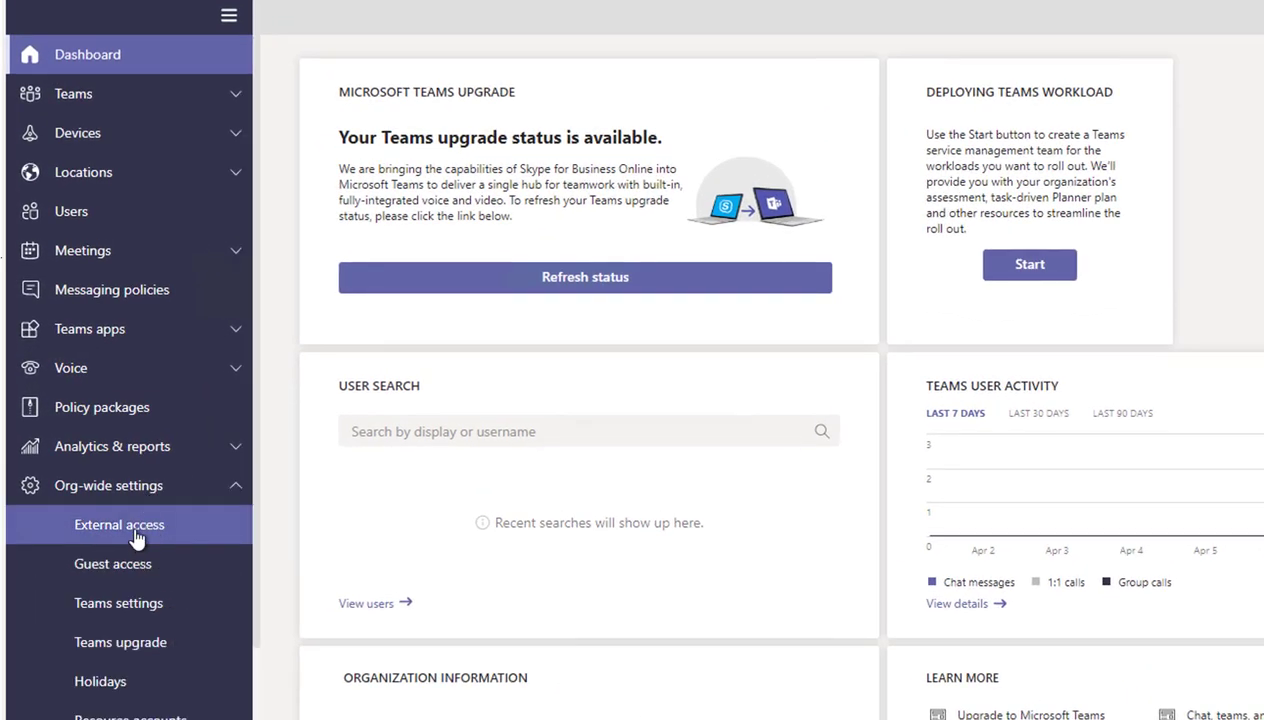
left_click(120, 524)
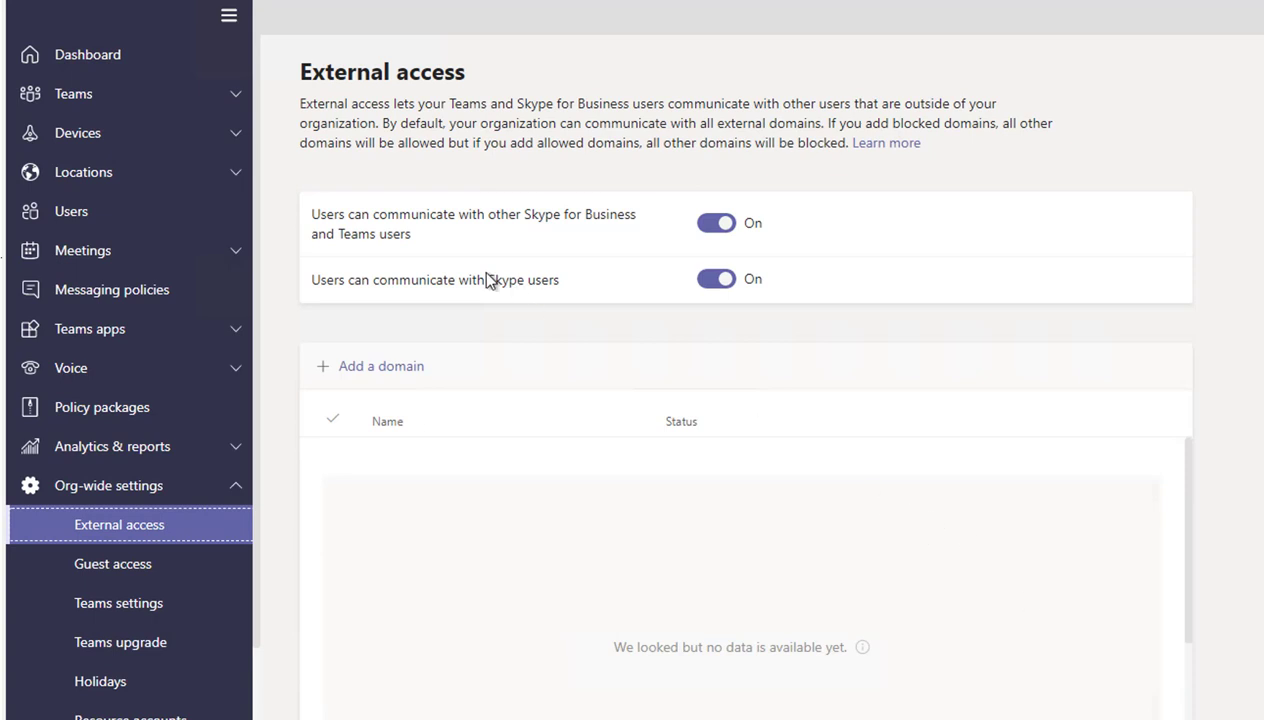
mouse_move(362, 224)
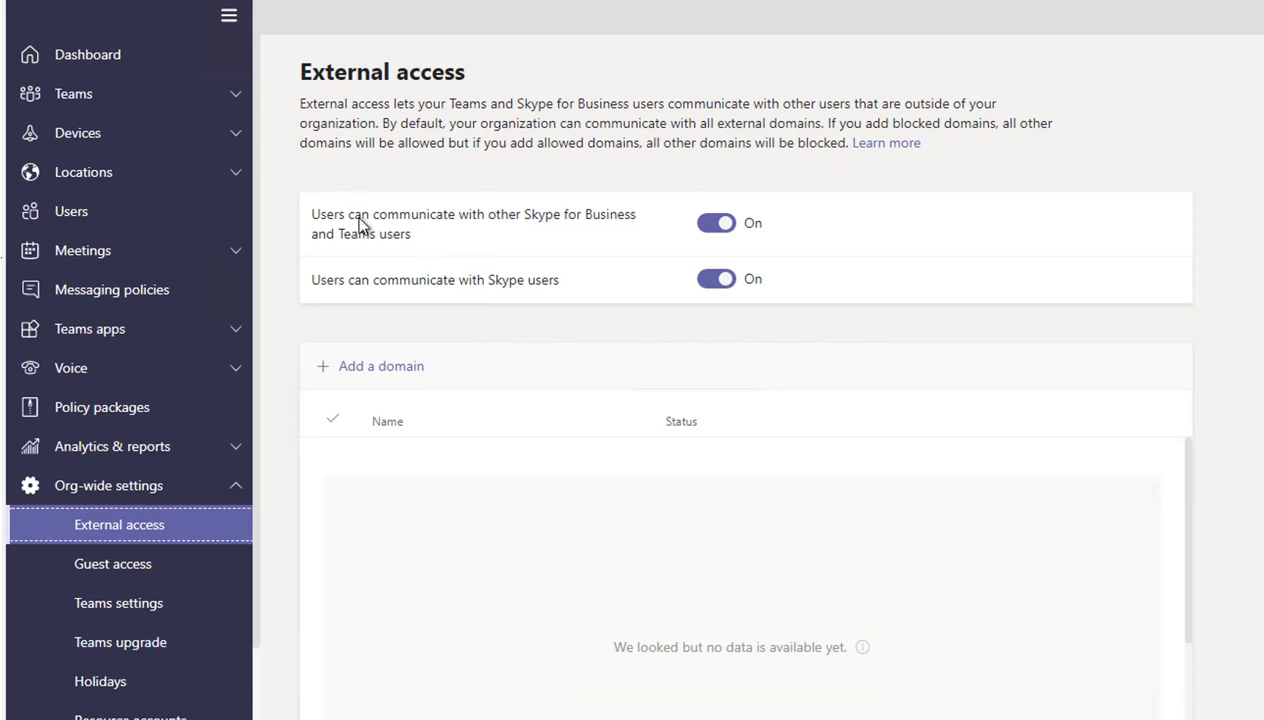
mouse_move(328, 228)
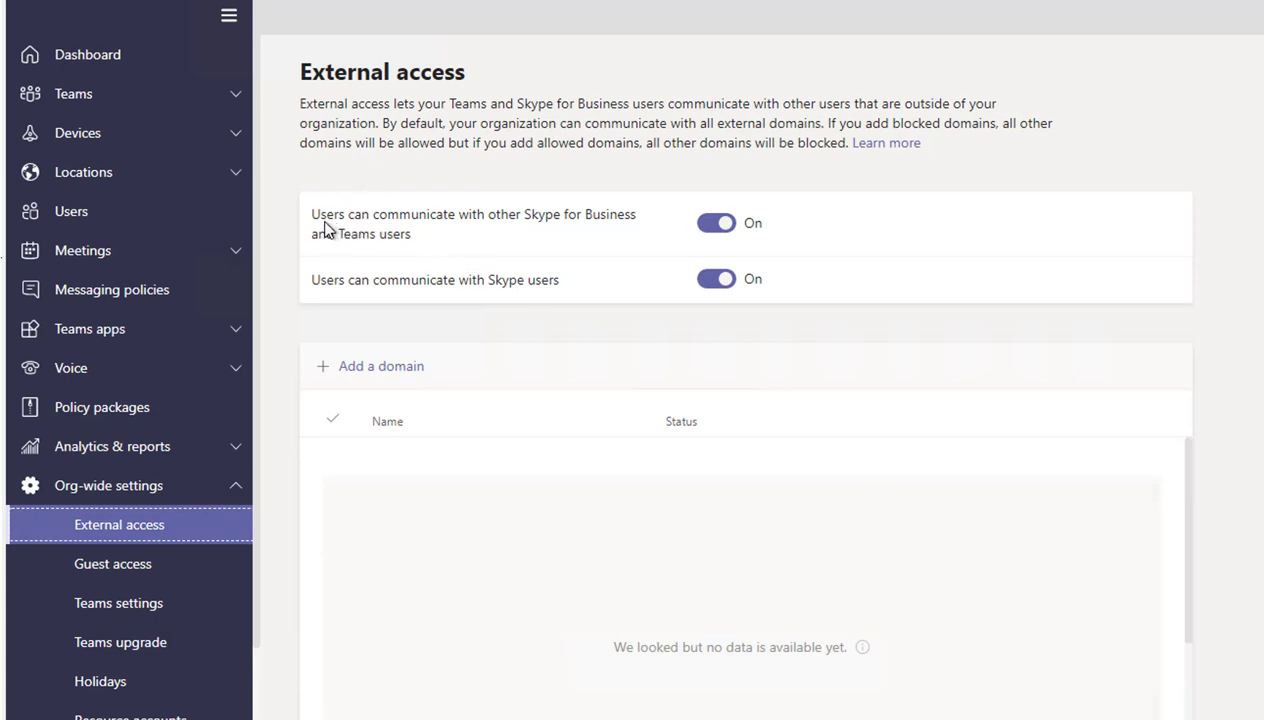
mouse_move(544, 222)
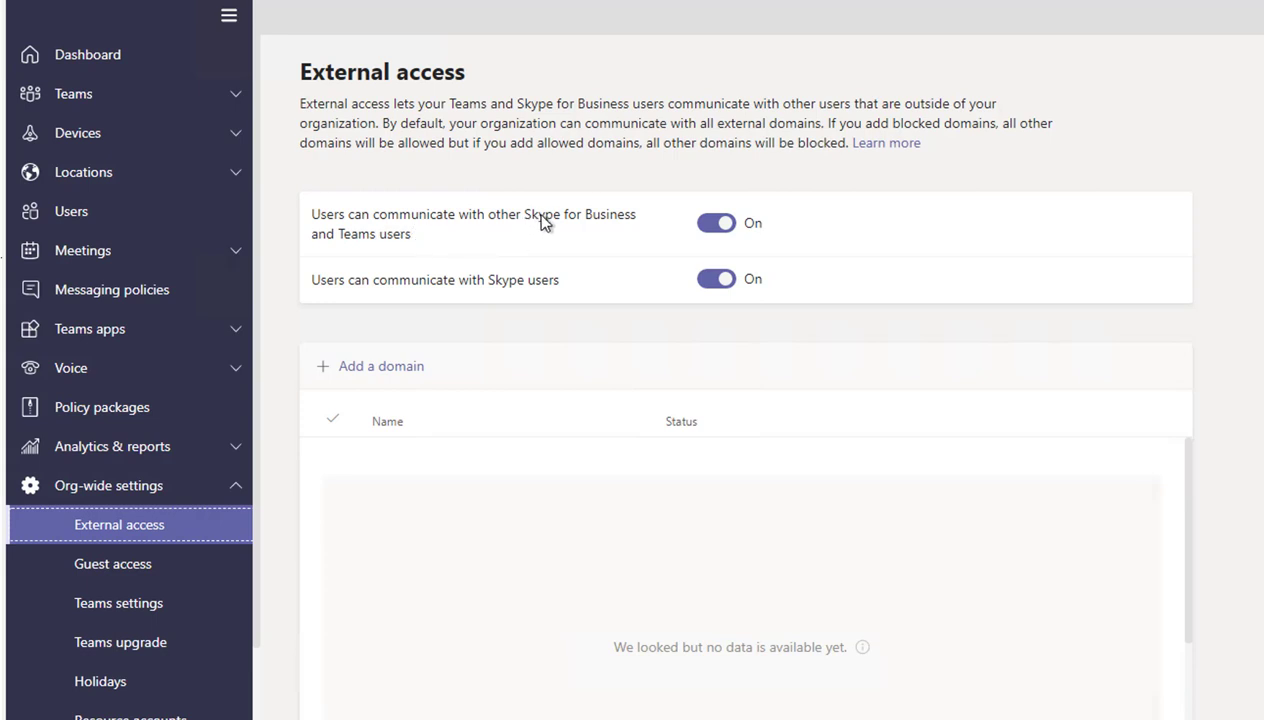
mouse_move(512, 248)
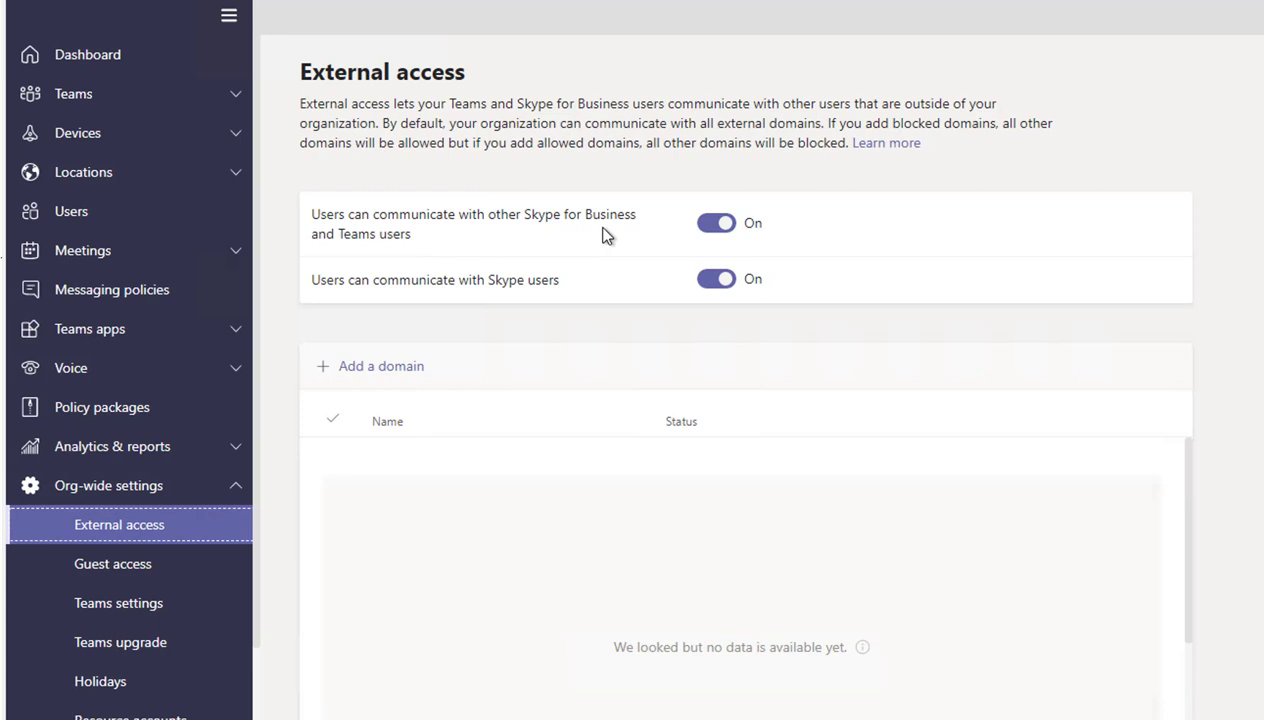
mouse_move(572, 228)
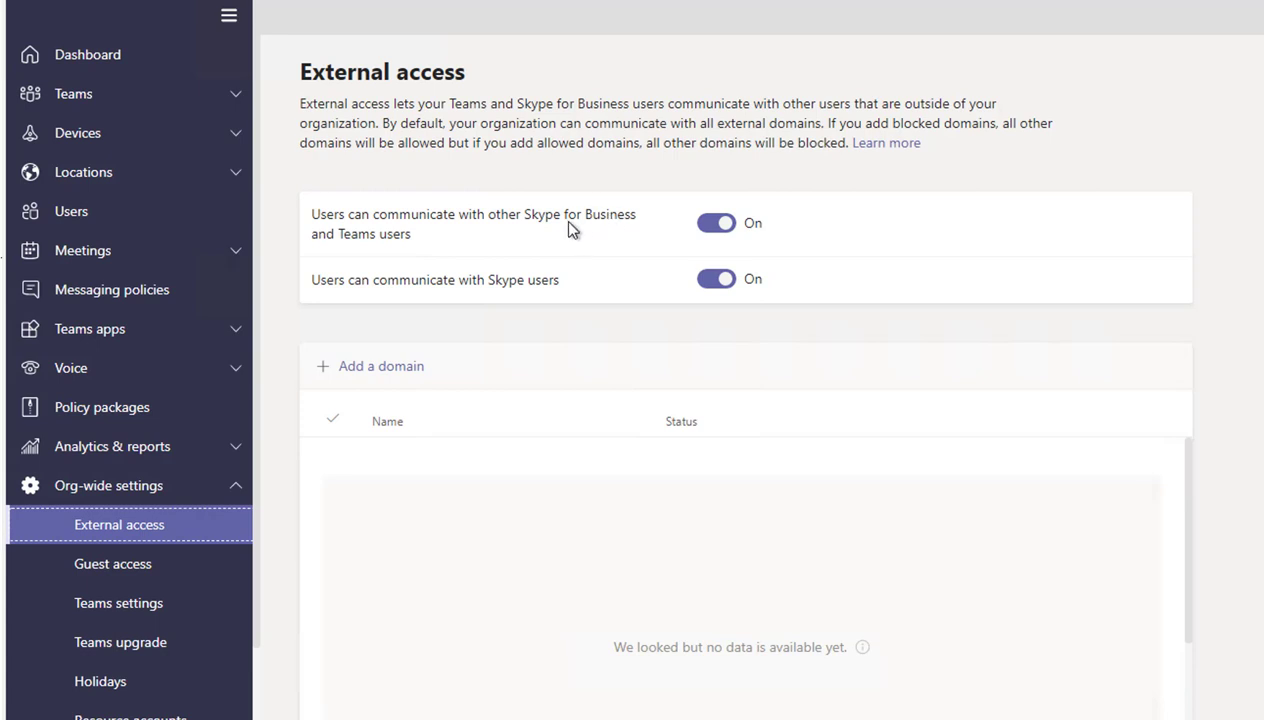
mouse_move(604, 224)
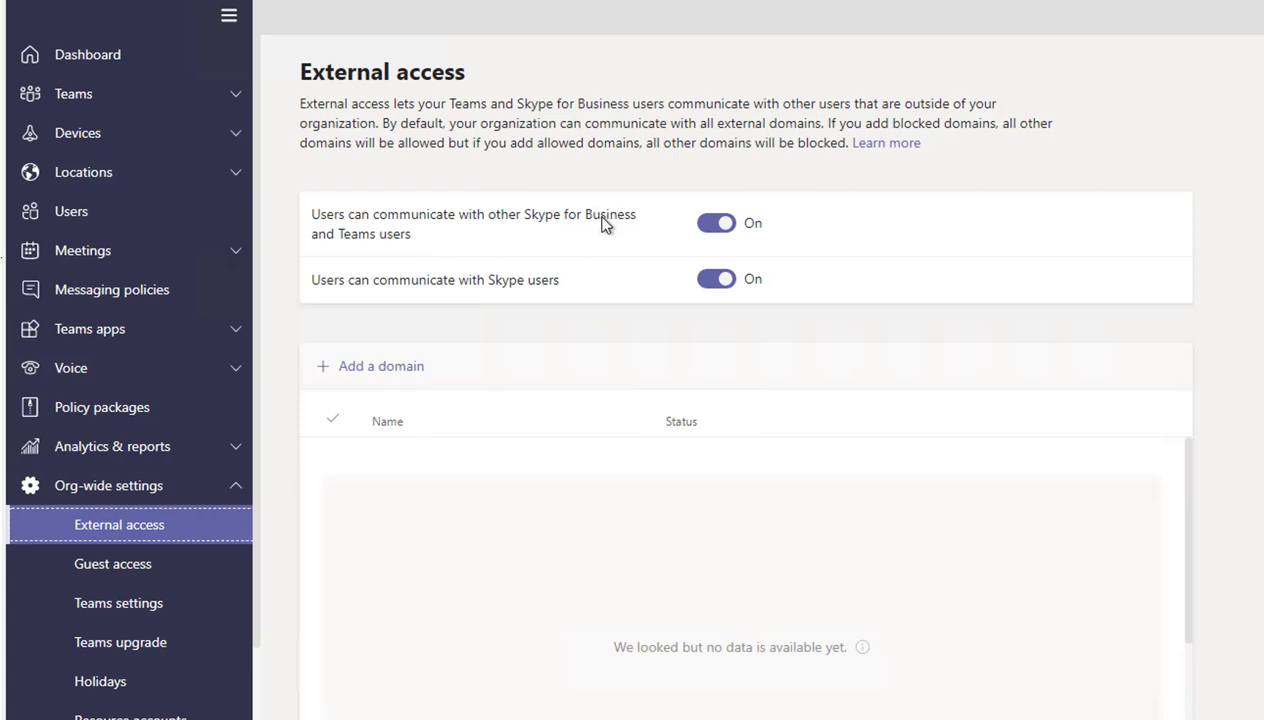
mouse_move(390, 234)
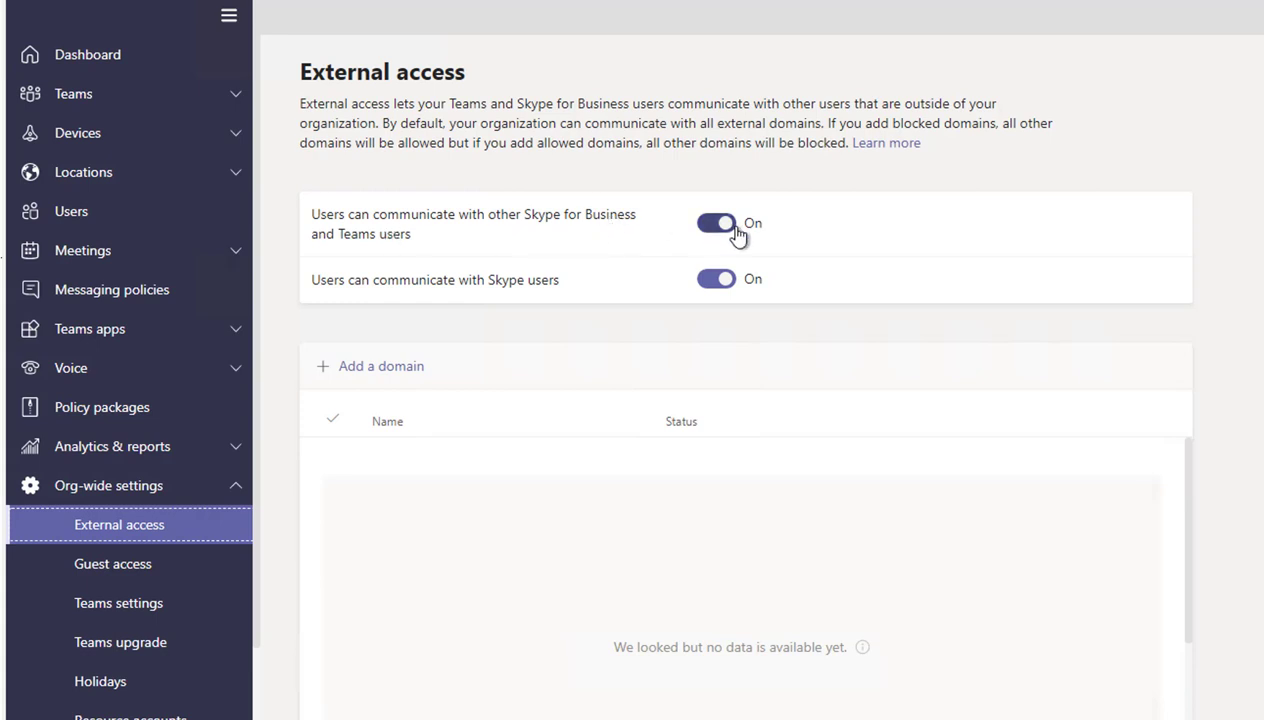
mouse_move(648, 252)
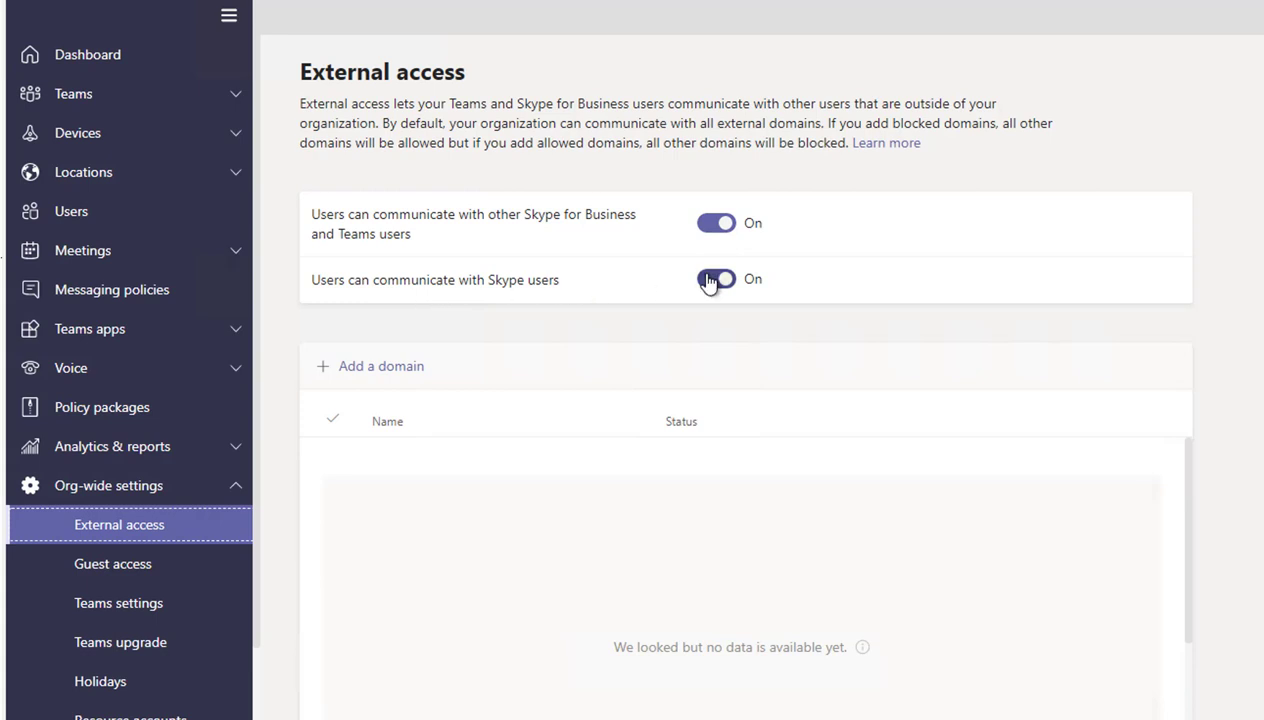
left_click(716, 280)
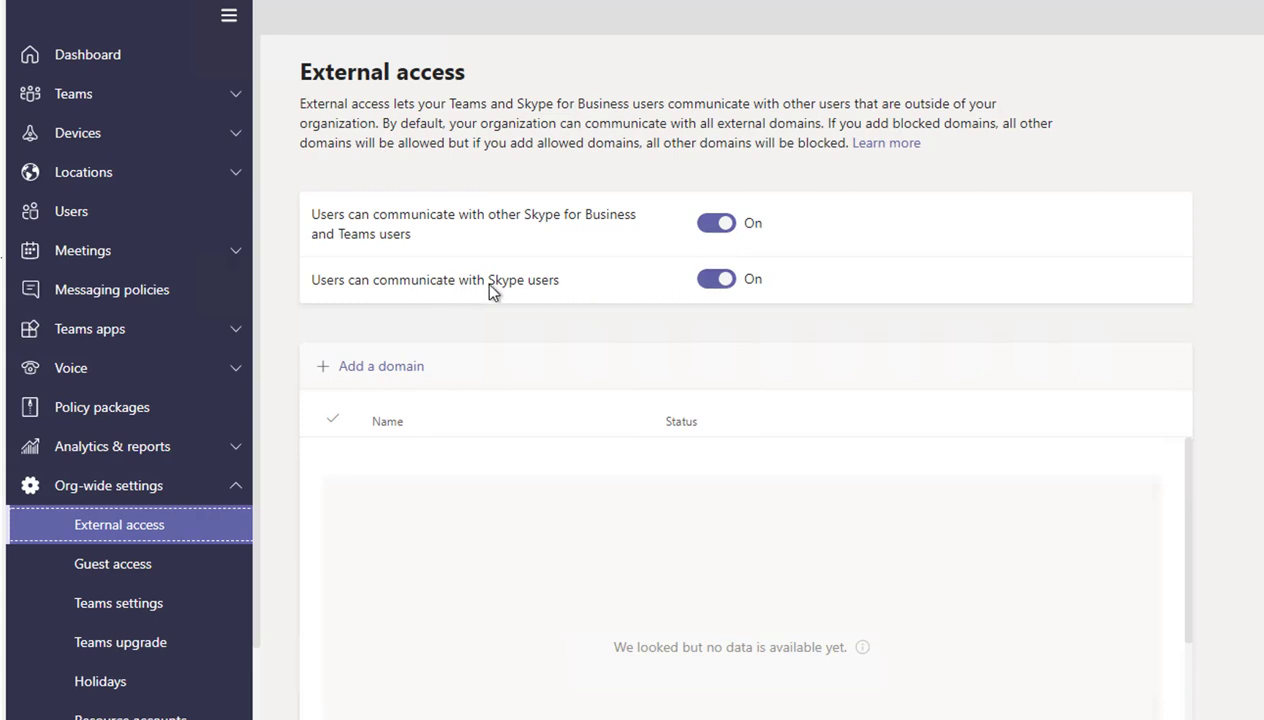
mouse_move(528, 288)
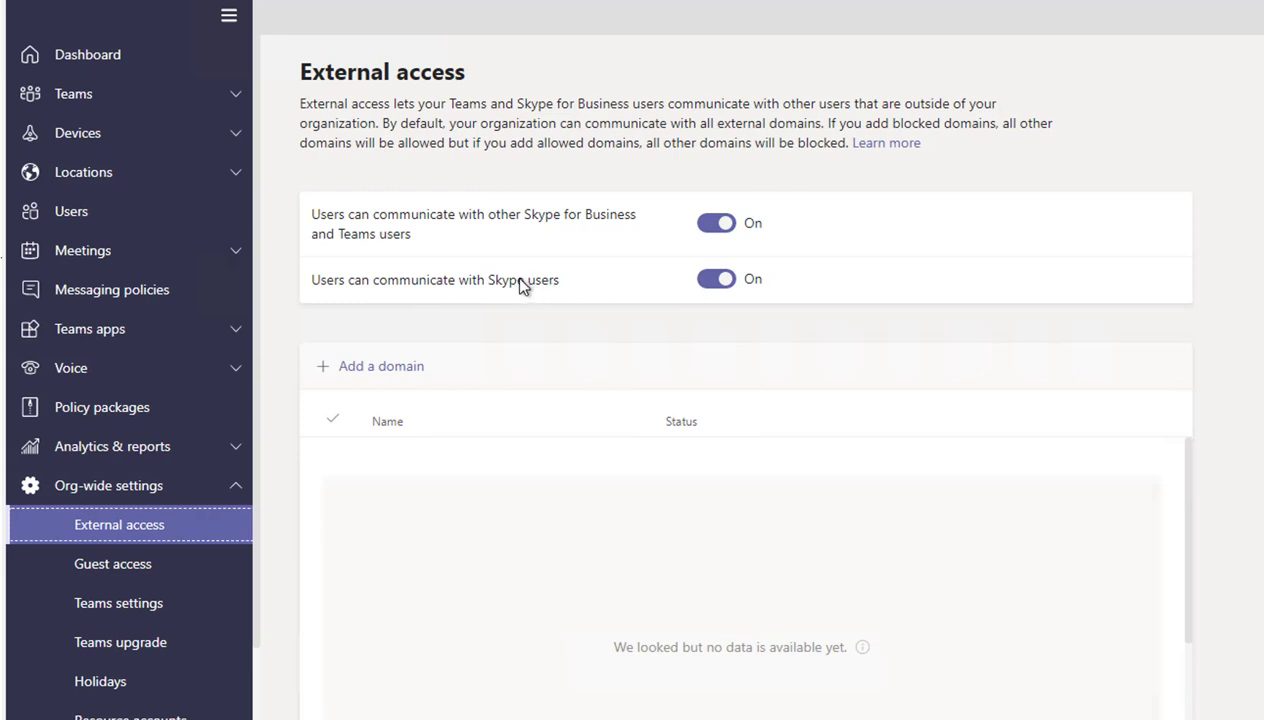
mouse_move(592, 280)
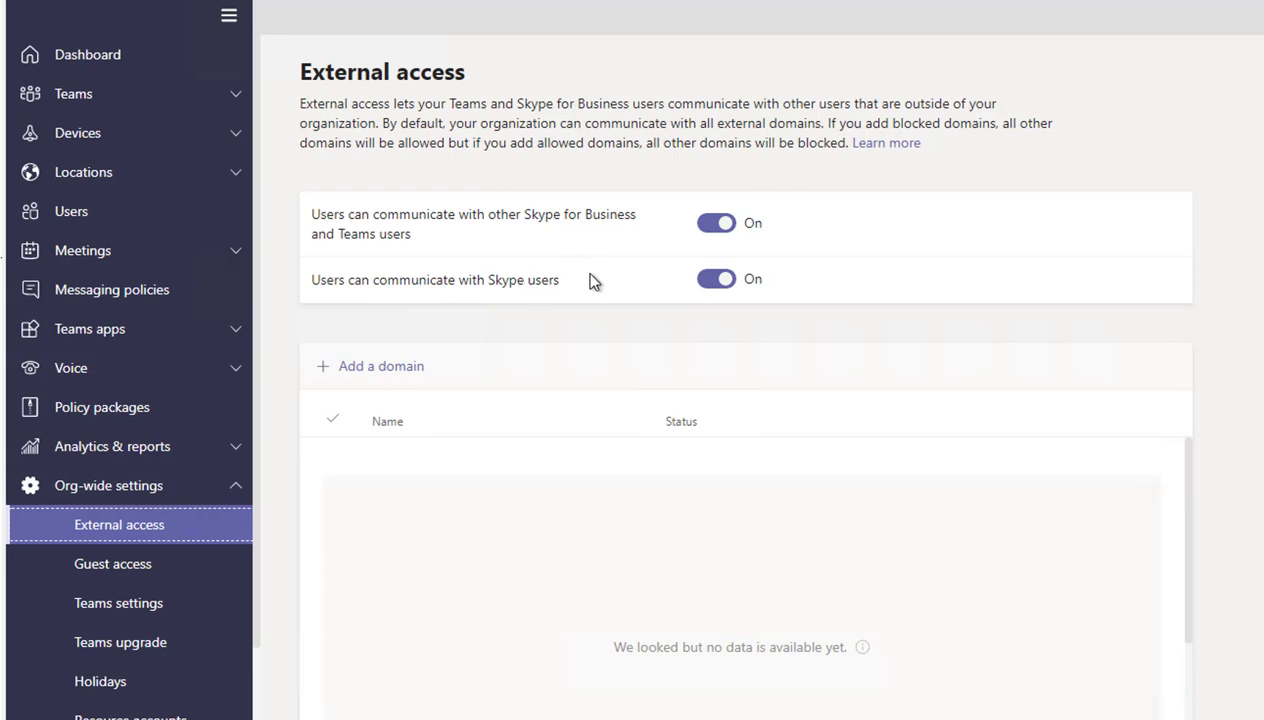
mouse_move(530, 290)
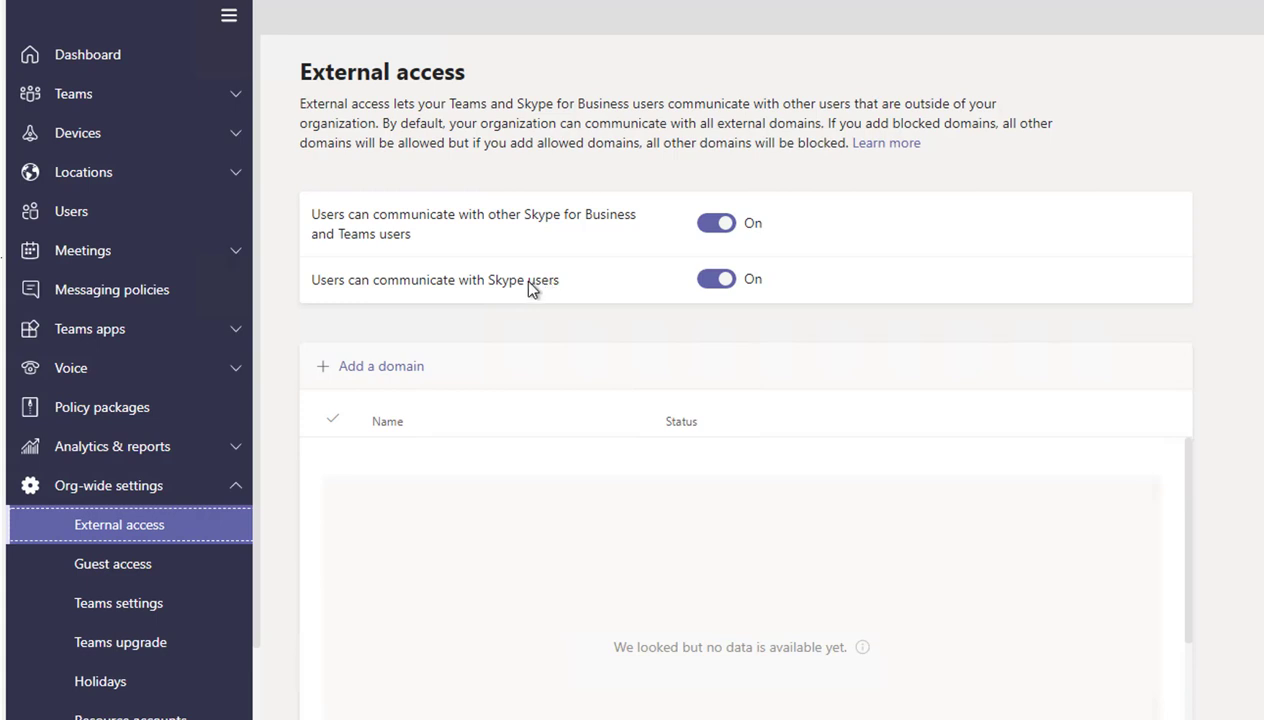
mouse_move(588, 290)
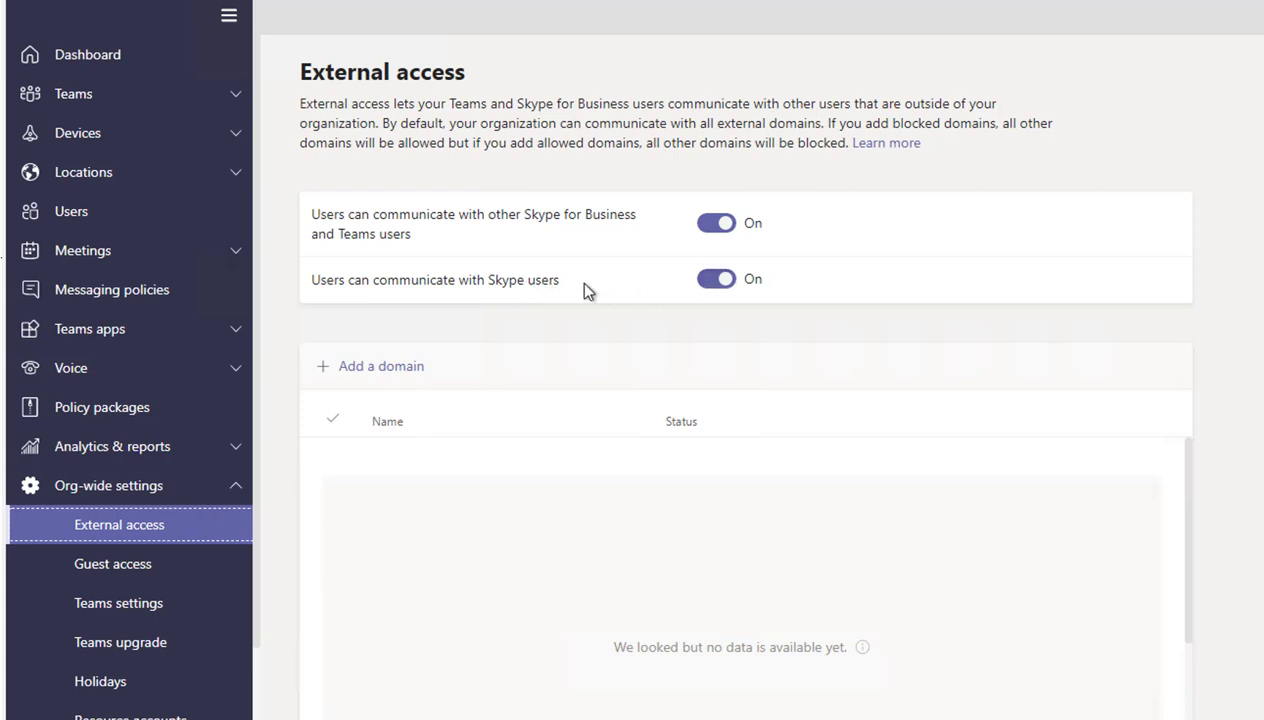
mouse_move(572, 292)
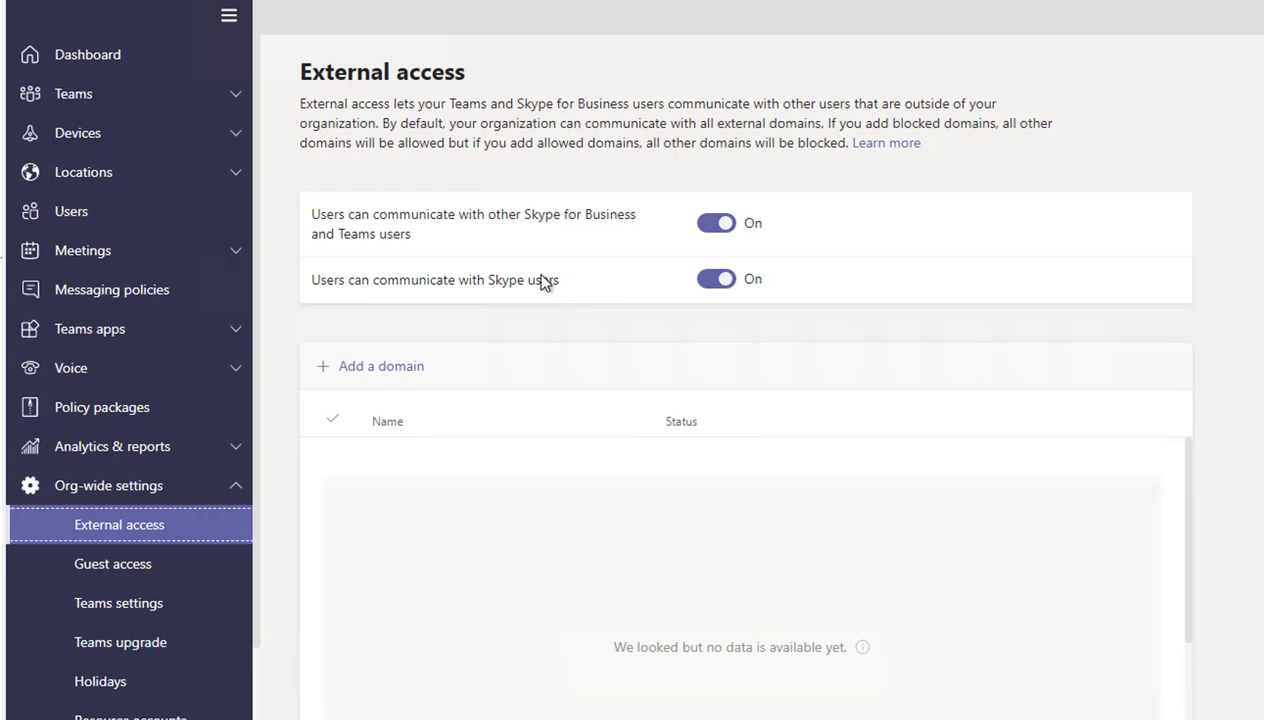
mouse_move(508, 284)
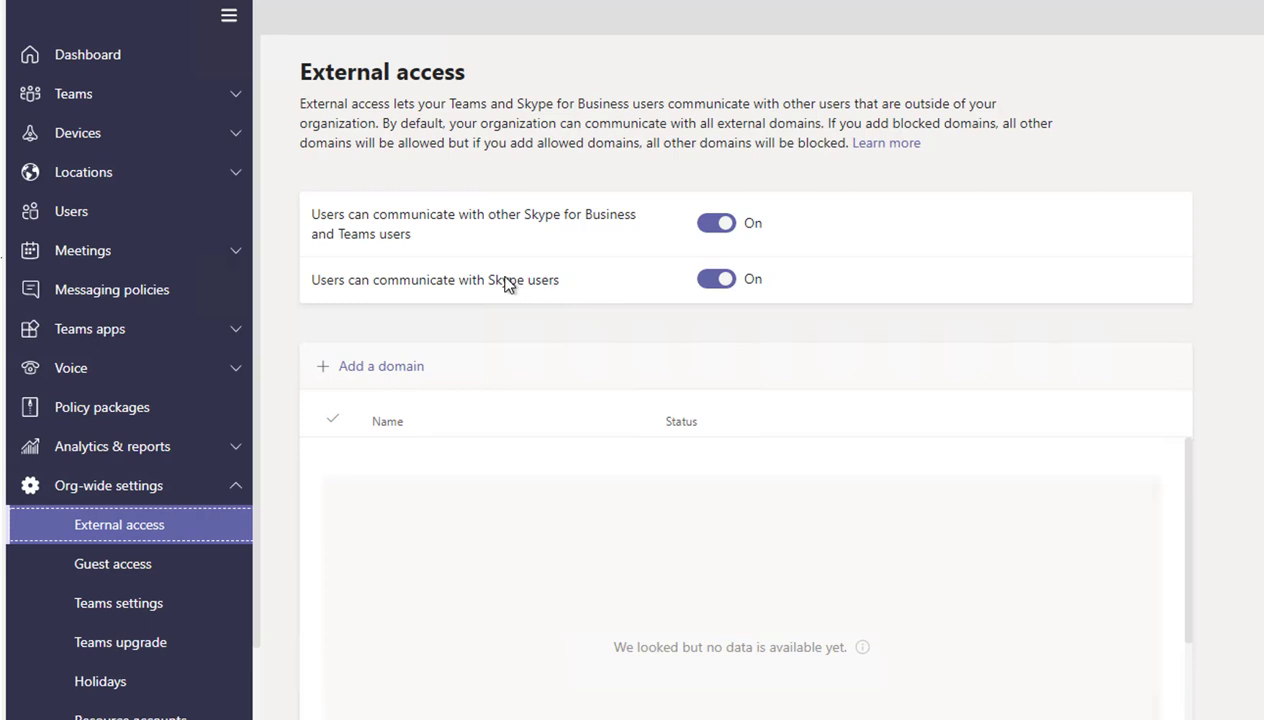
mouse_move(516, 292)
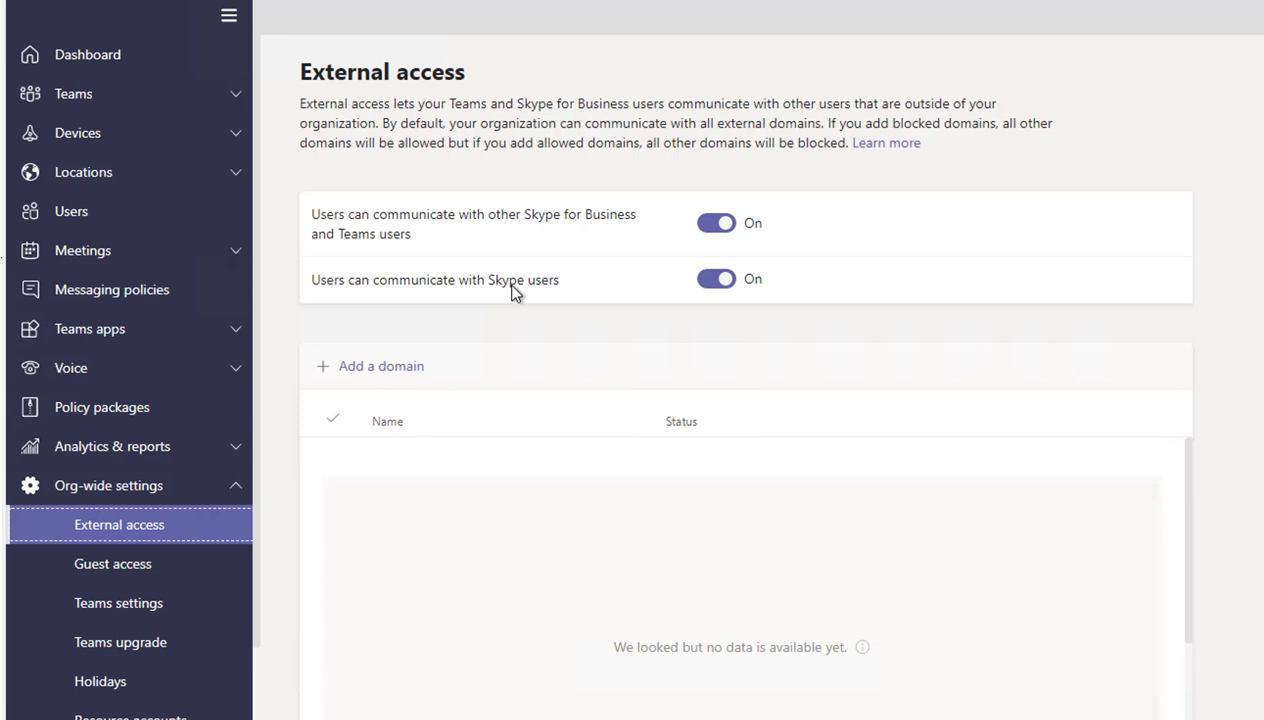
mouse_move(482, 288)
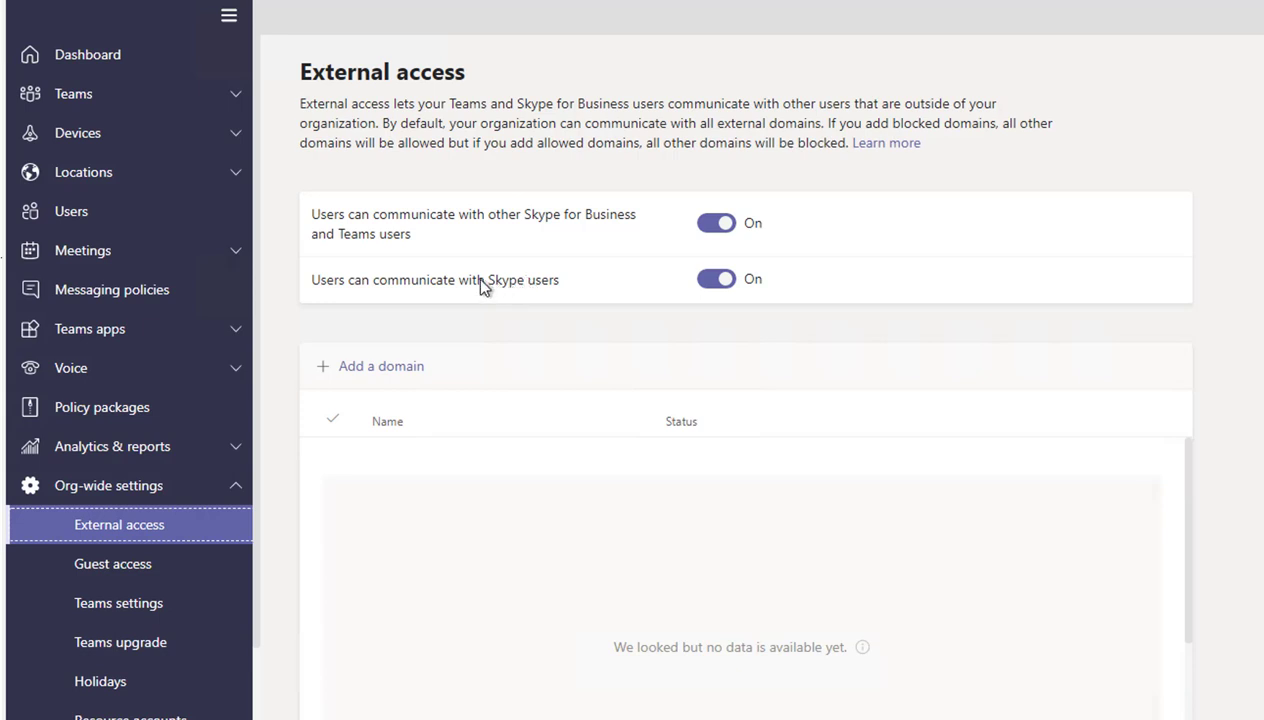
mouse_move(548, 280)
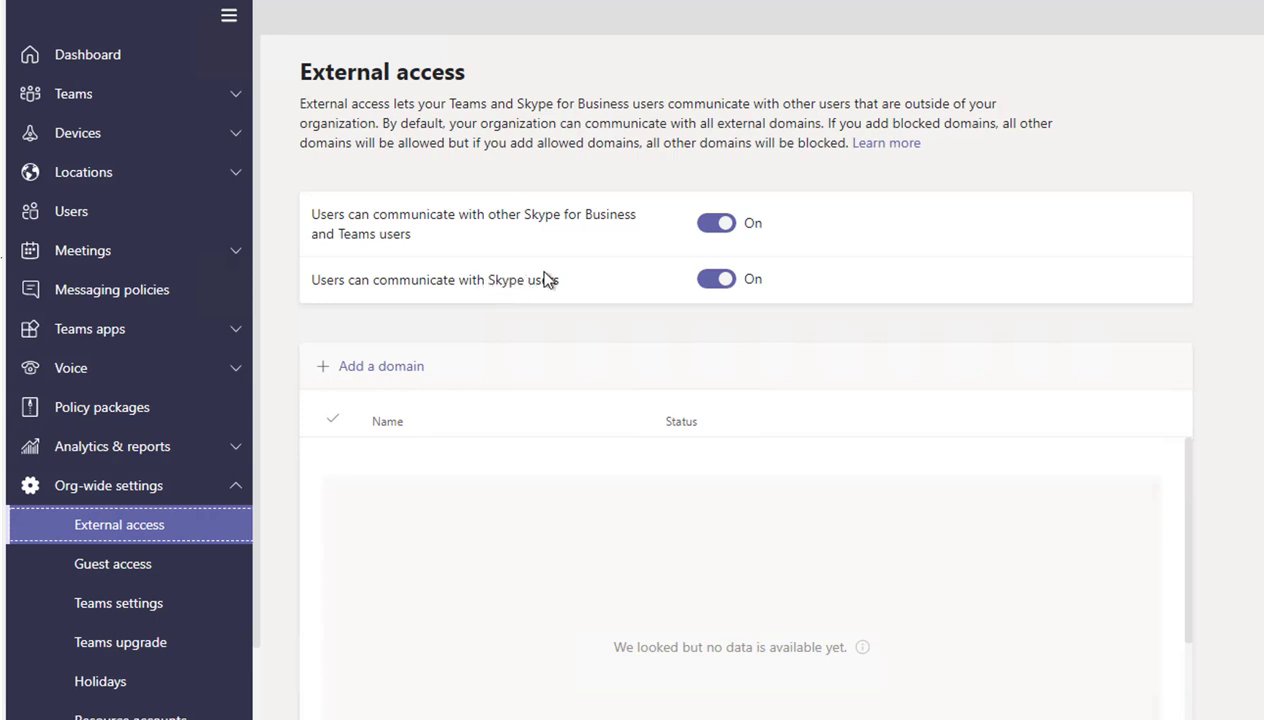
mouse_move(538, 288)
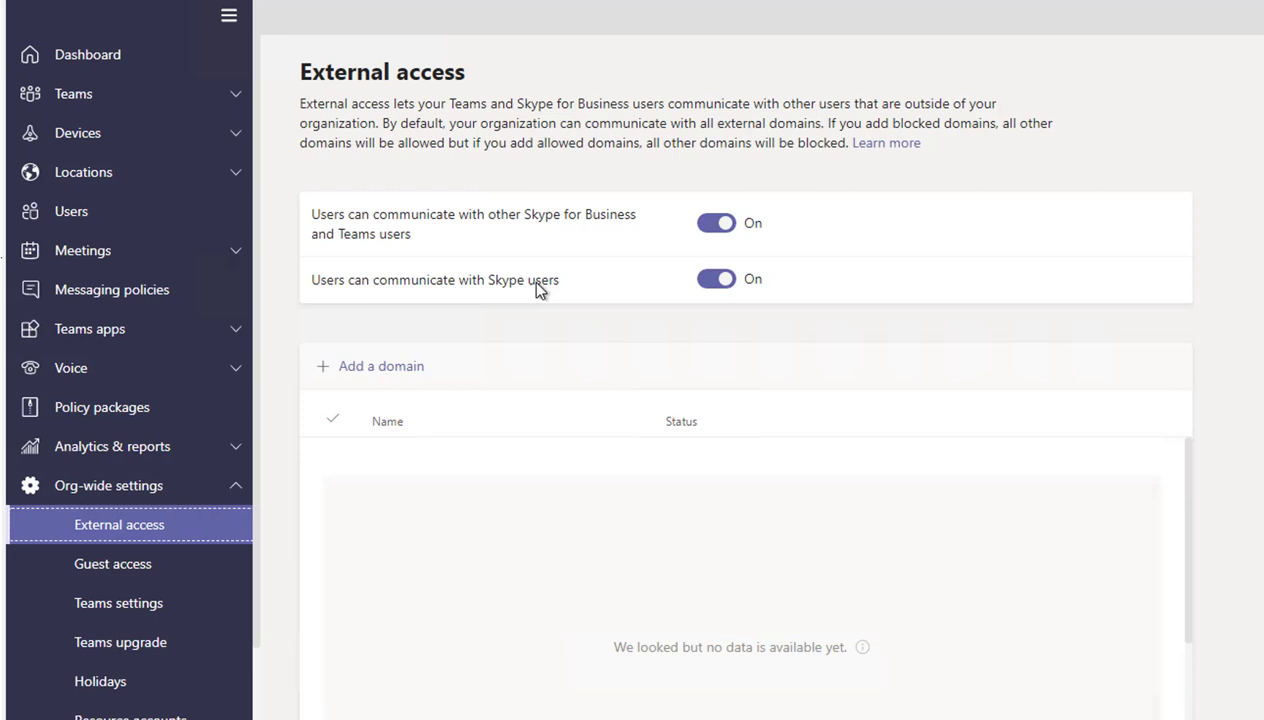
mouse_move(528, 288)
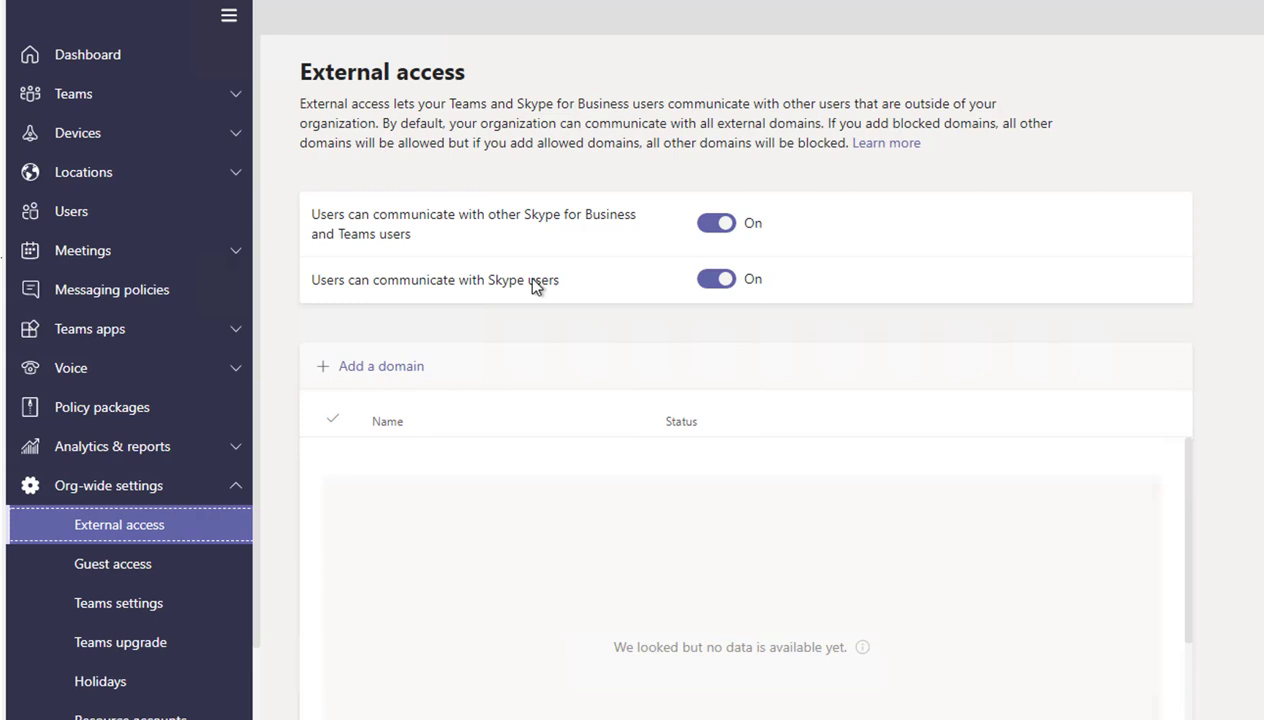
mouse_move(764, 318)
type("Microsoft")
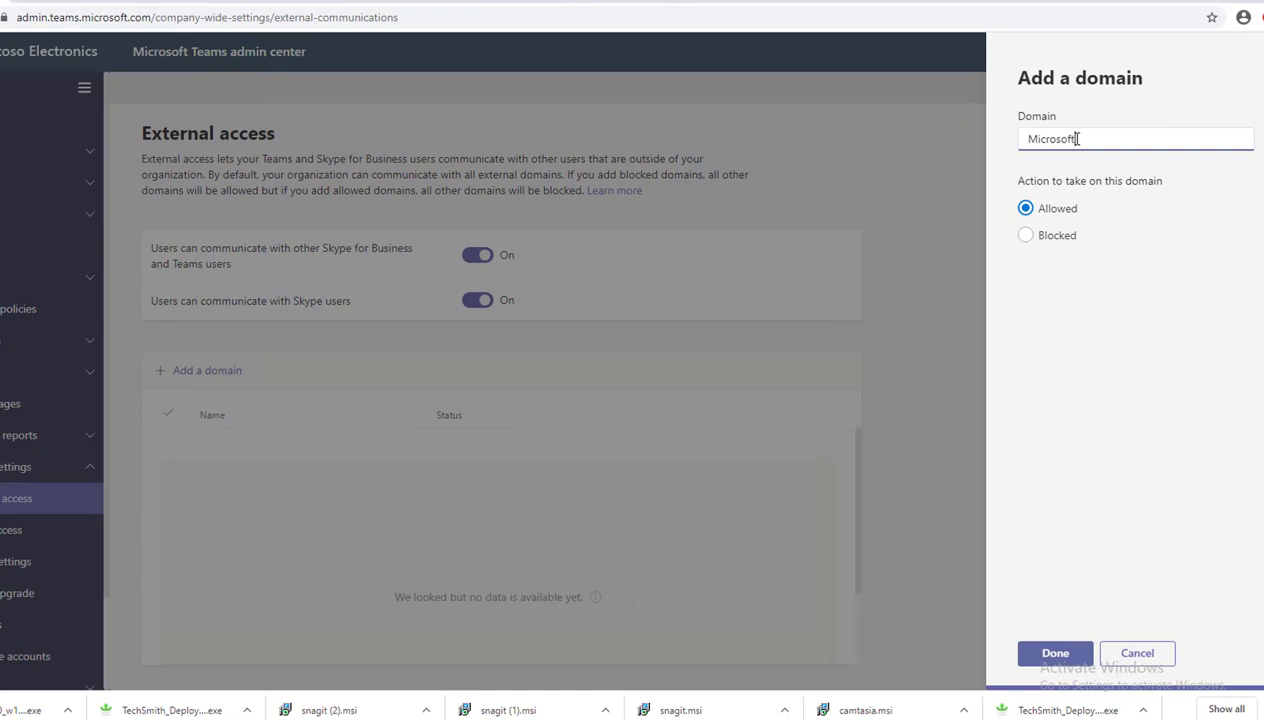
- Finish entering Microsoft.com and add it as an Allowed external domain
type(".com")
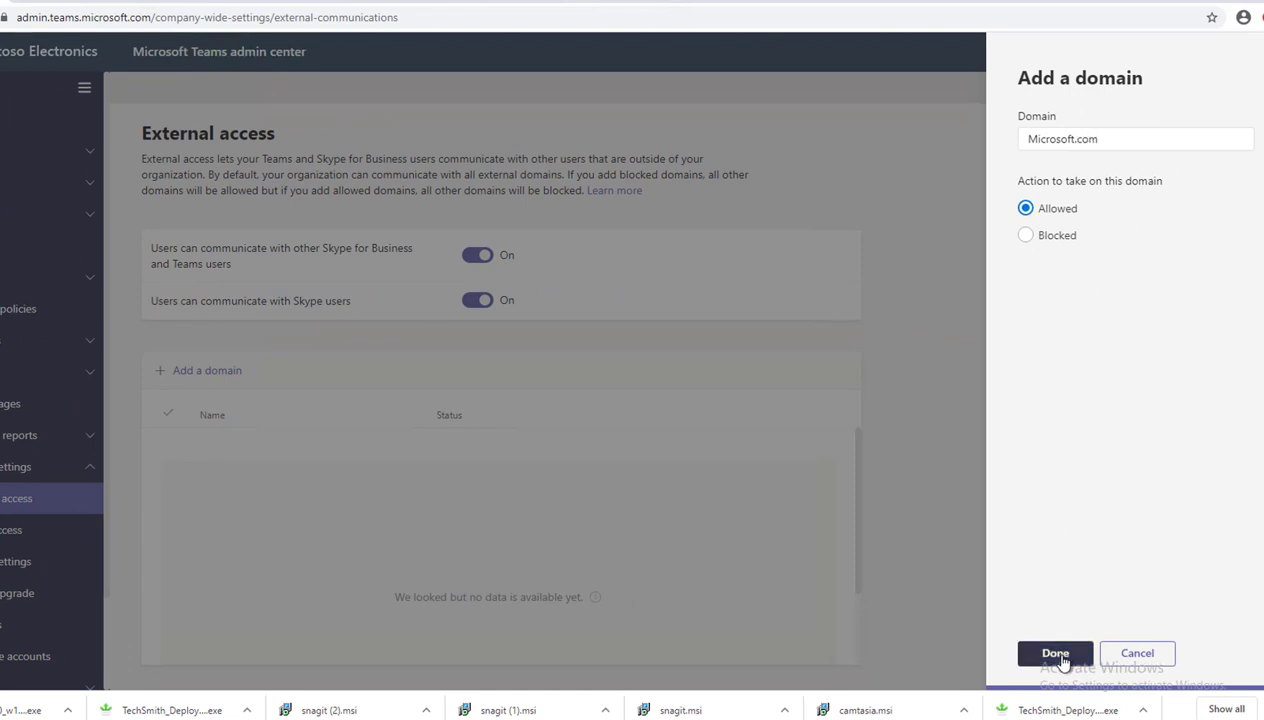
left_click(1054, 652)
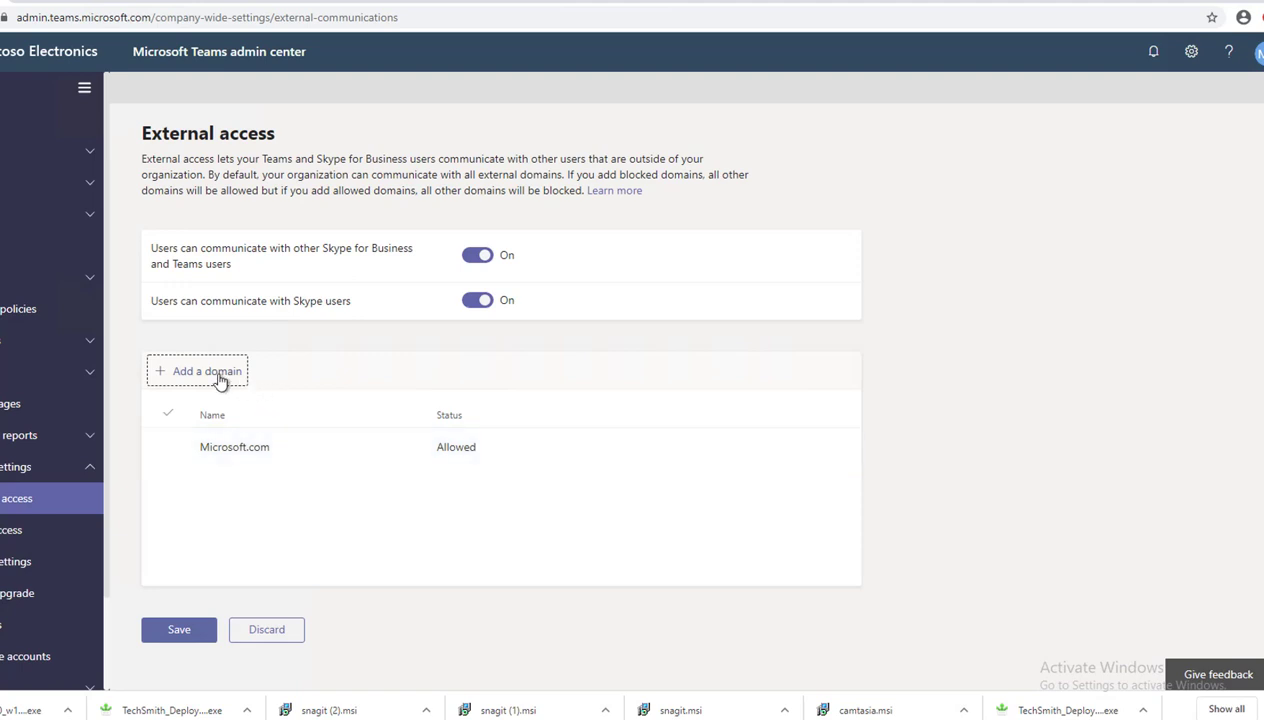
- Add cnn.com to the external access domain list as a Blocked domain
left_click(208, 370)
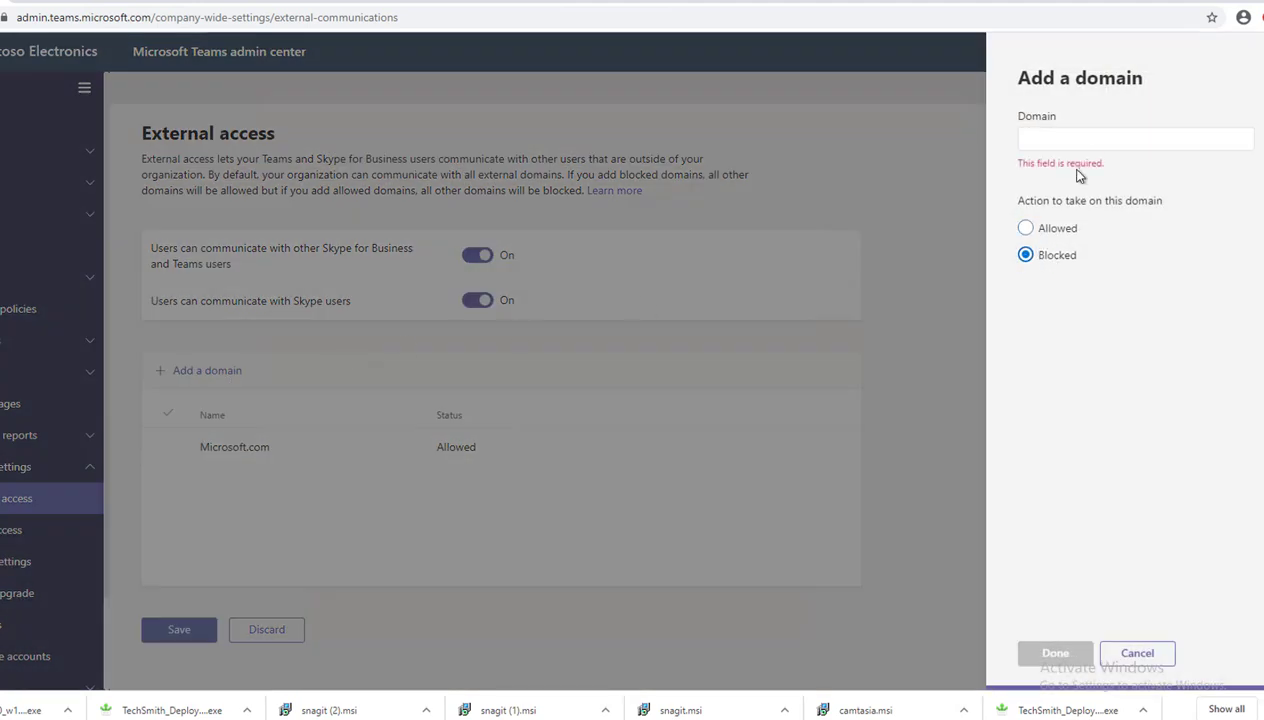
left_click(1136, 138)
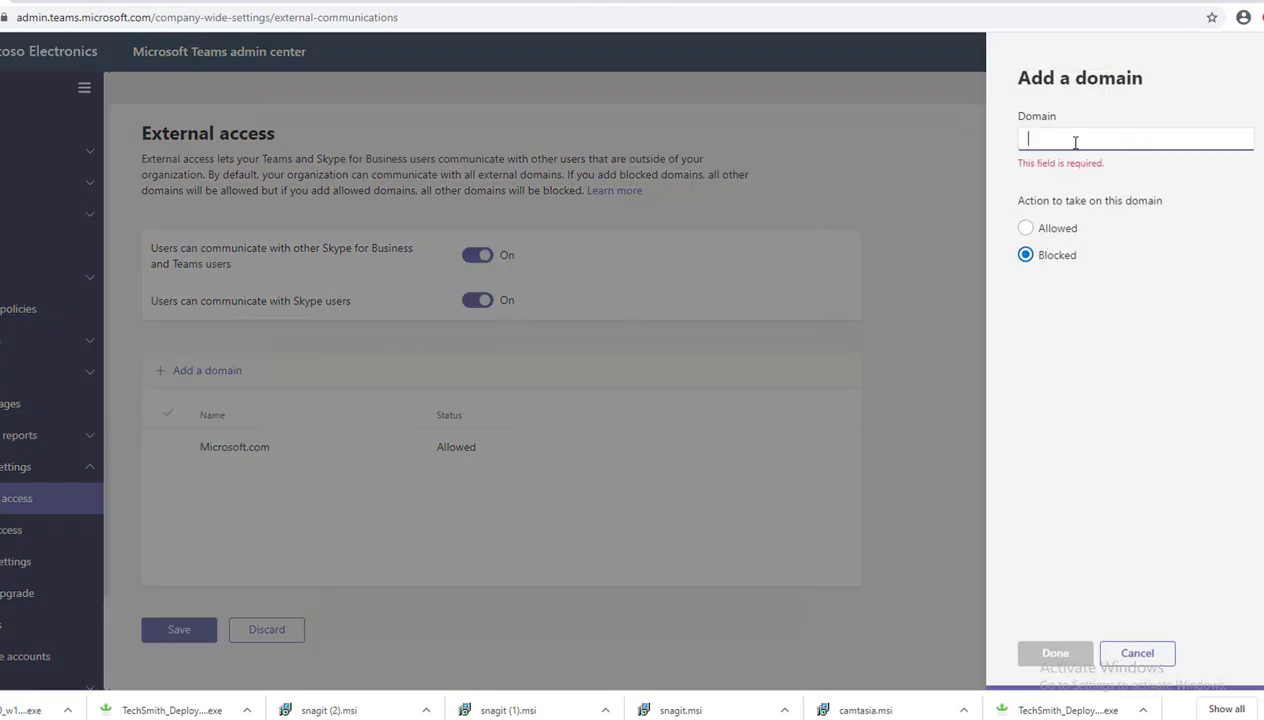
type("cn")
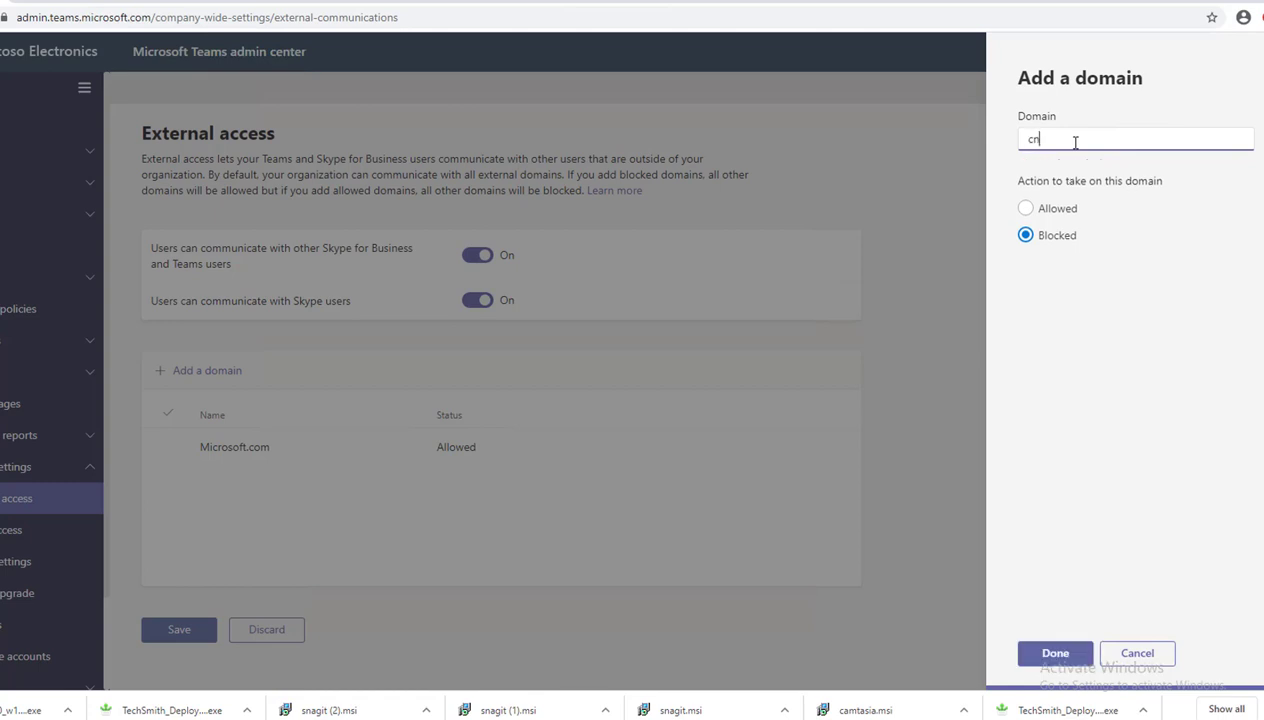
type("nn.com")
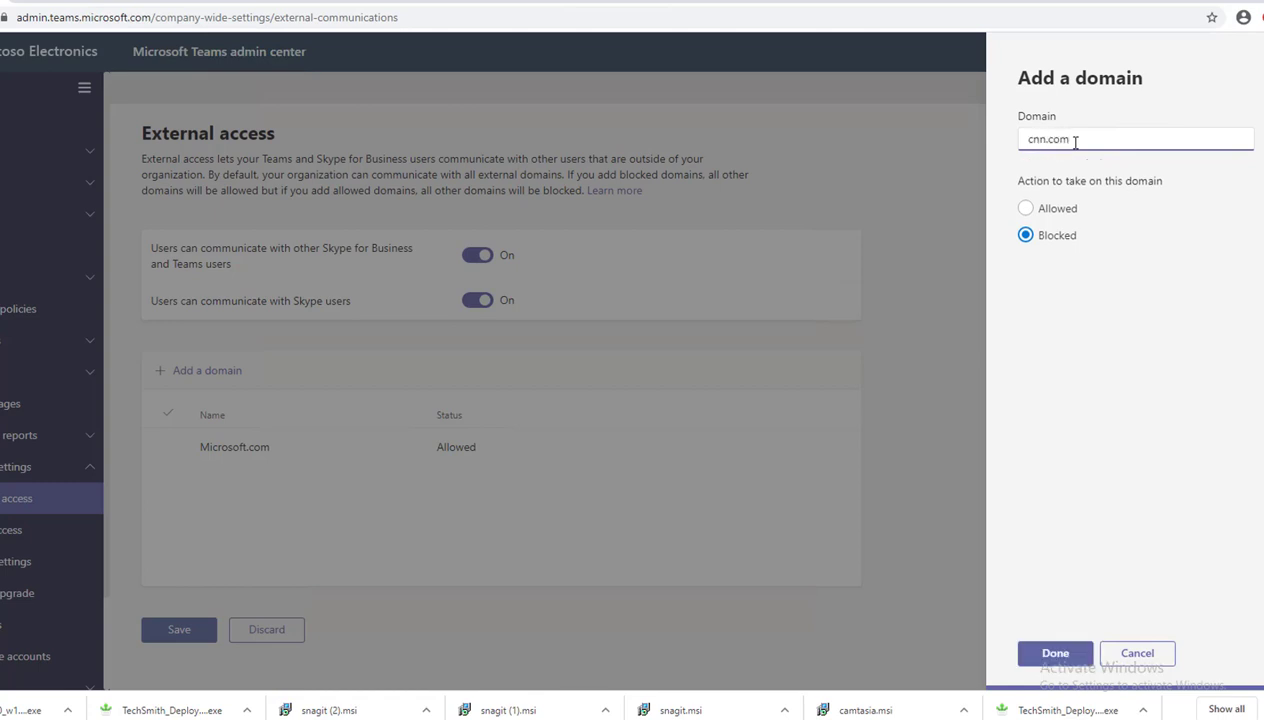
left_click(1054, 652)
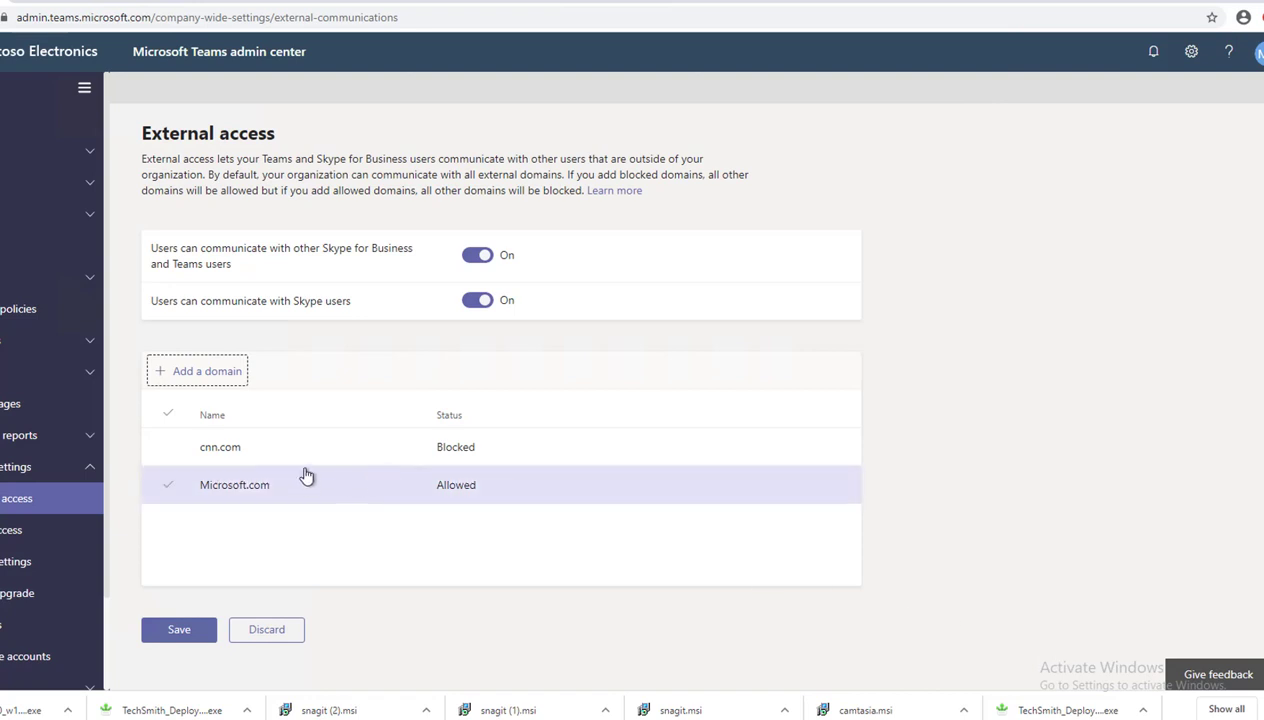
mouse_move(388, 500)
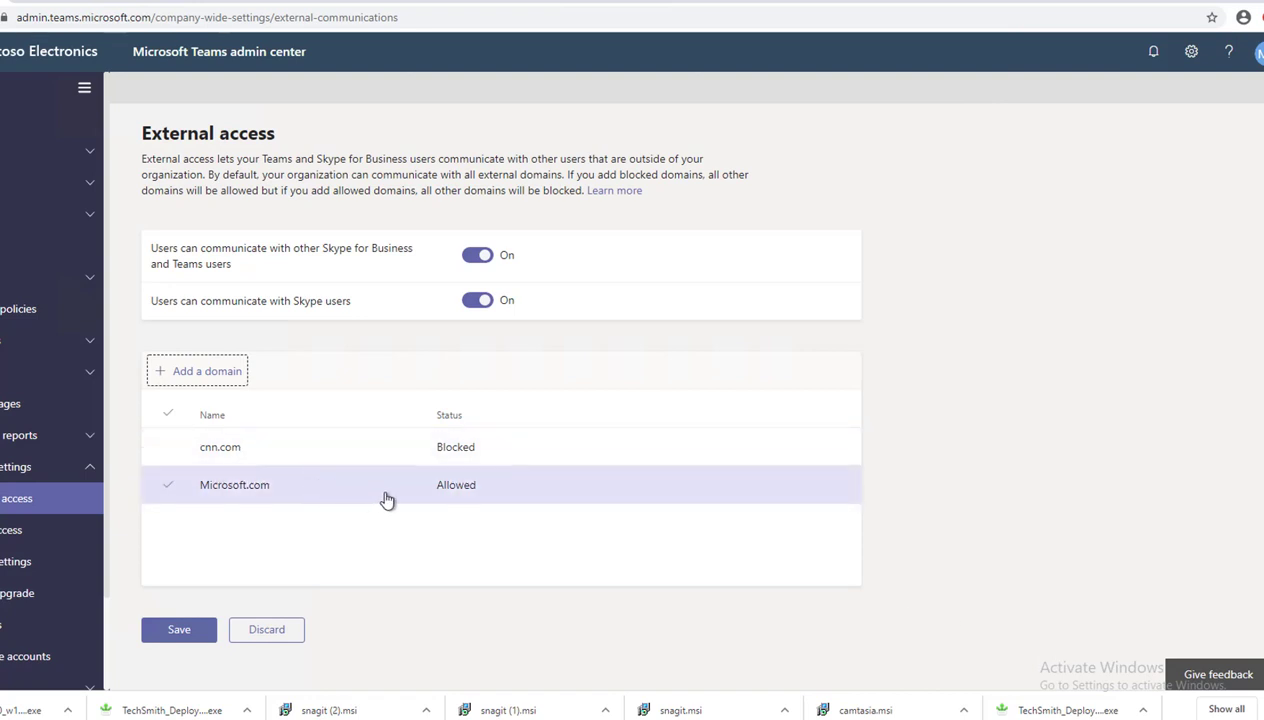
mouse_move(280, 498)
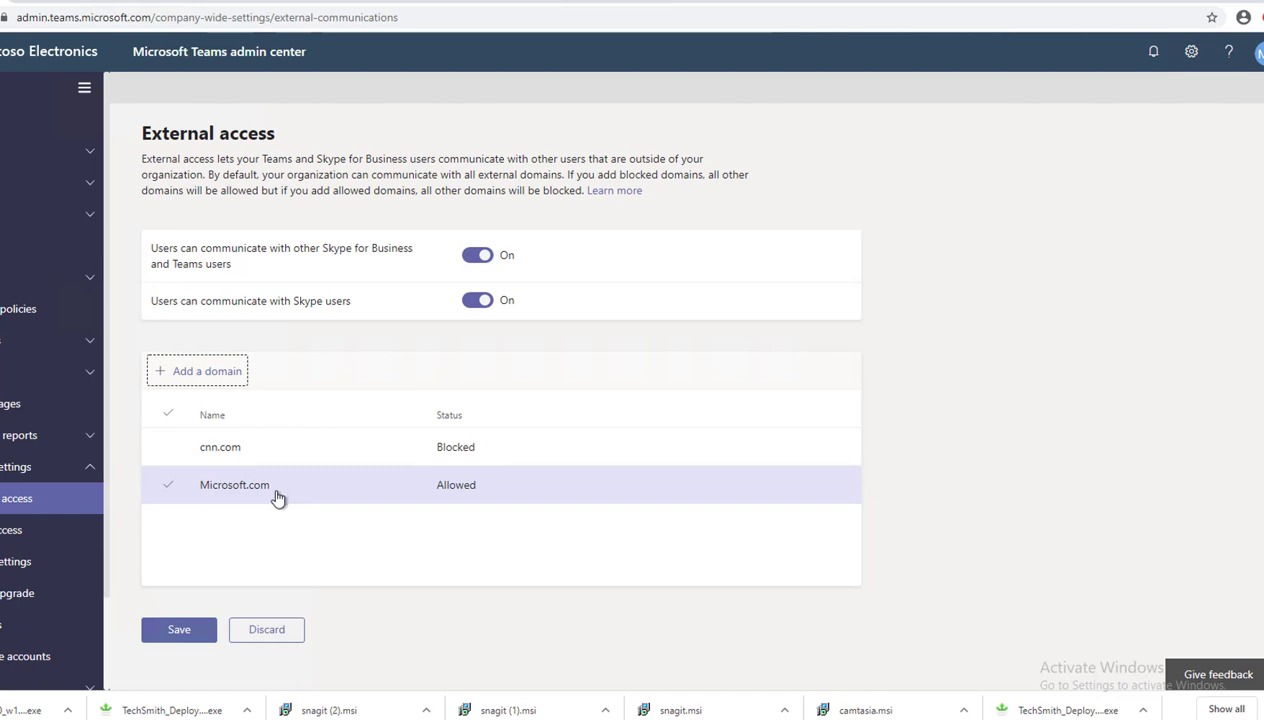
mouse_move(292, 500)
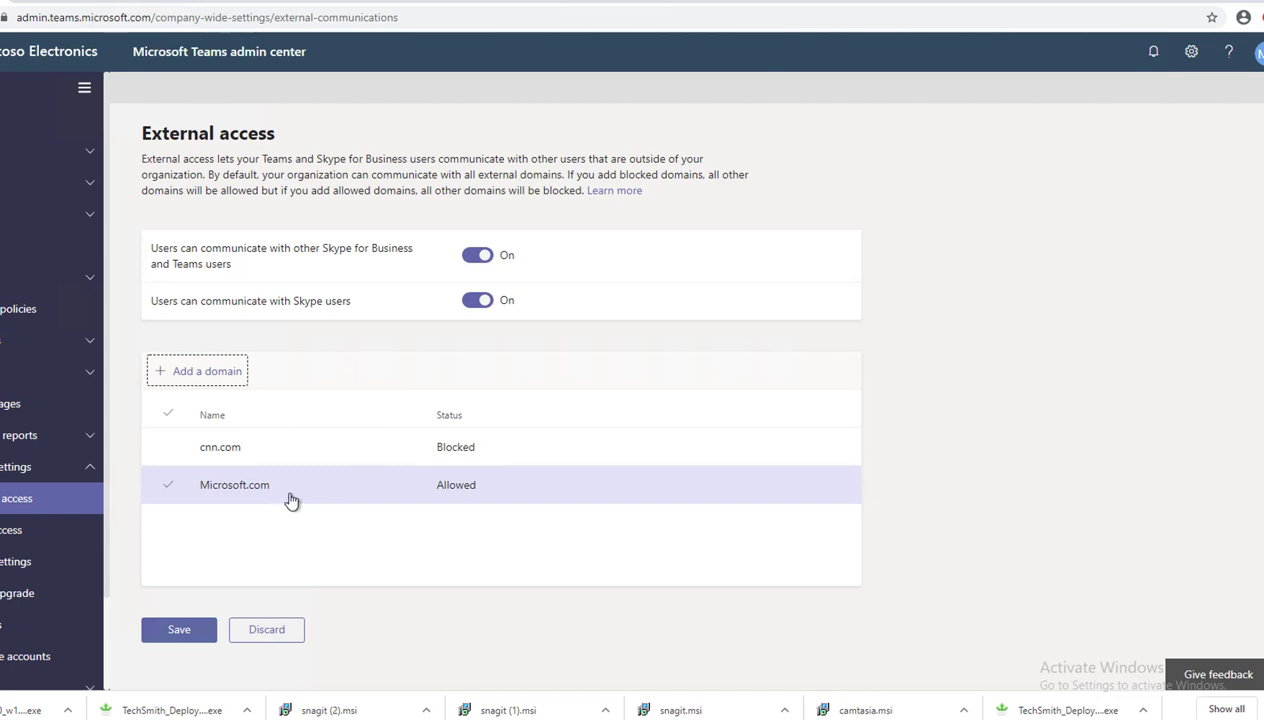
mouse_move(322, 496)
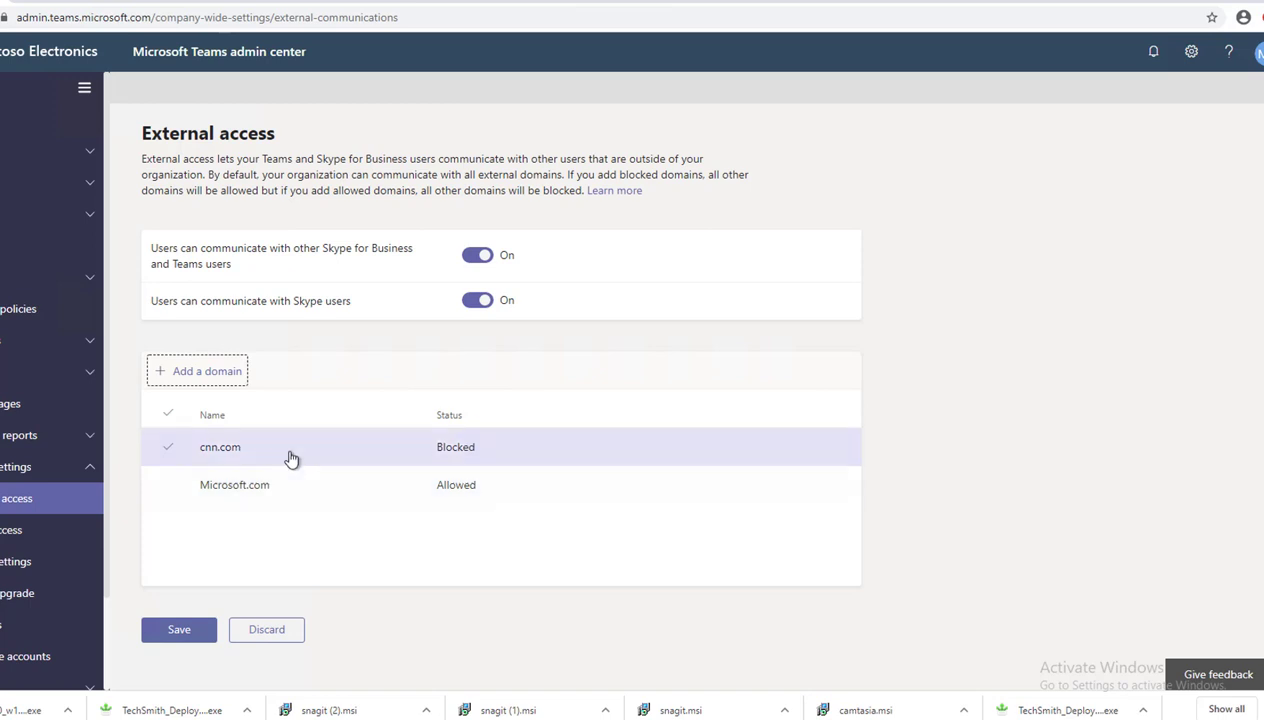
mouse_move(268, 454)
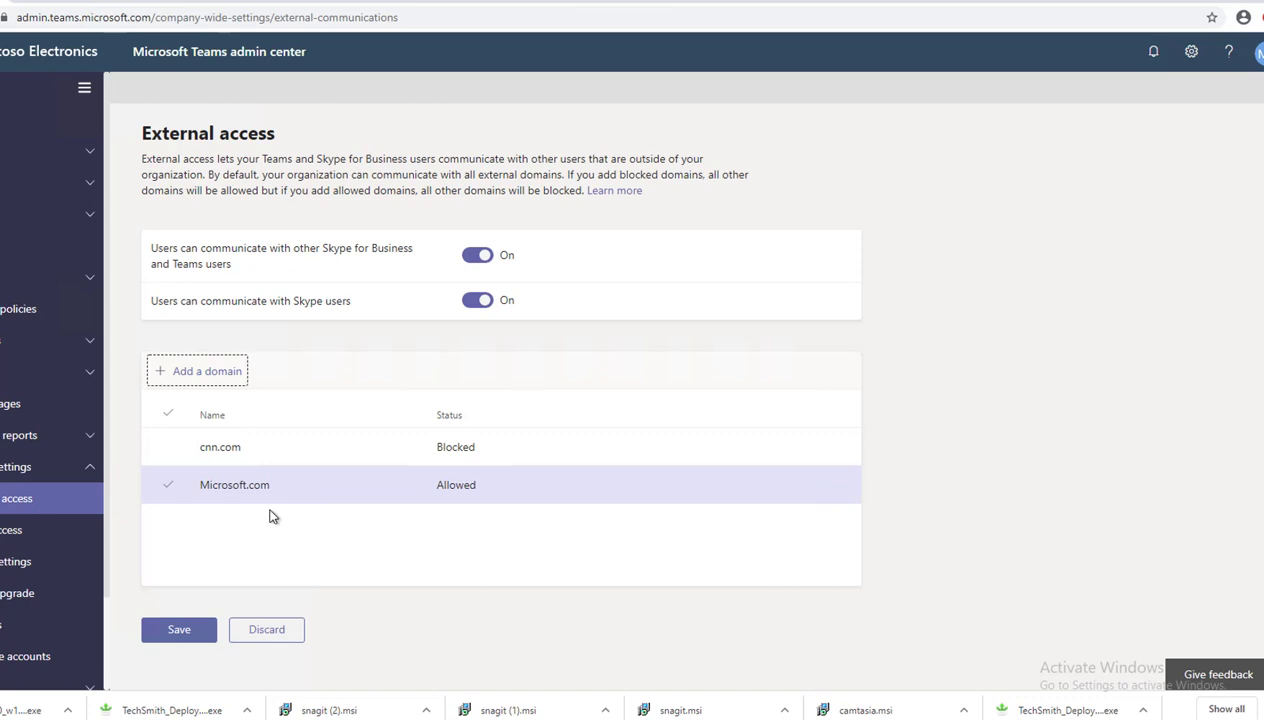
mouse_move(248, 472)
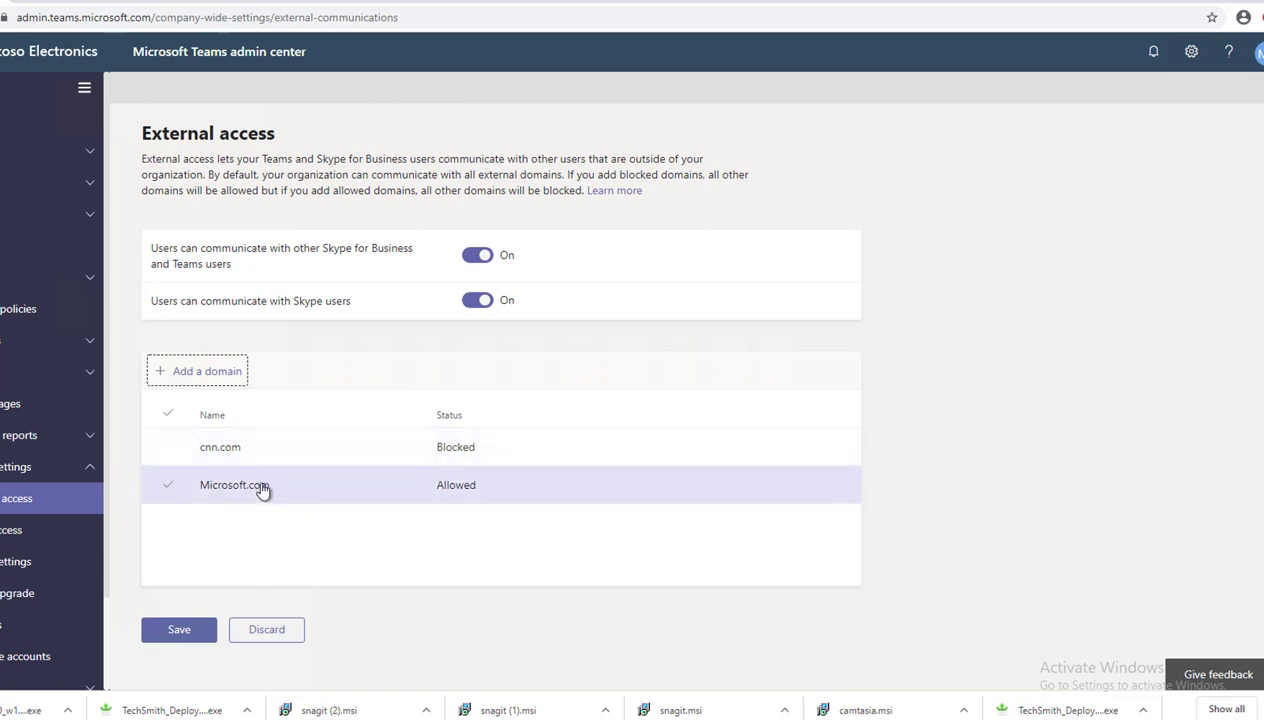
mouse_move(268, 470)
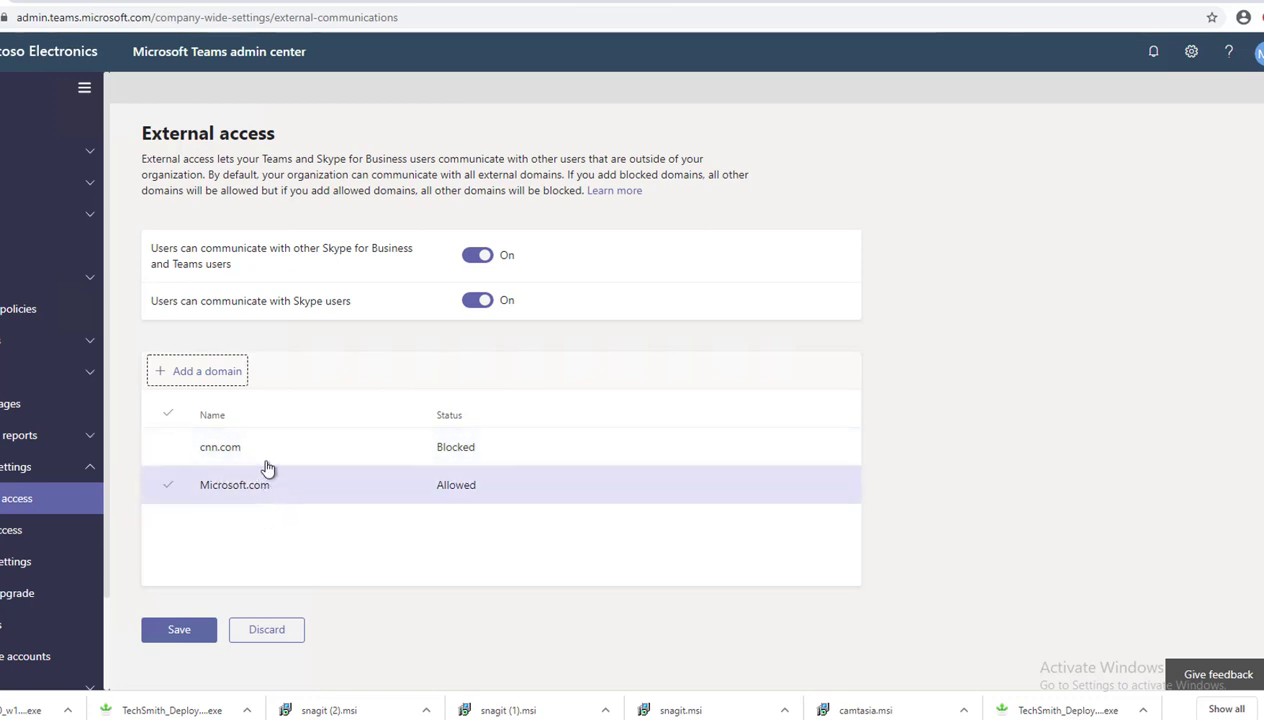
left_click(220, 448)
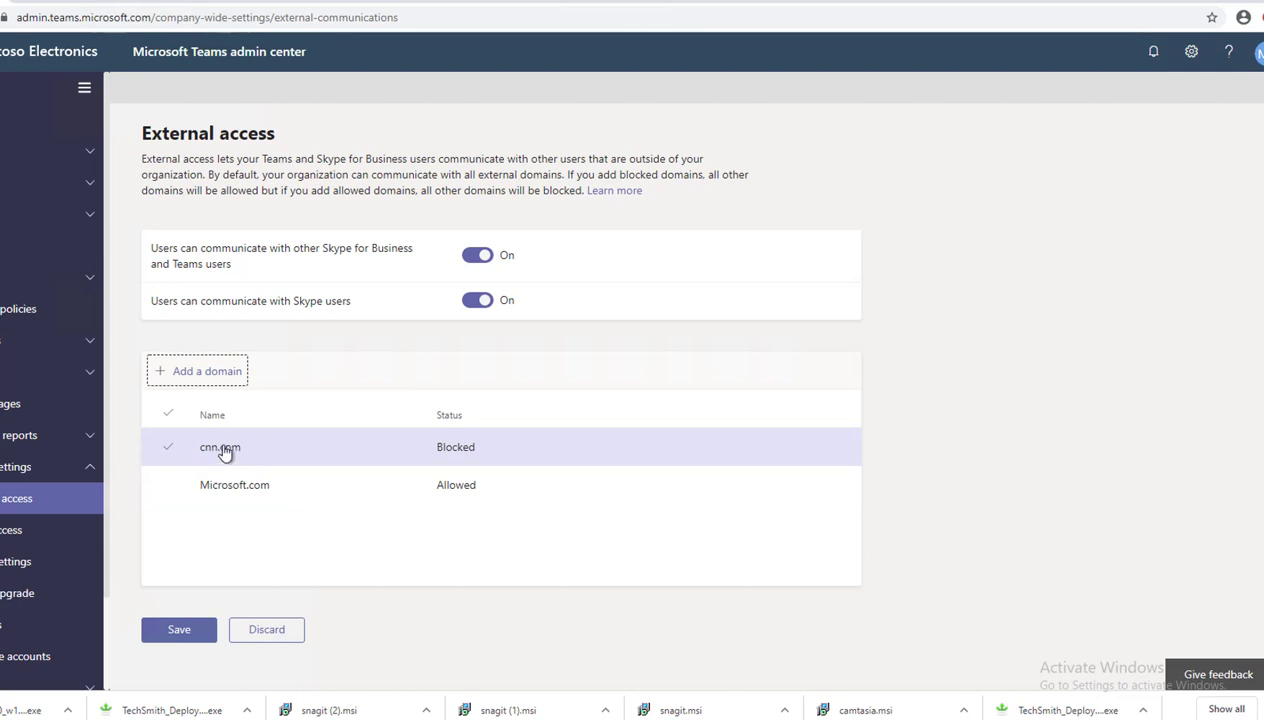
mouse_move(260, 442)
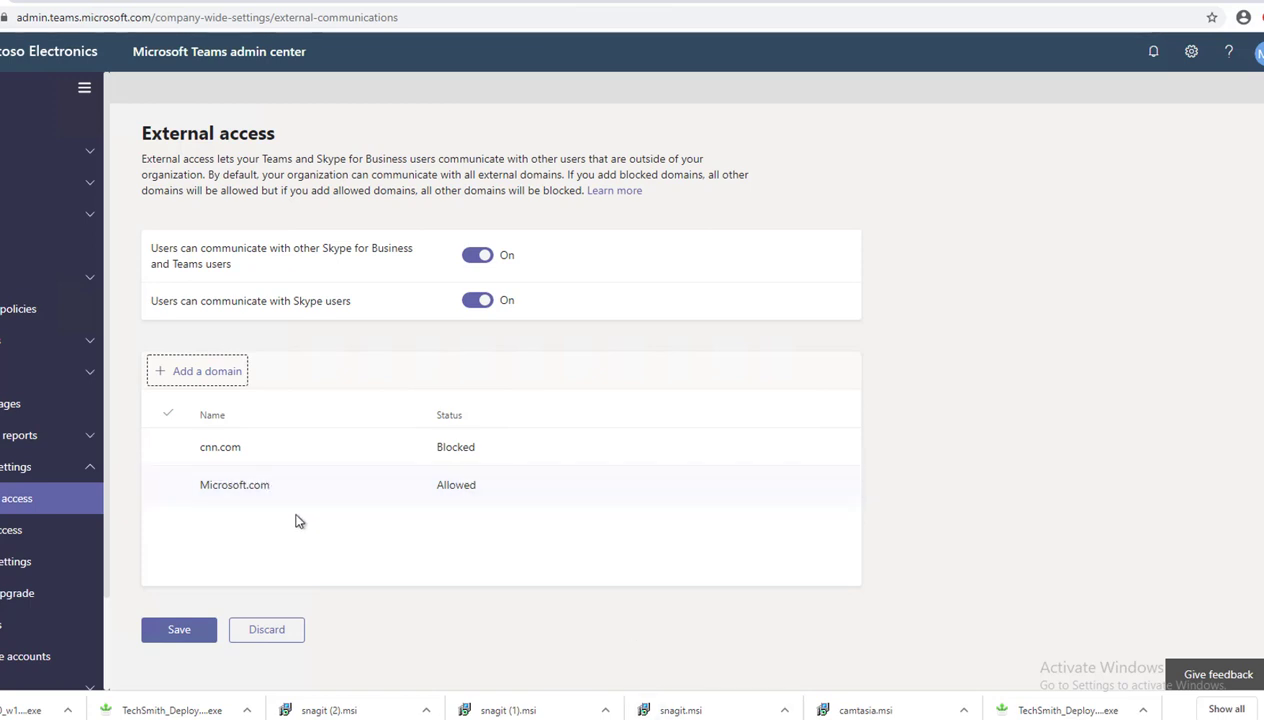
left_click(236, 486)
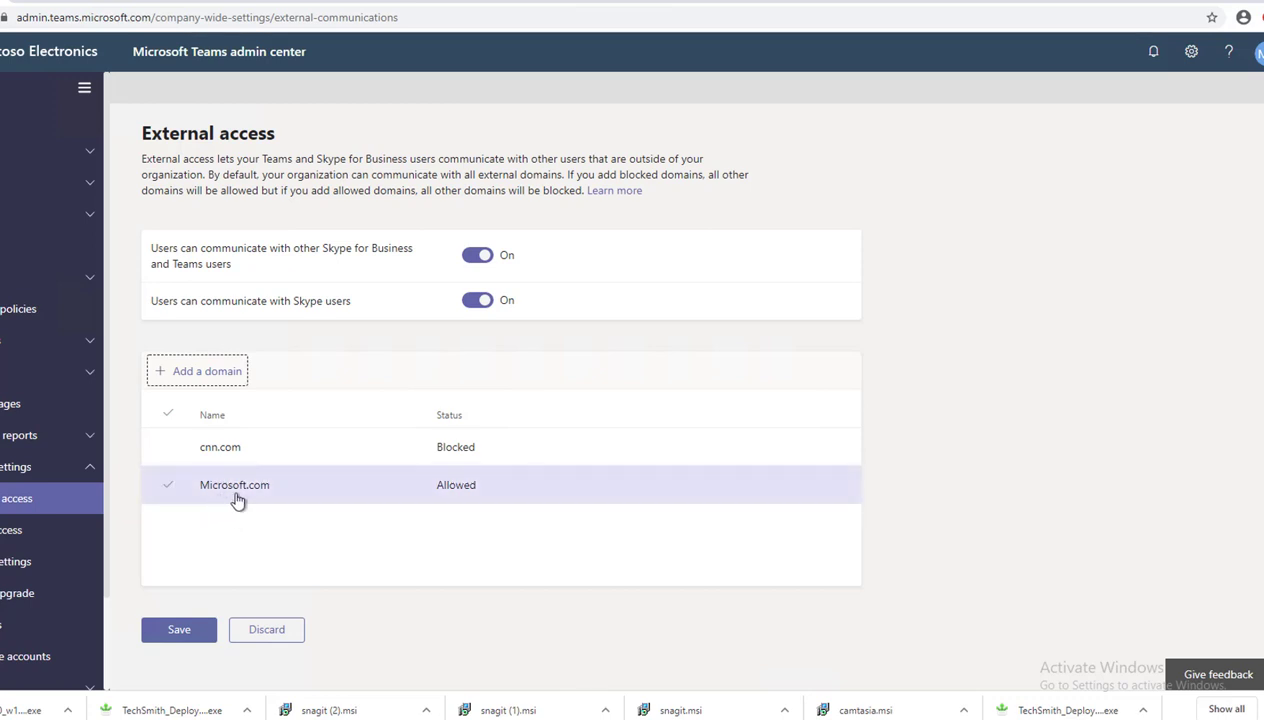
mouse_move(296, 496)
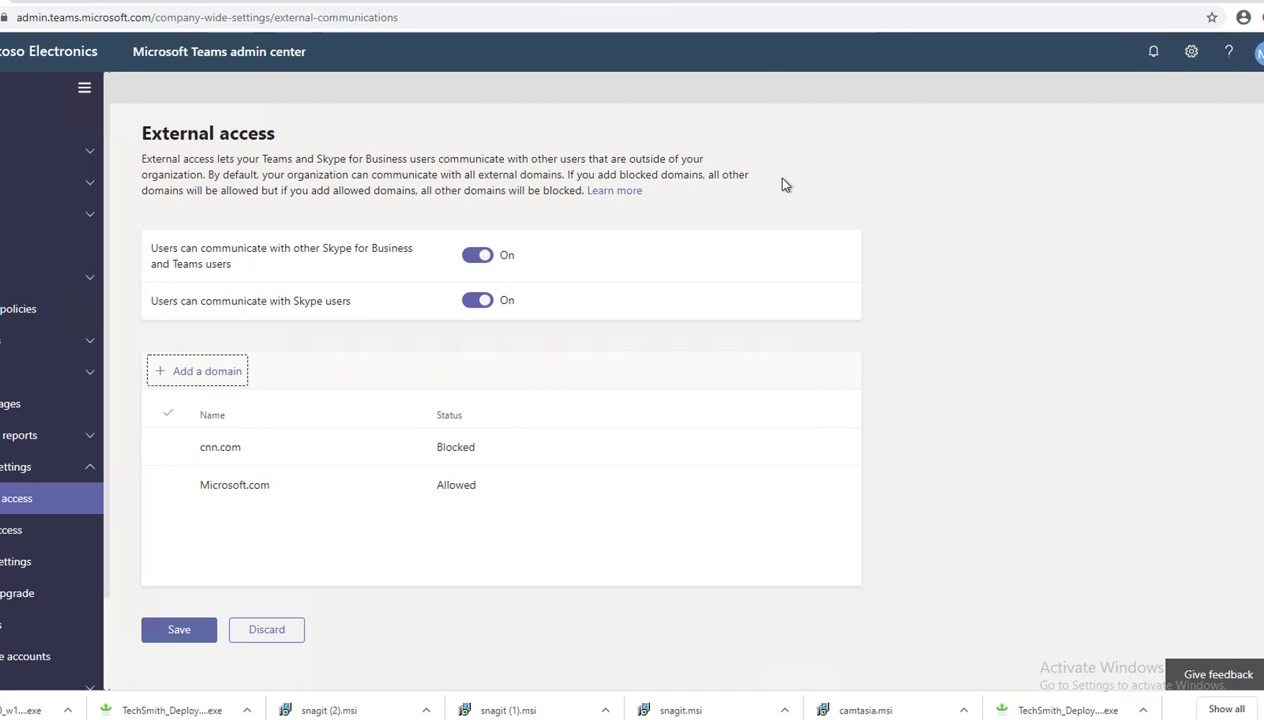
left_click(220, 448)
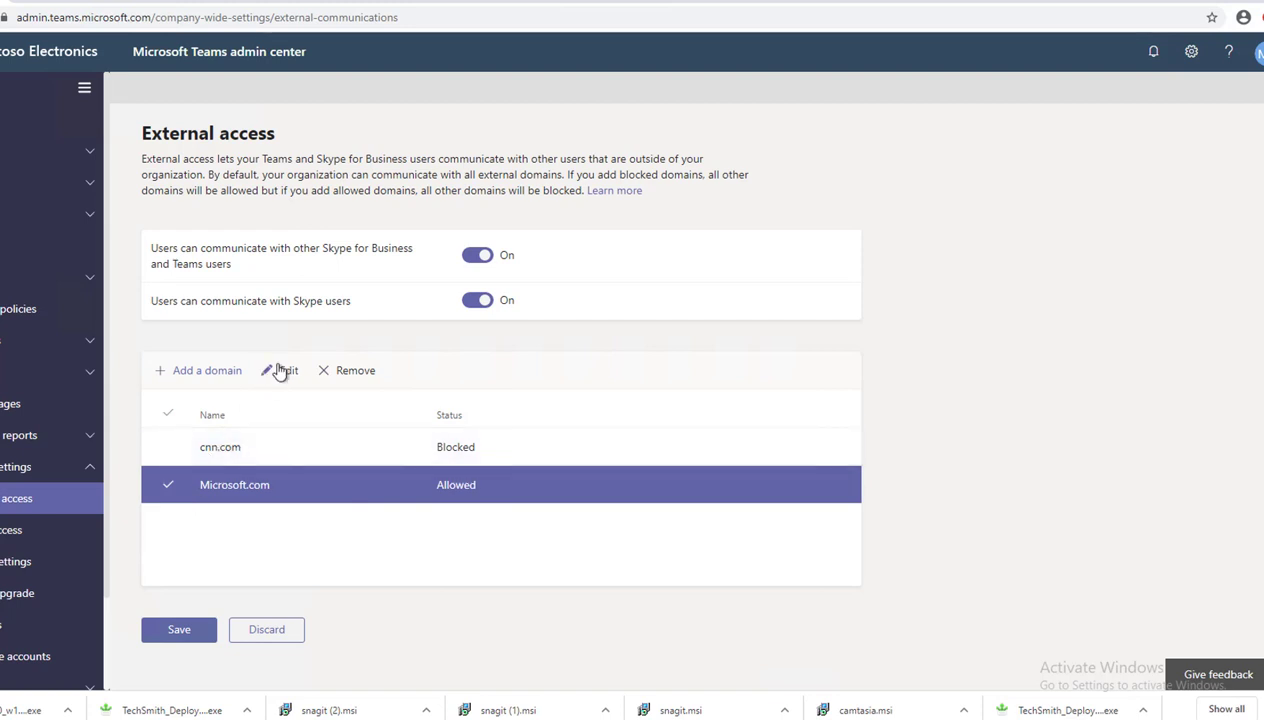
- Add disney.com as an Allowed external domain, correcting the mistyped 'abc' entry
left_click(198, 370)
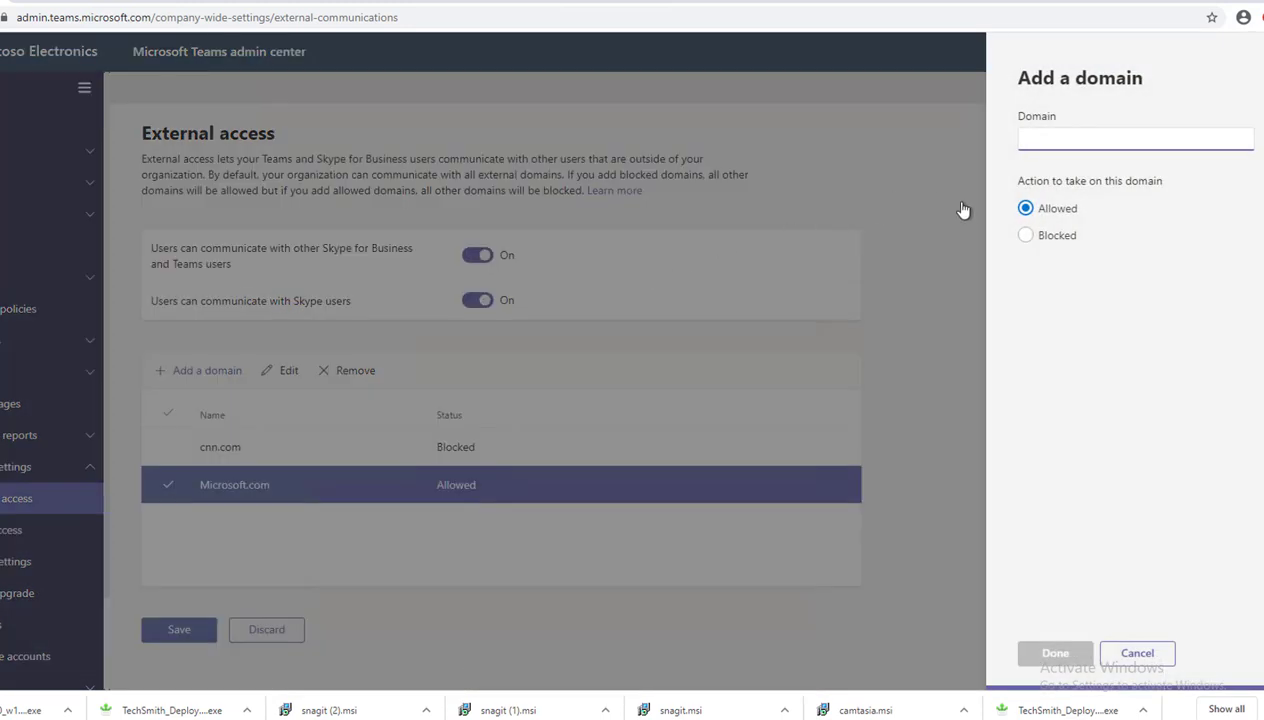
left_click(1136, 138)
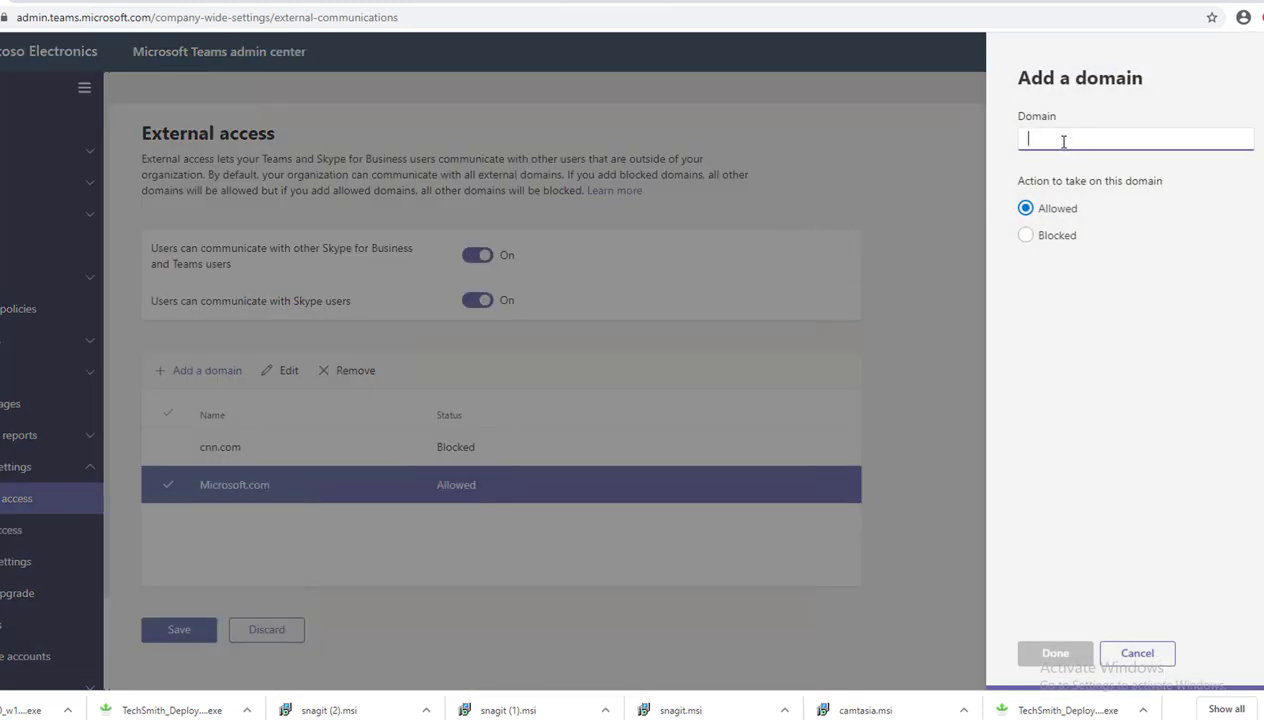
type("abc")
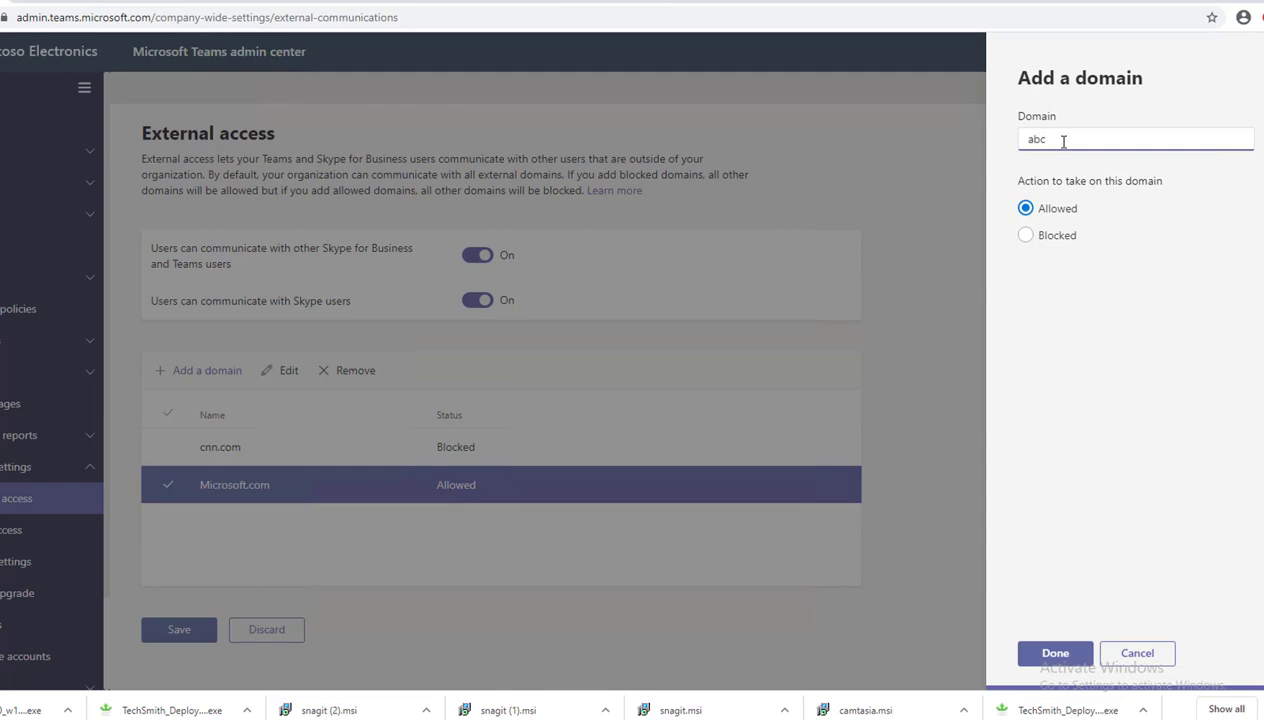
key("Backspace")
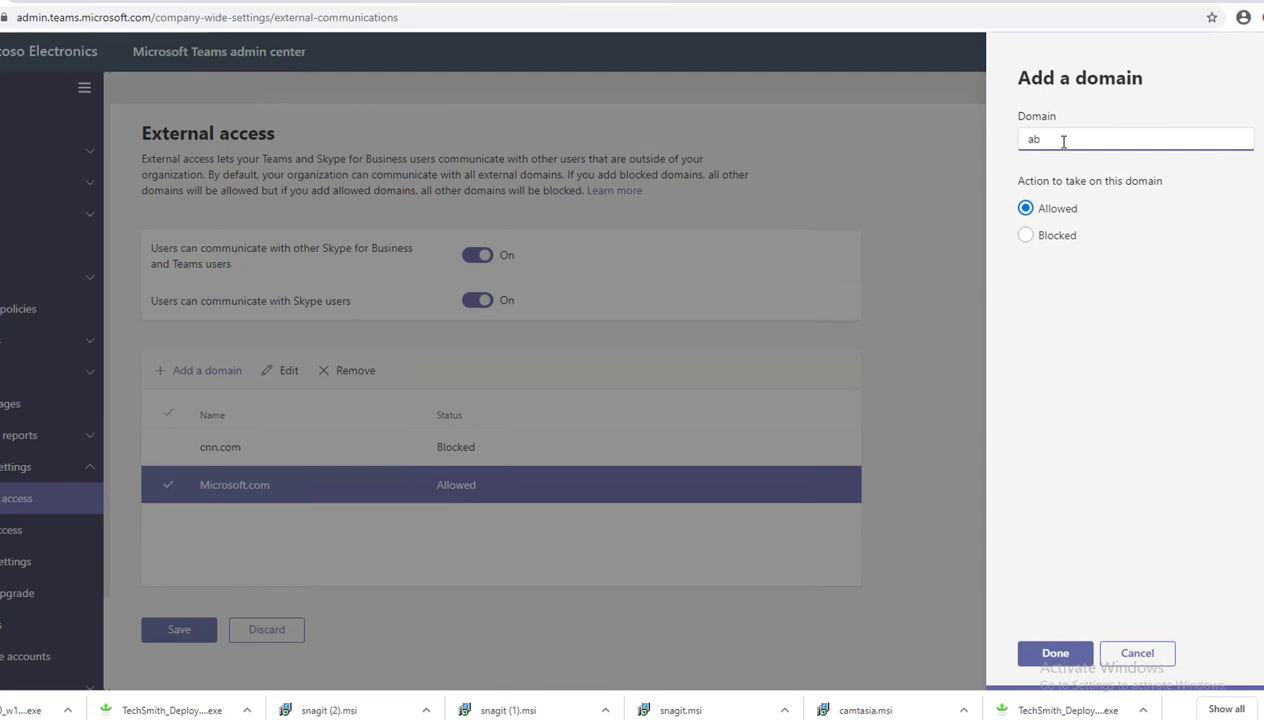
type("disney")
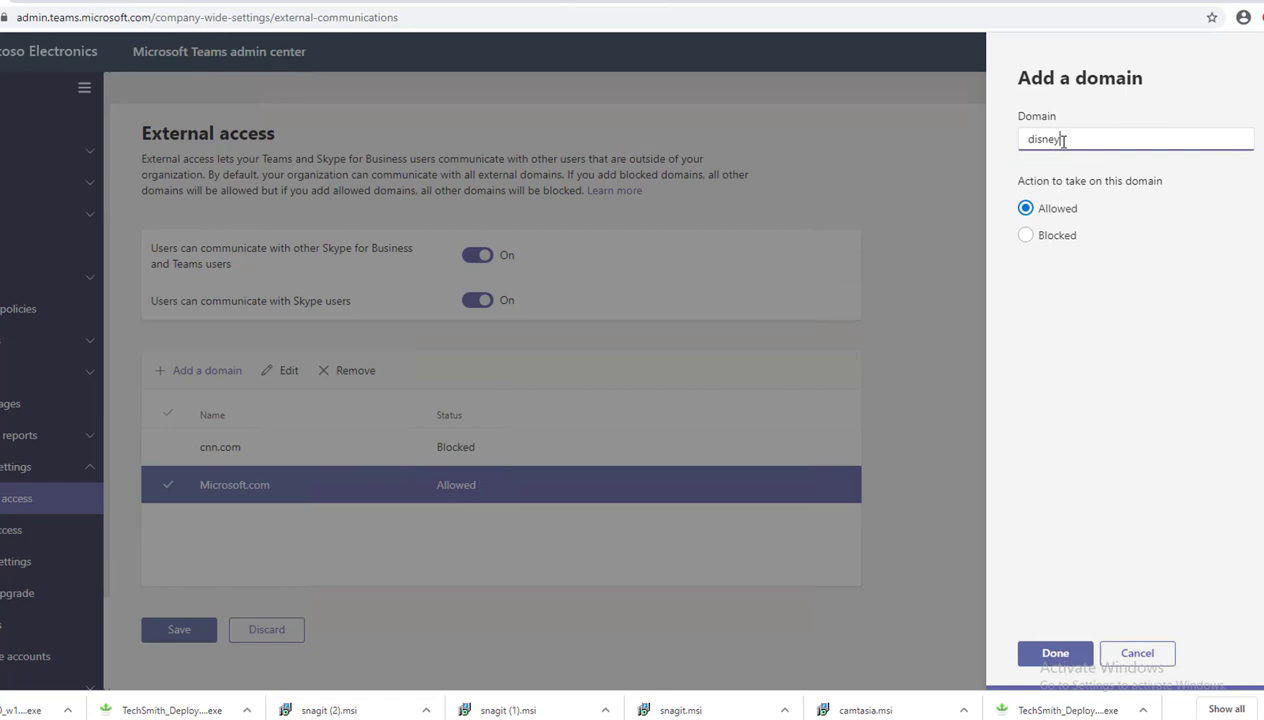
type(".com")
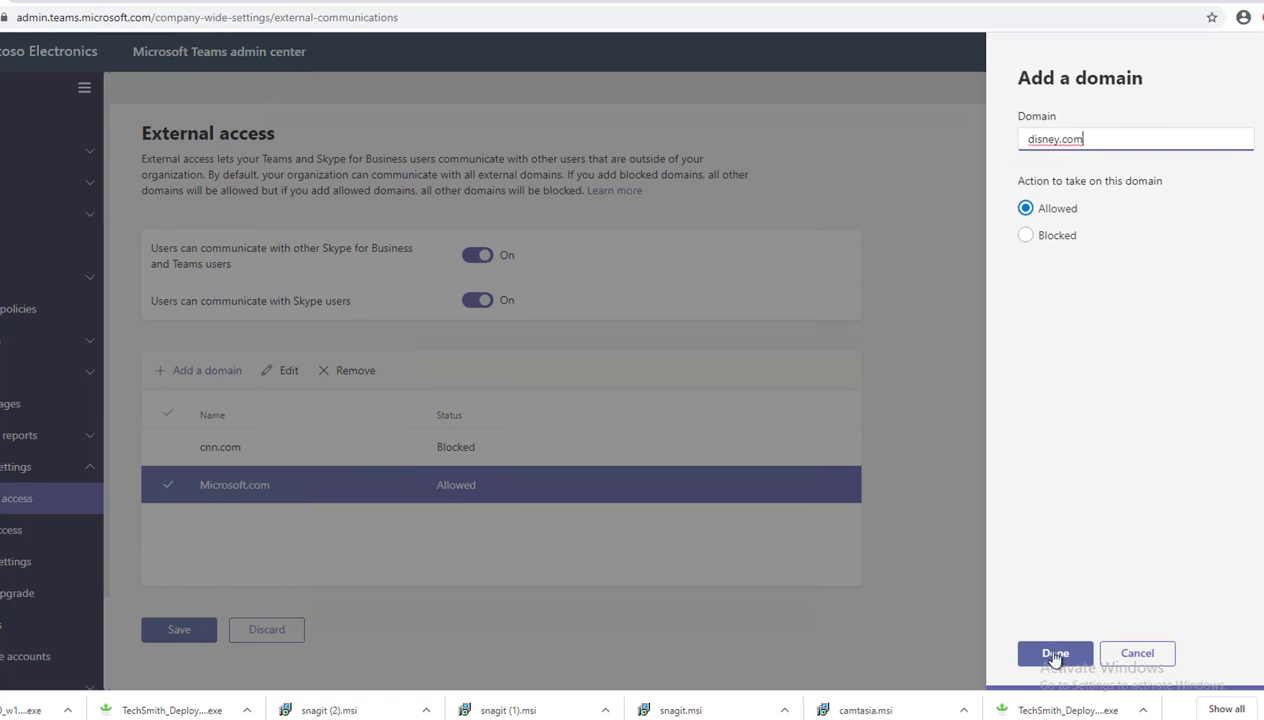
left_click(1054, 652)
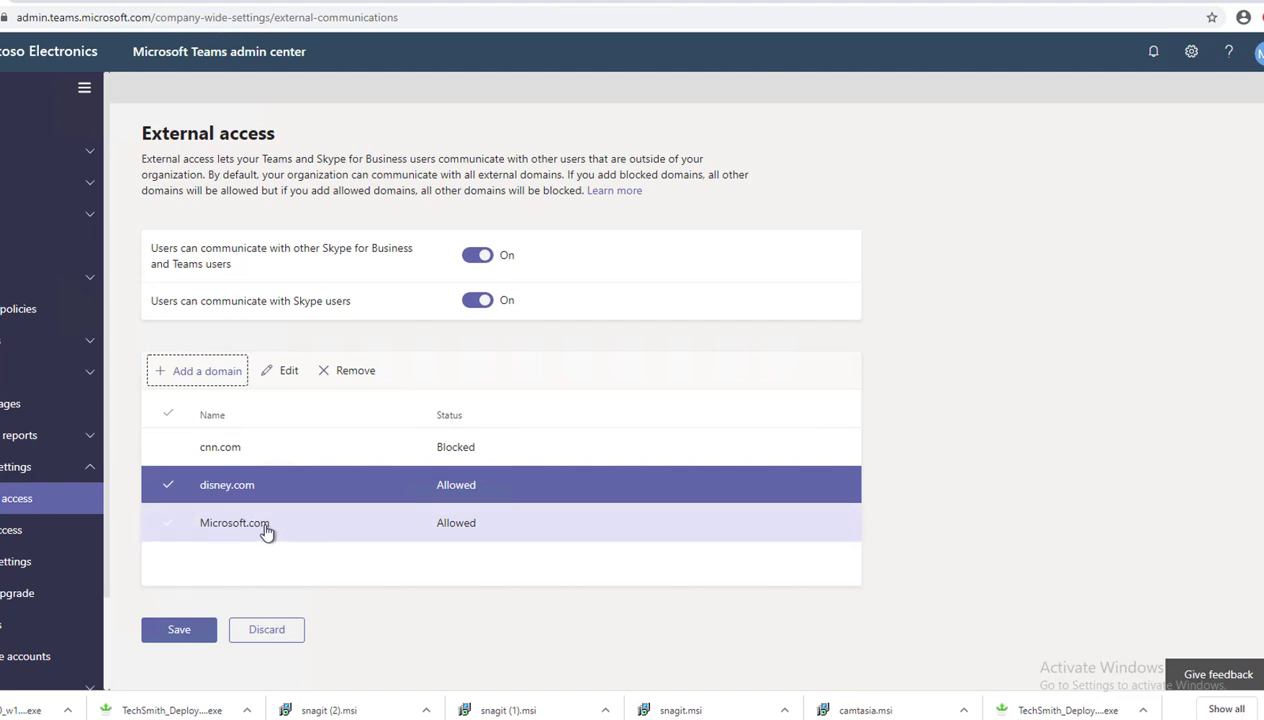
mouse_move(270, 528)
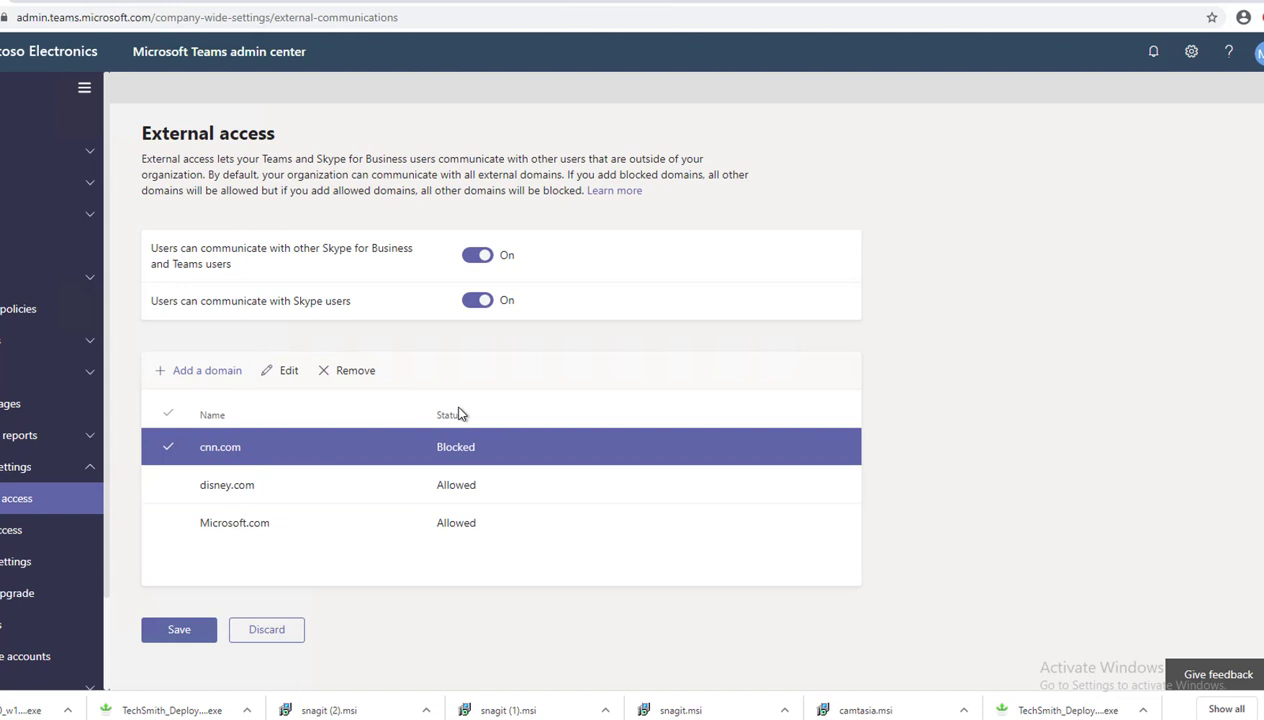
mouse_move(250, 448)
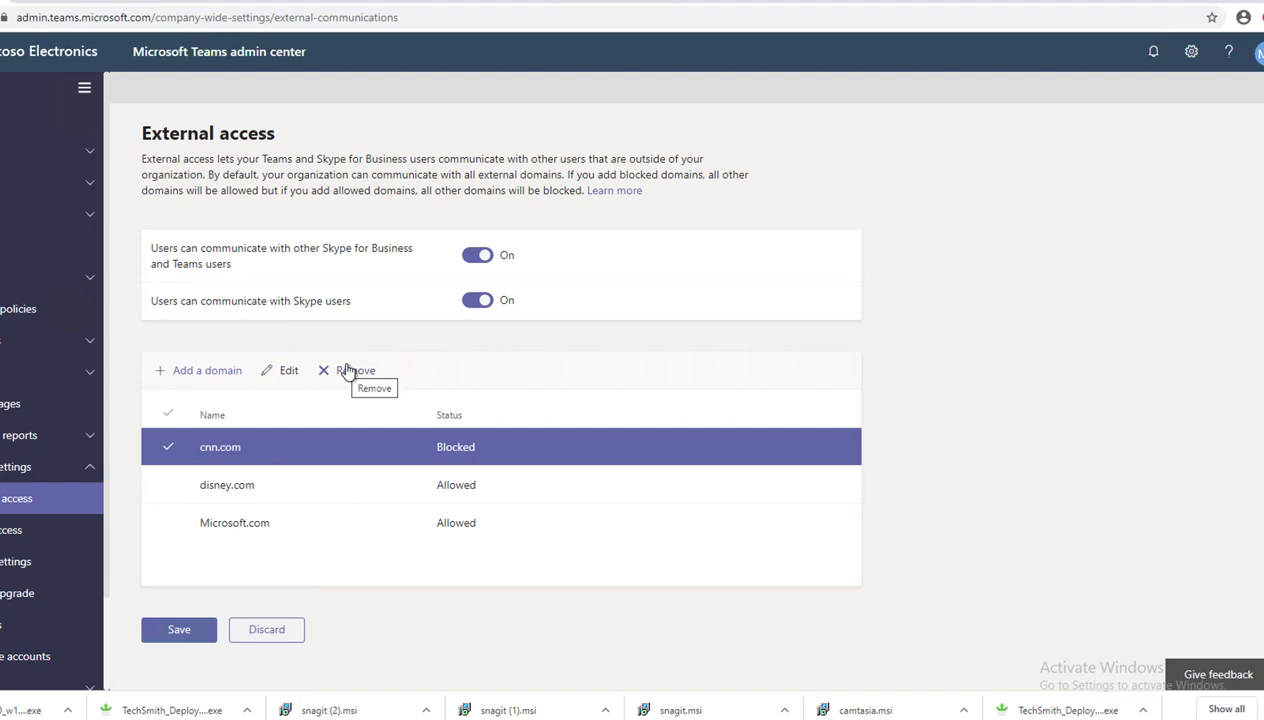
- Attempt to remove cnn.com, triggering the error that at least one blocked domain is required
left_click(346, 370)
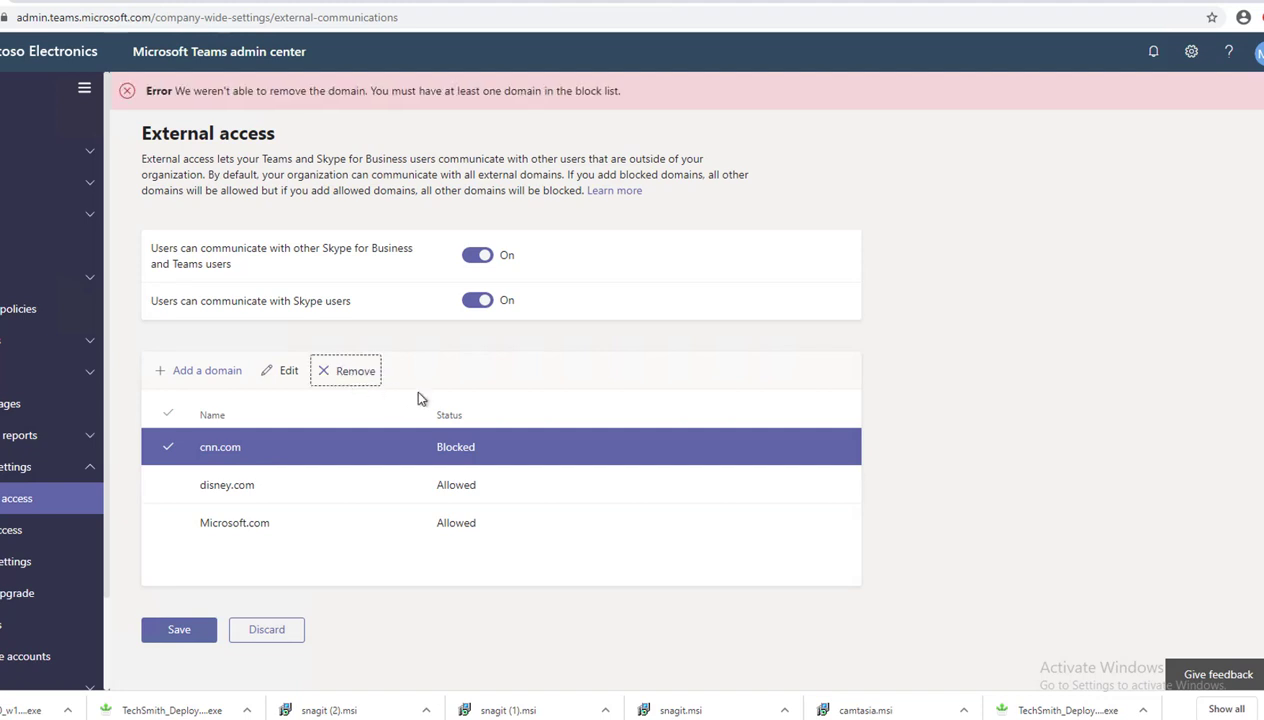
mouse_move(296, 184)
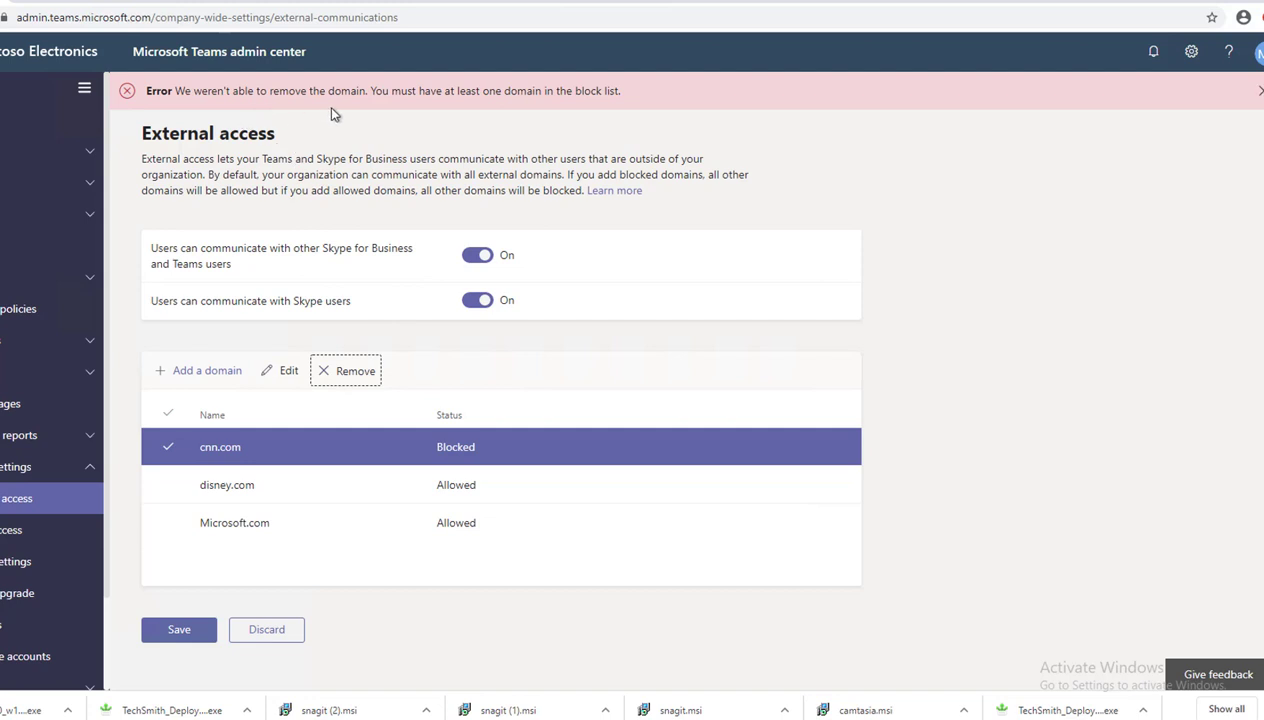
mouse_move(294, 354)
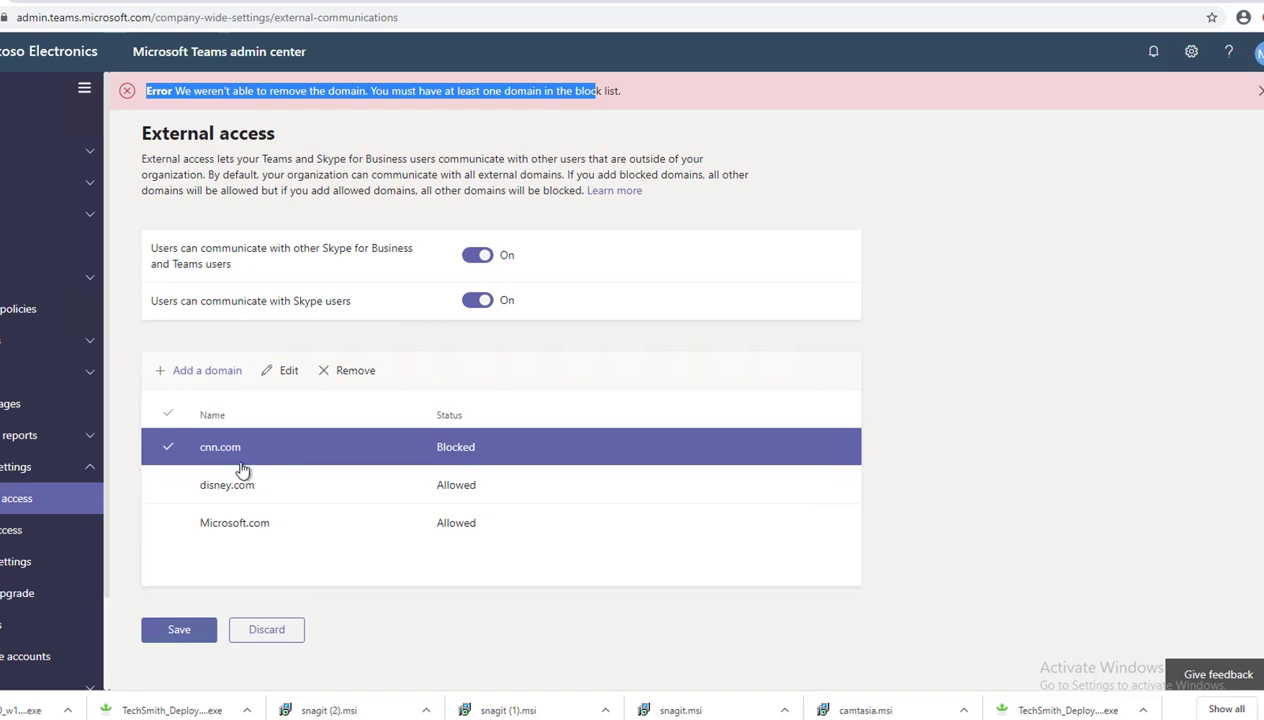
mouse_move(248, 460)
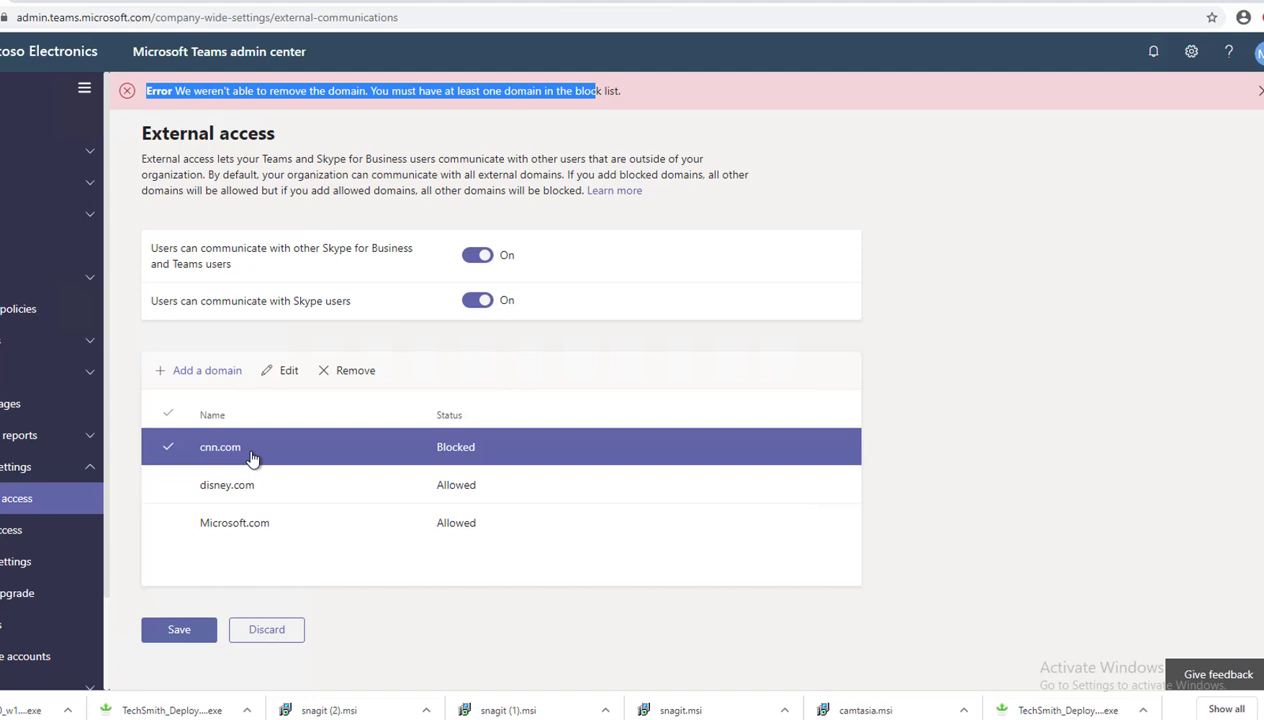
mouse_move(258, 464)
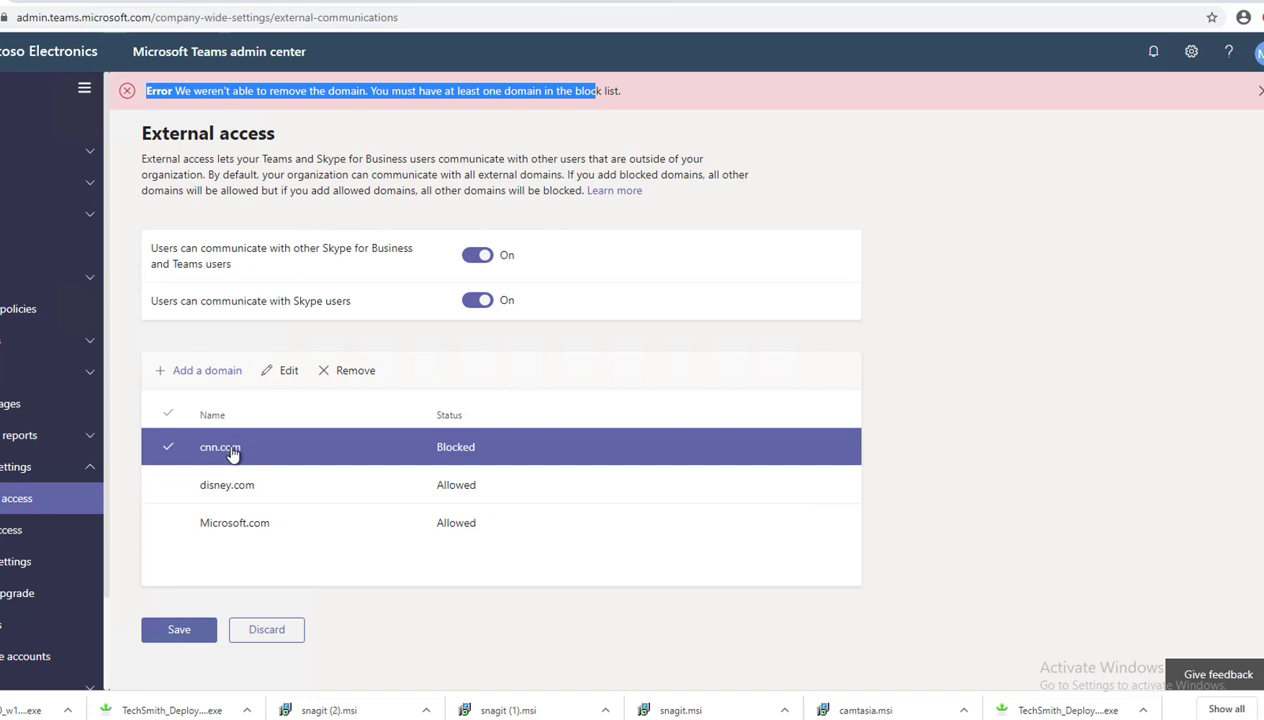
- Edit the blocked cnn.com entry and rename it to cnndummy.com
left_click(288, 370)
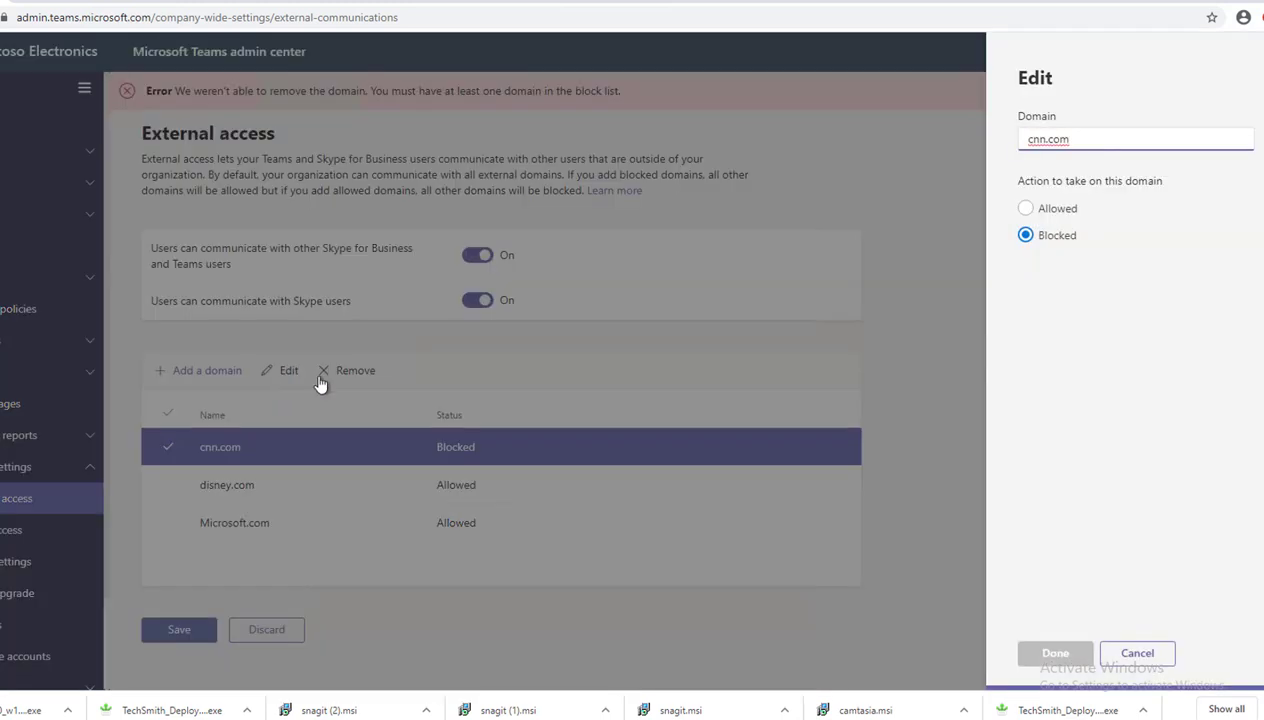
left_click(1048, 140)
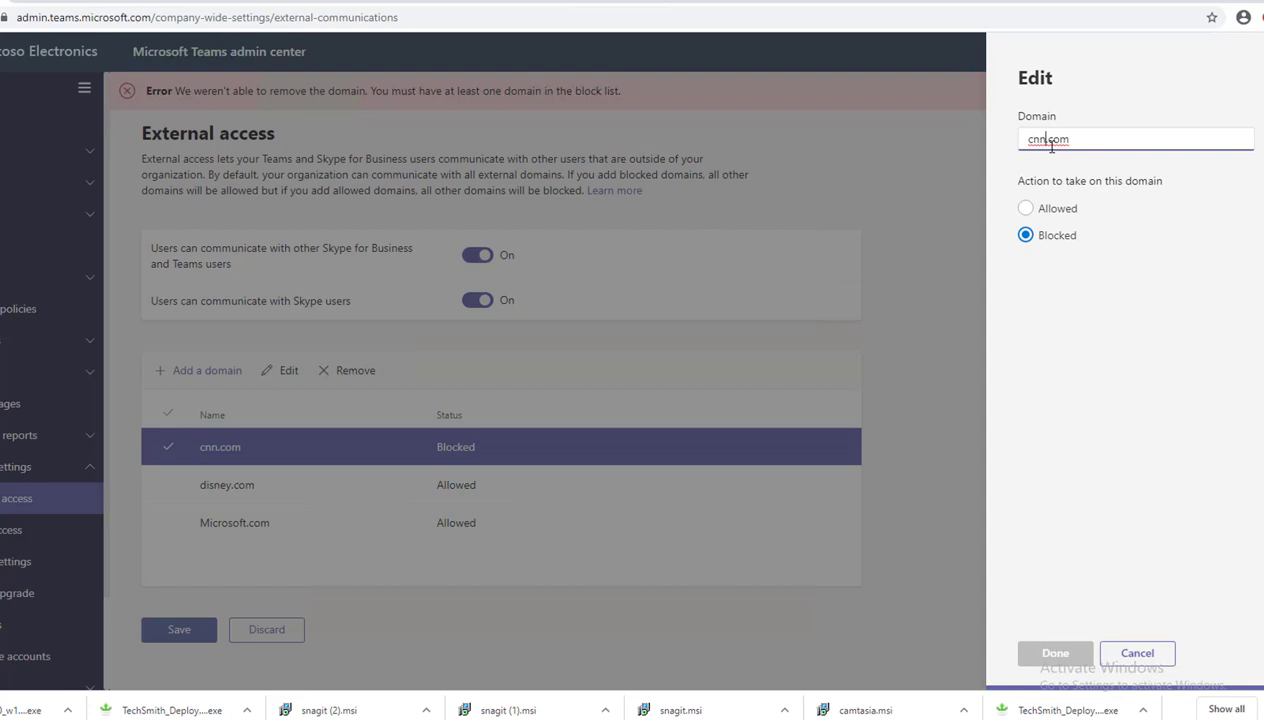
left_click(1048, 140)
type("dummy")
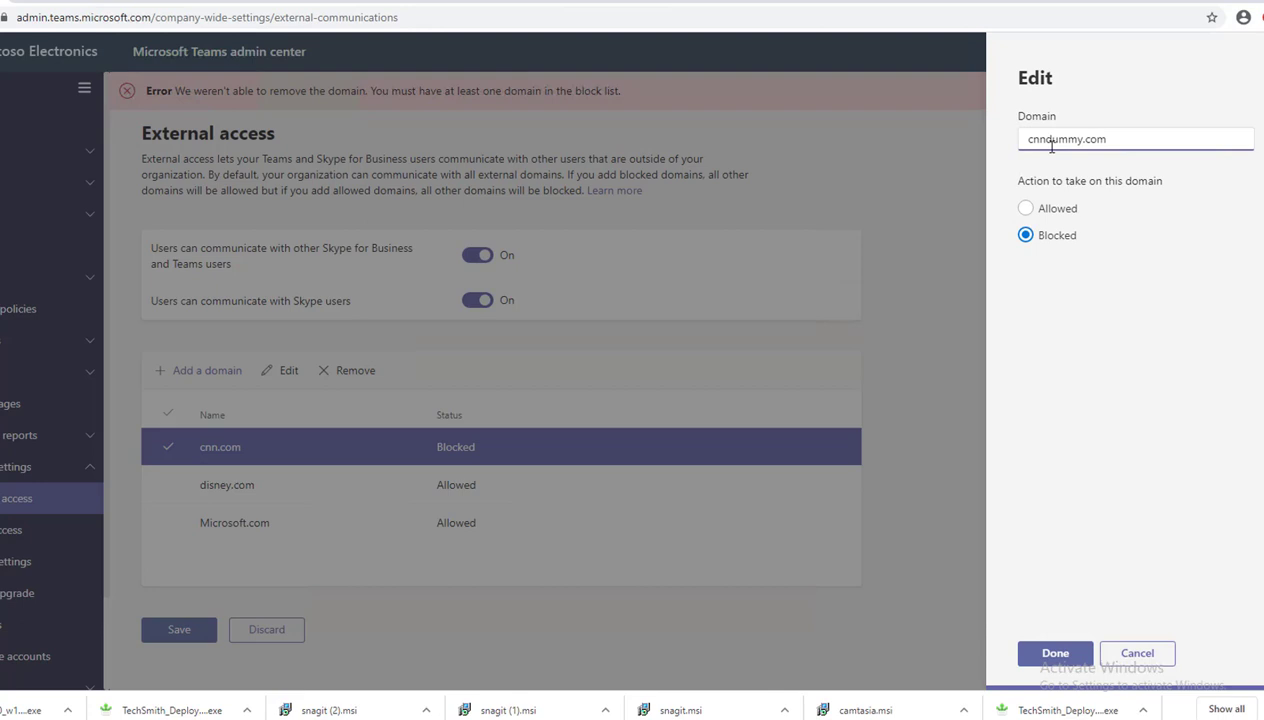
left_click(1054, 652)
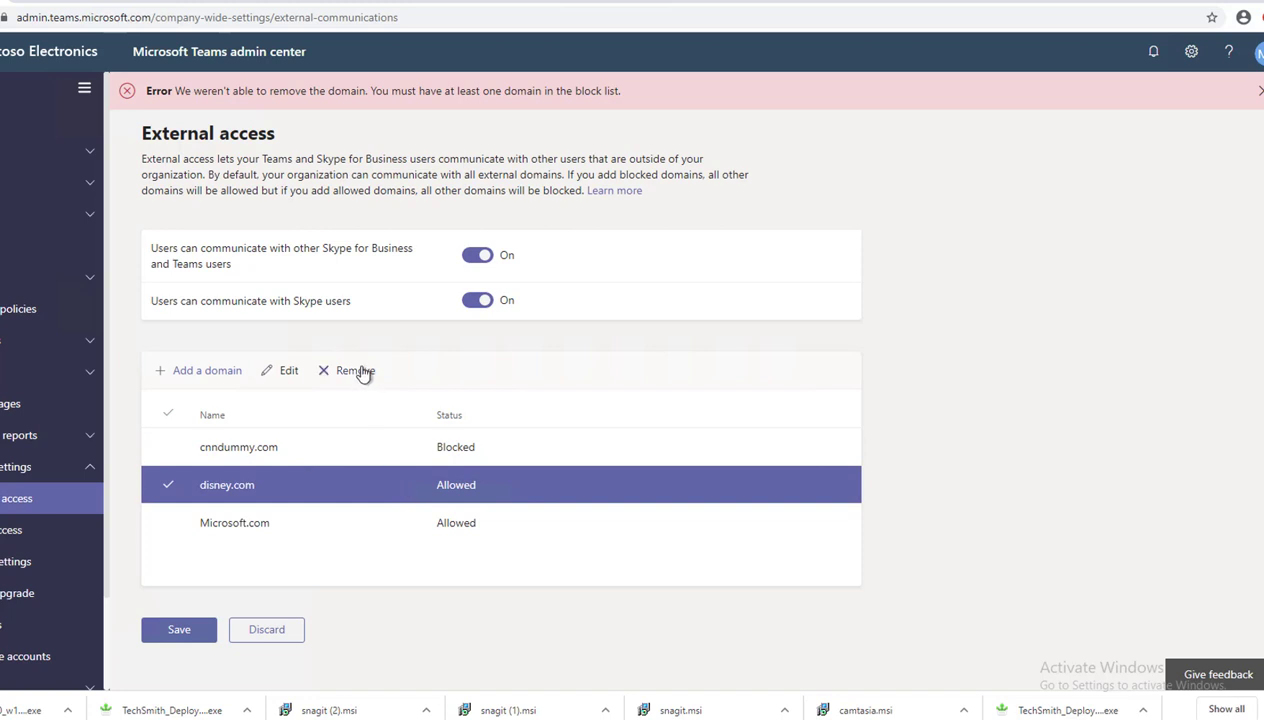
- Remove disney.com and Microsoft.com, leaving cnndummy.com as the only Blocked domain
left_click(346, 370)
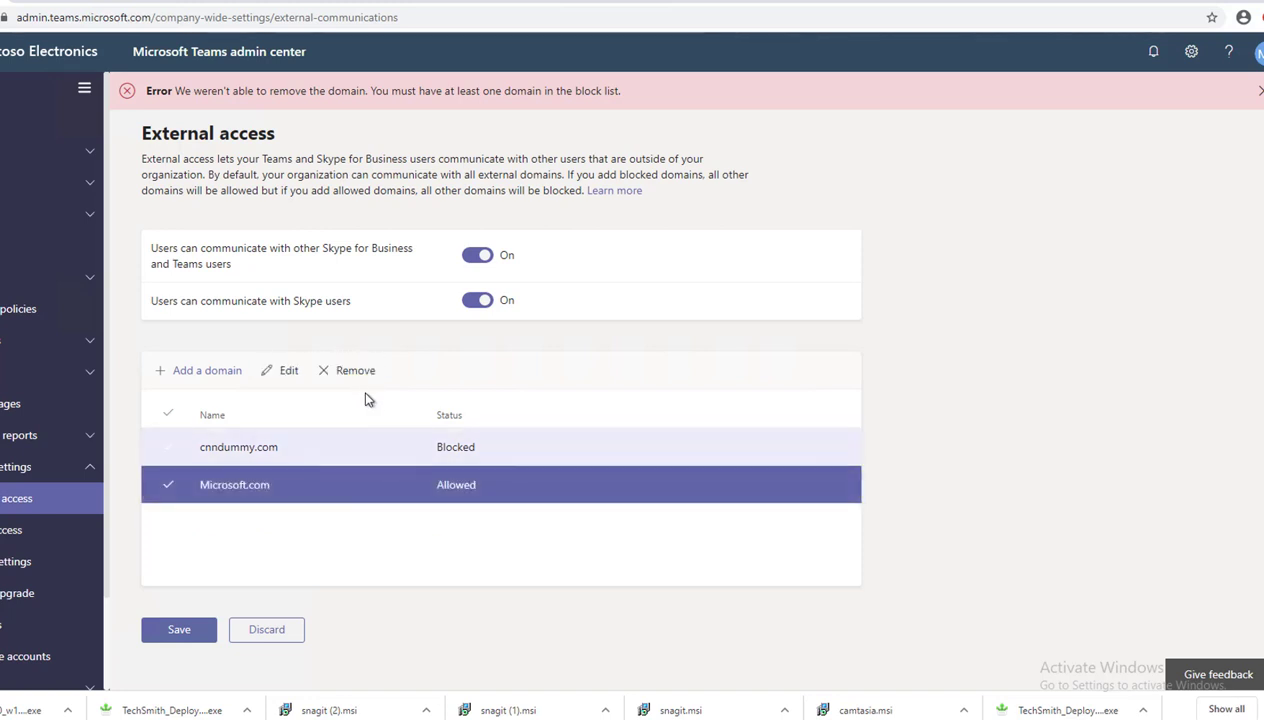
left_click(348, 370)
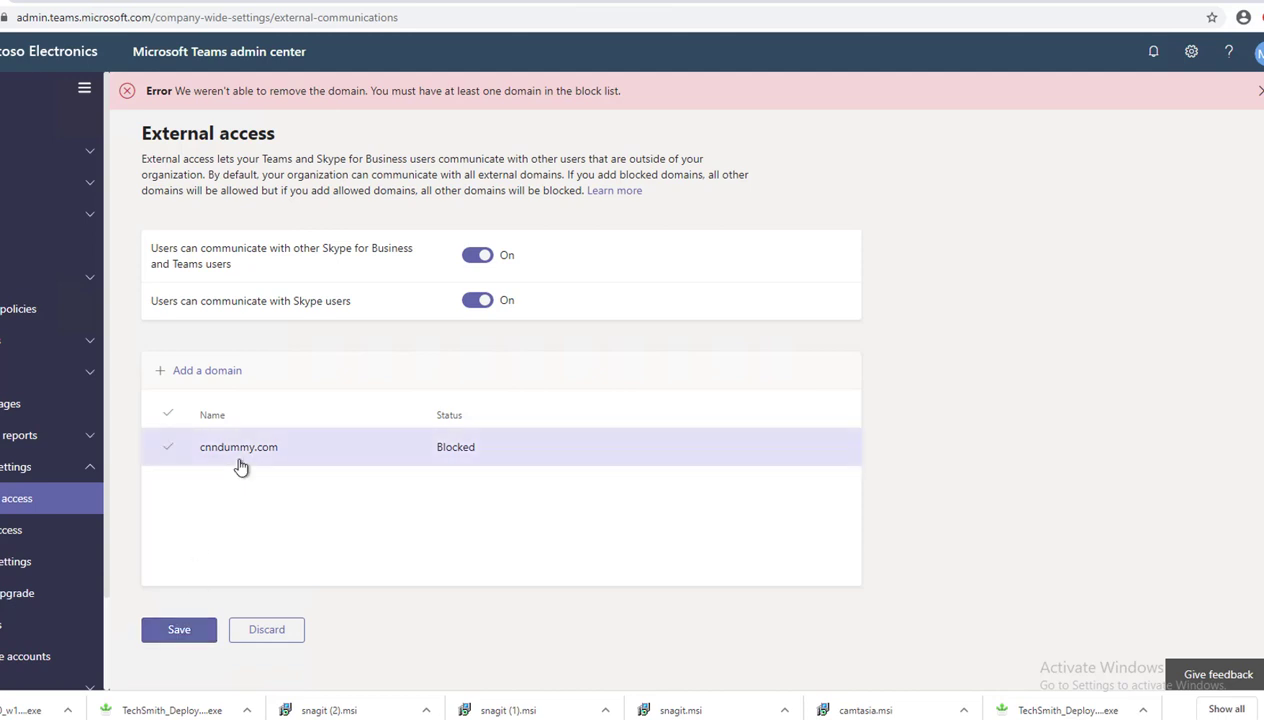
mouse_move(604, 456)
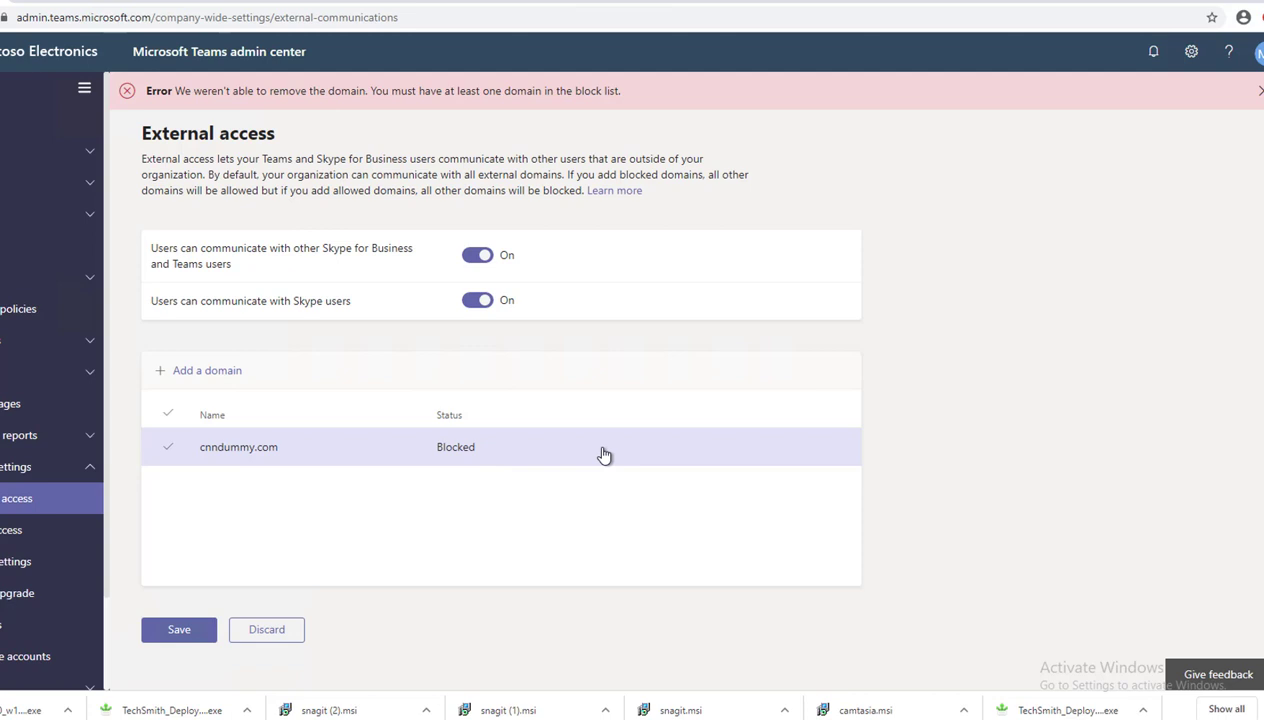
mouse_move(646, 390)
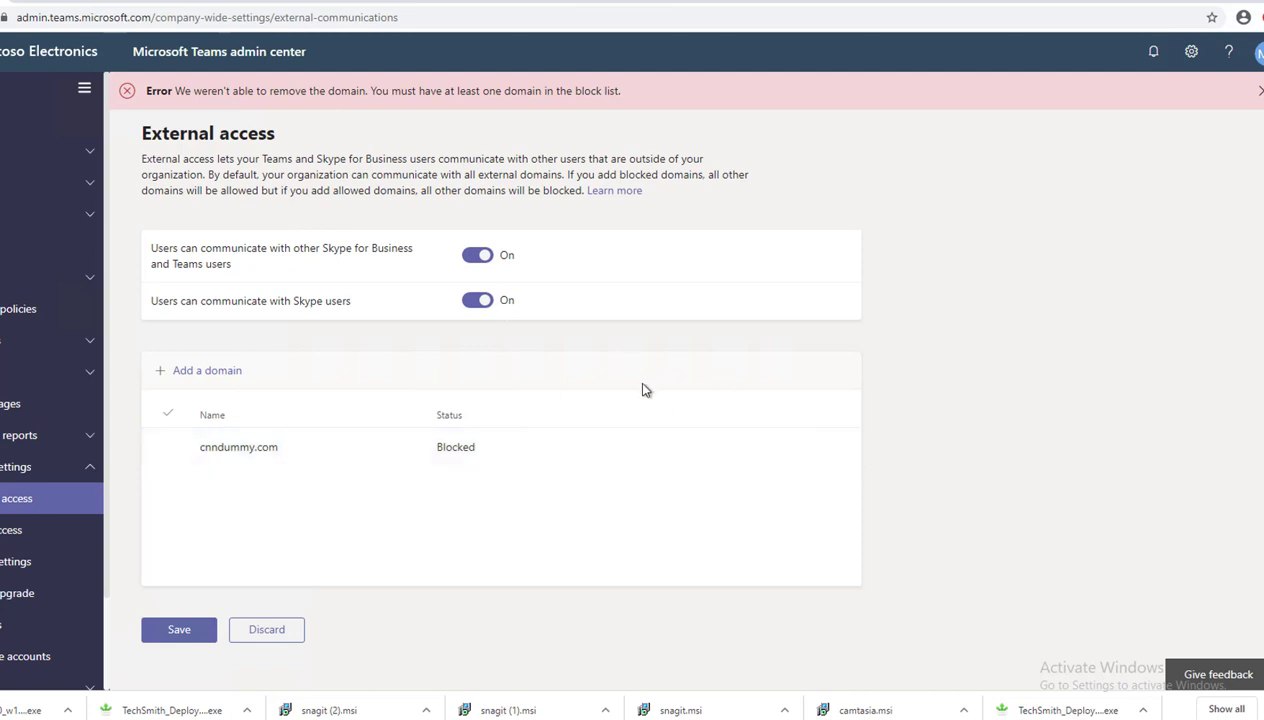
mouse_move(204, 624)
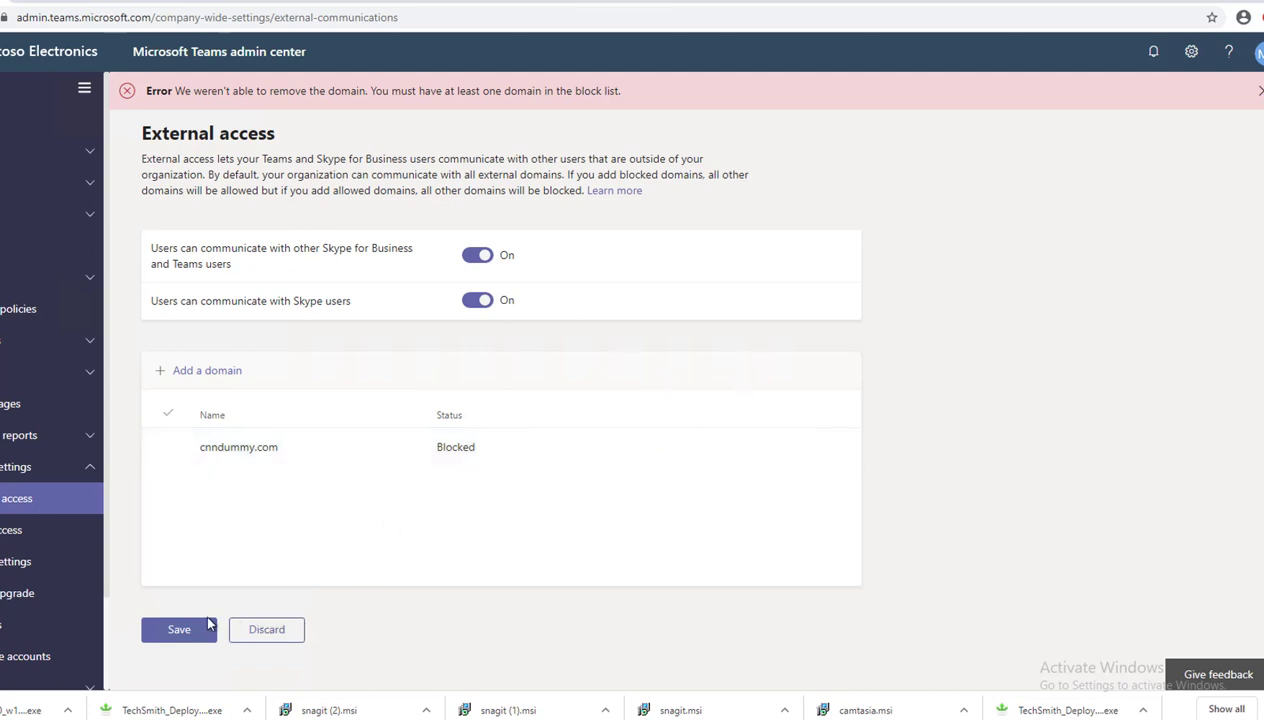
- Save the External access settings with cnndummy.com as the sole Blocked domain
left_click(178, 628)
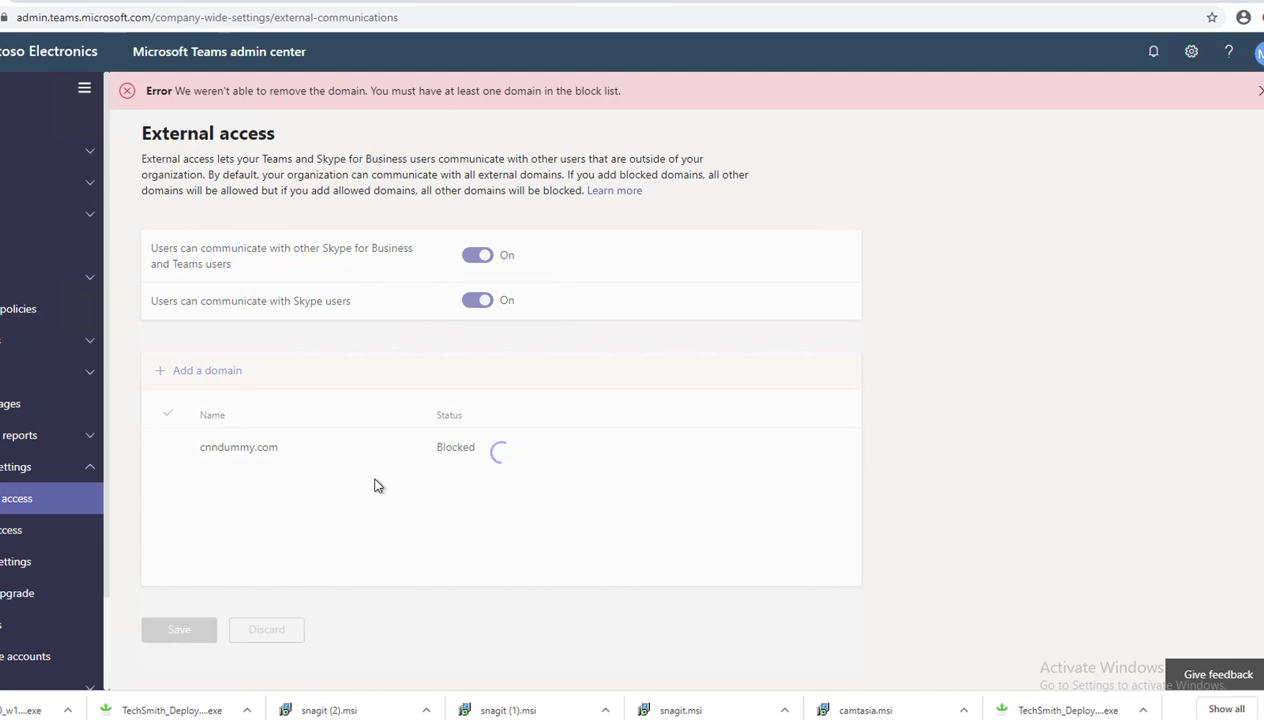
mouse_move(308, 348)
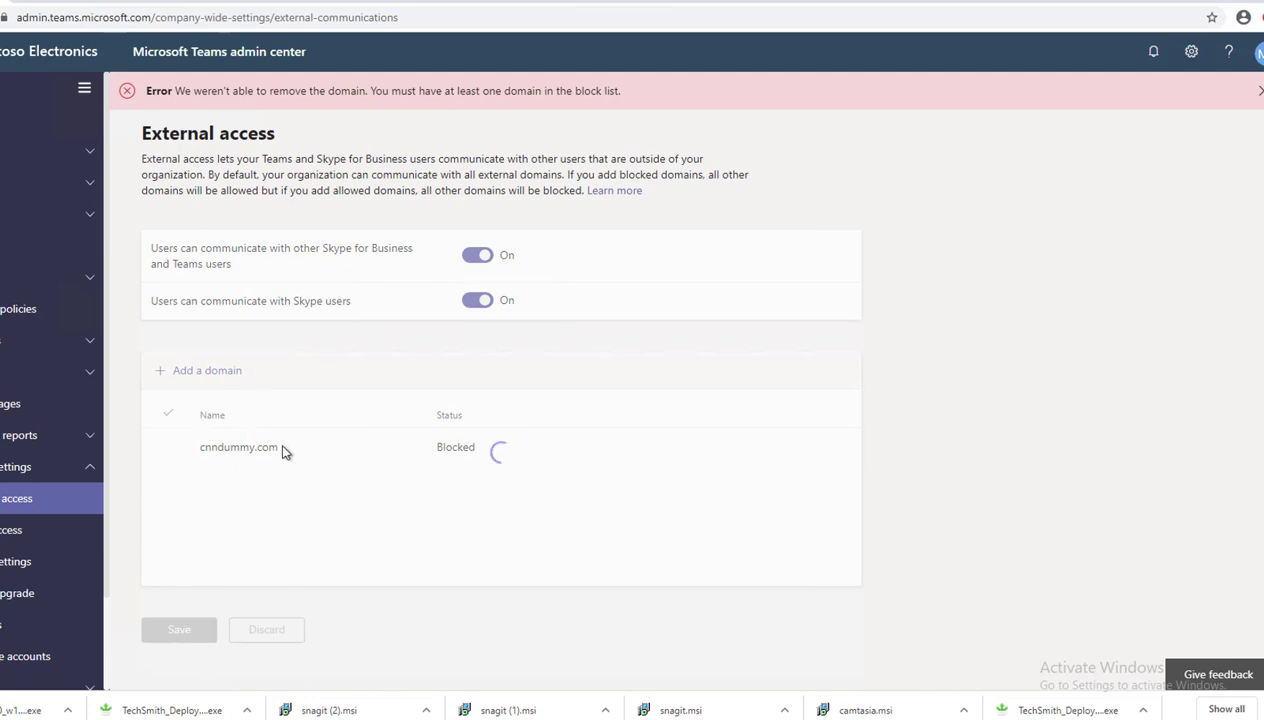
left_click(178, 628)
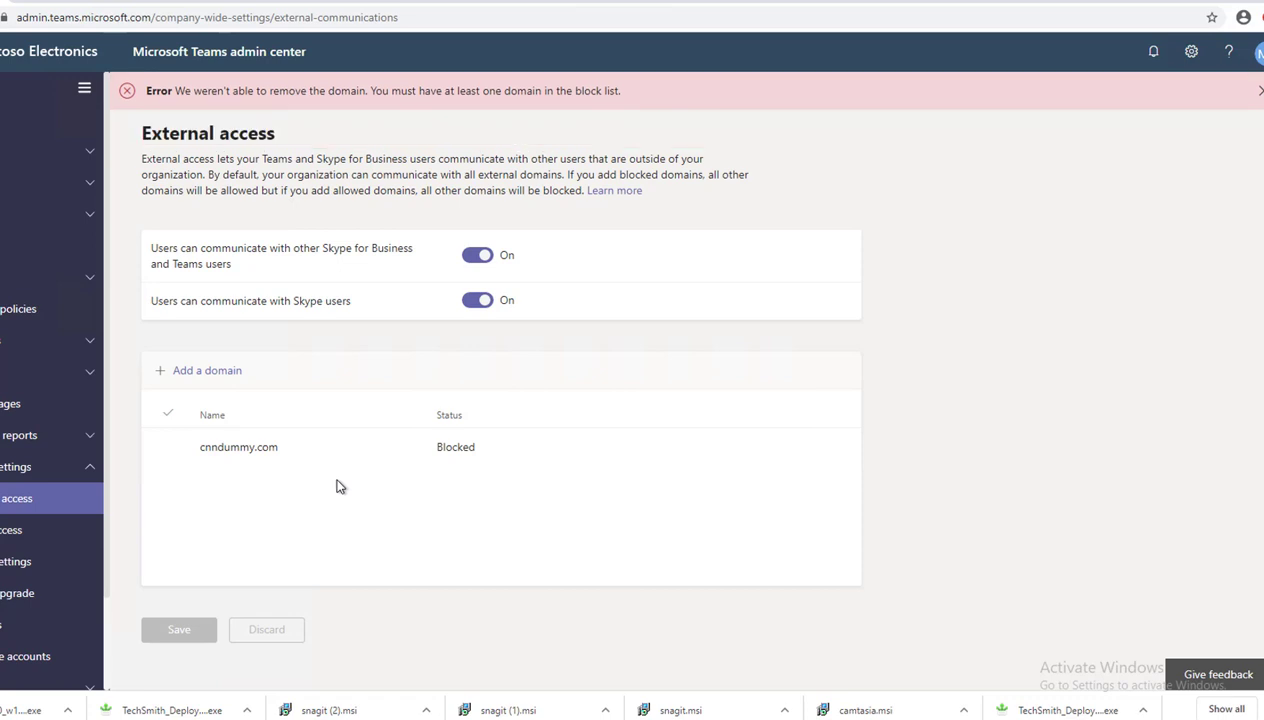
mouse_move(340, 480)
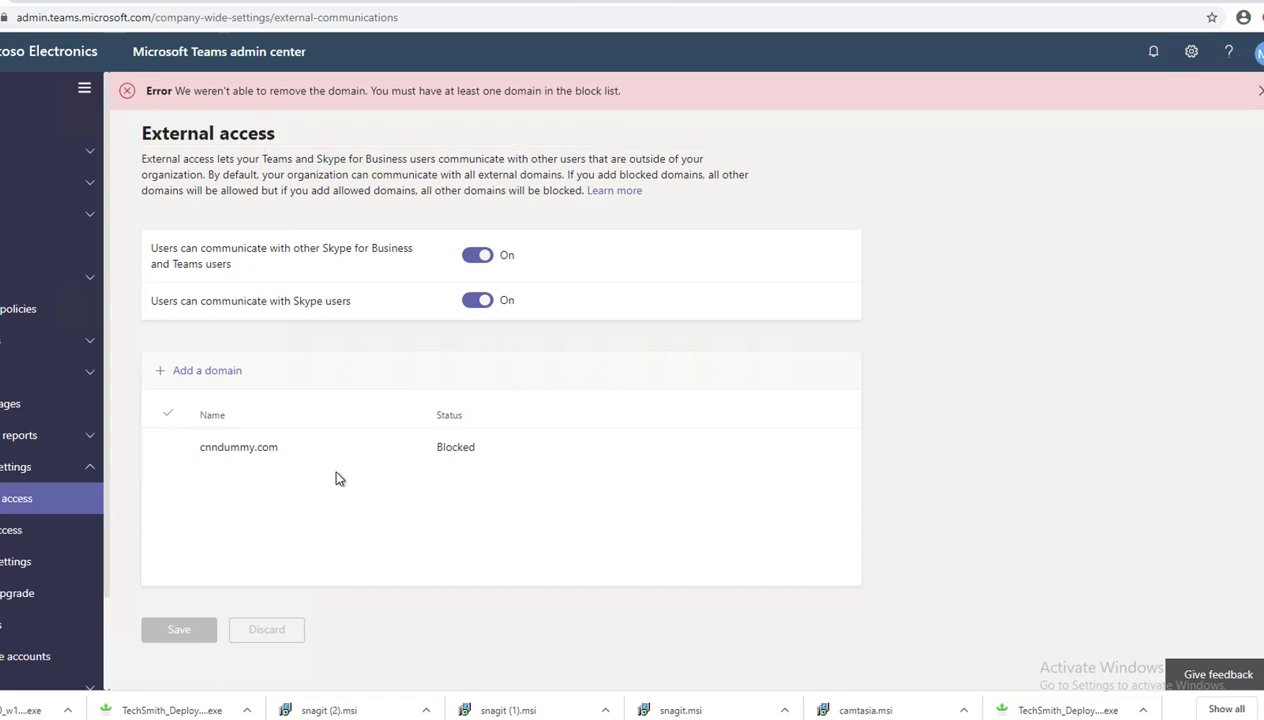
left_click(168, 448)
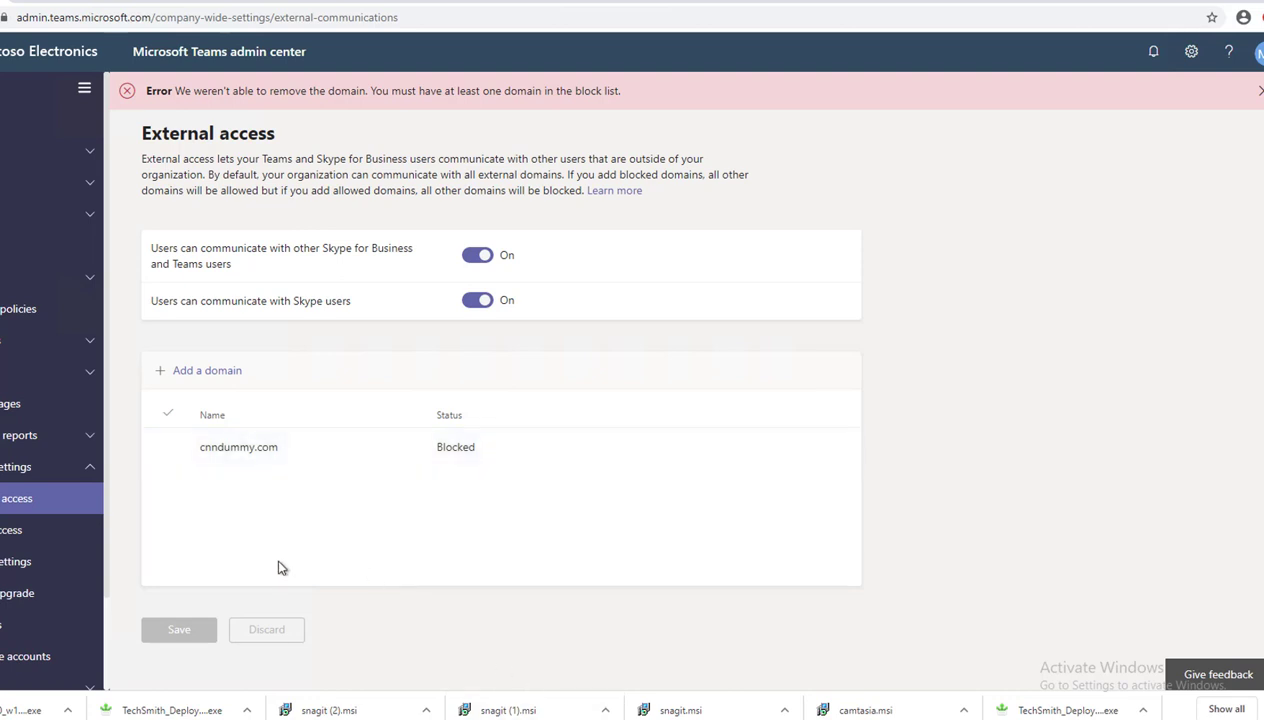
mouse_move(288, 524)
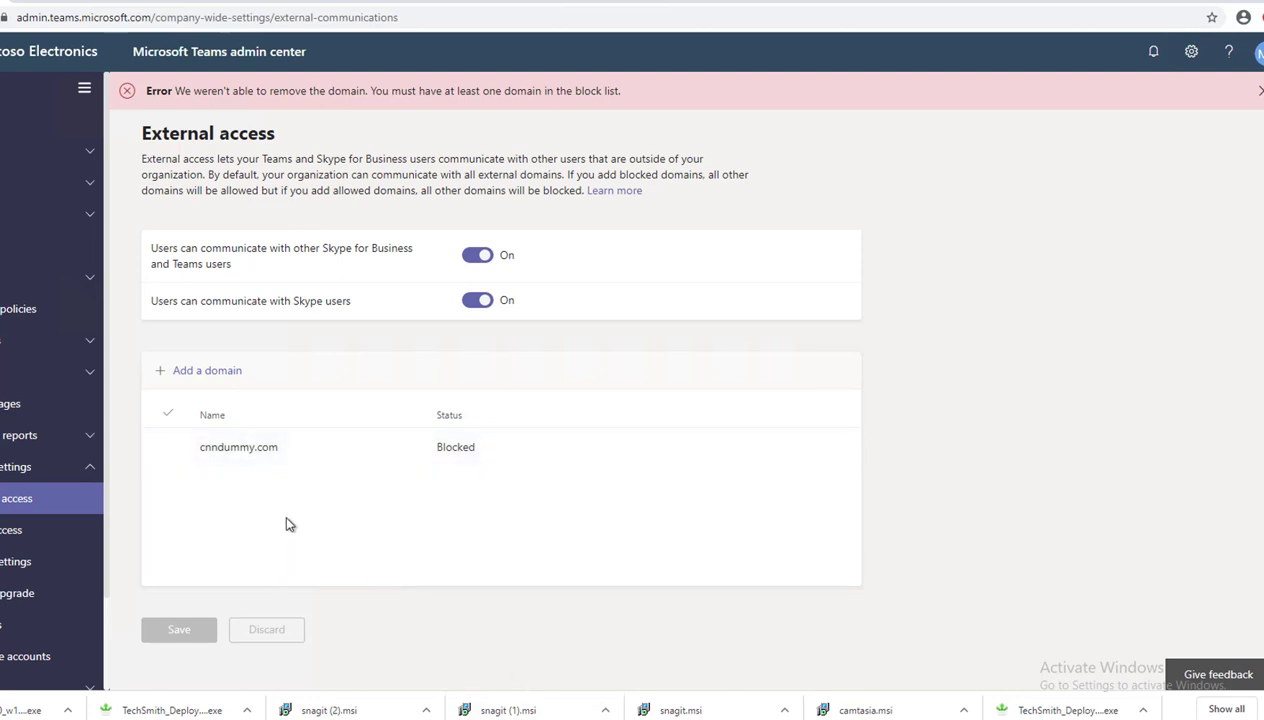
mouse_move(490, 556)
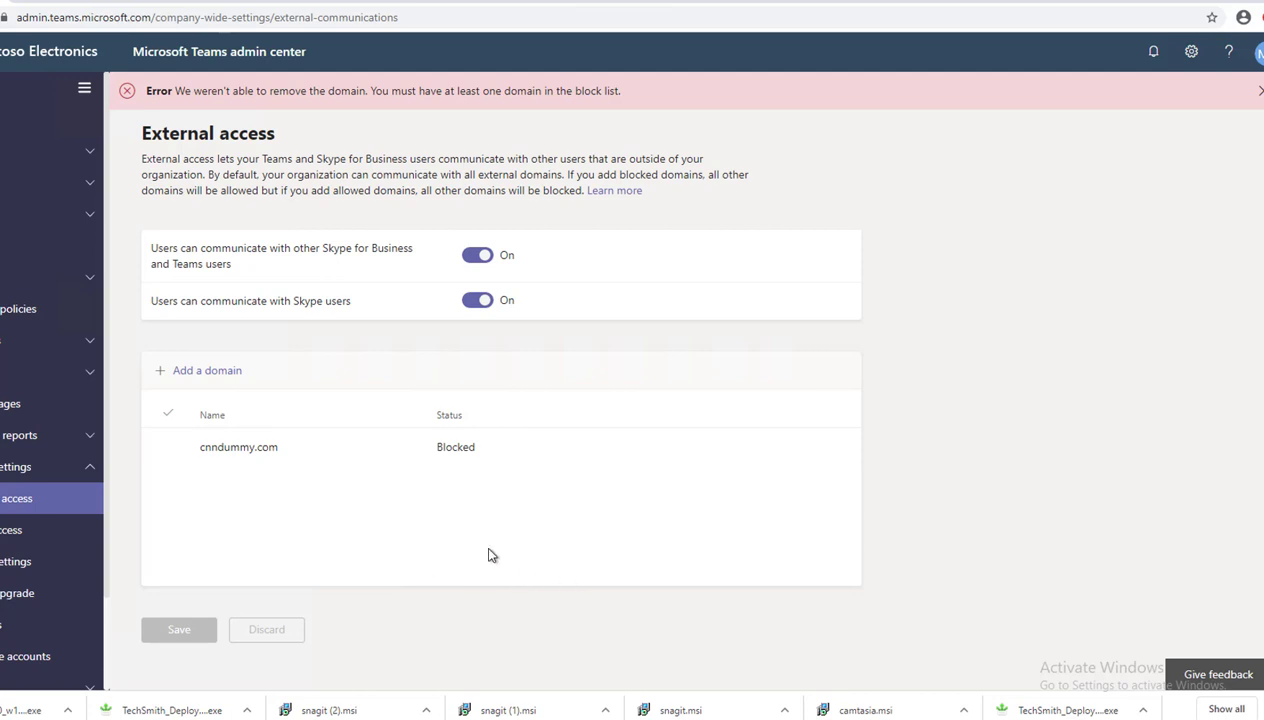
mouse_move(484, 548)
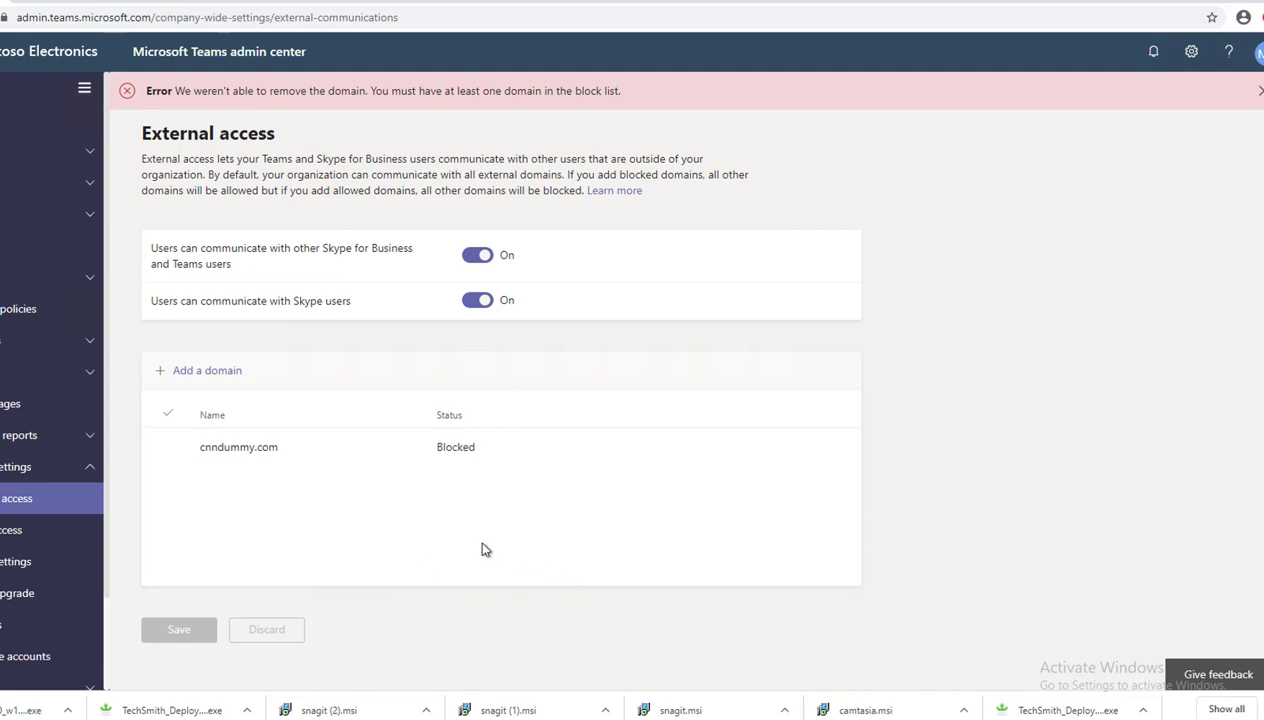
mouse_move(546, 608)
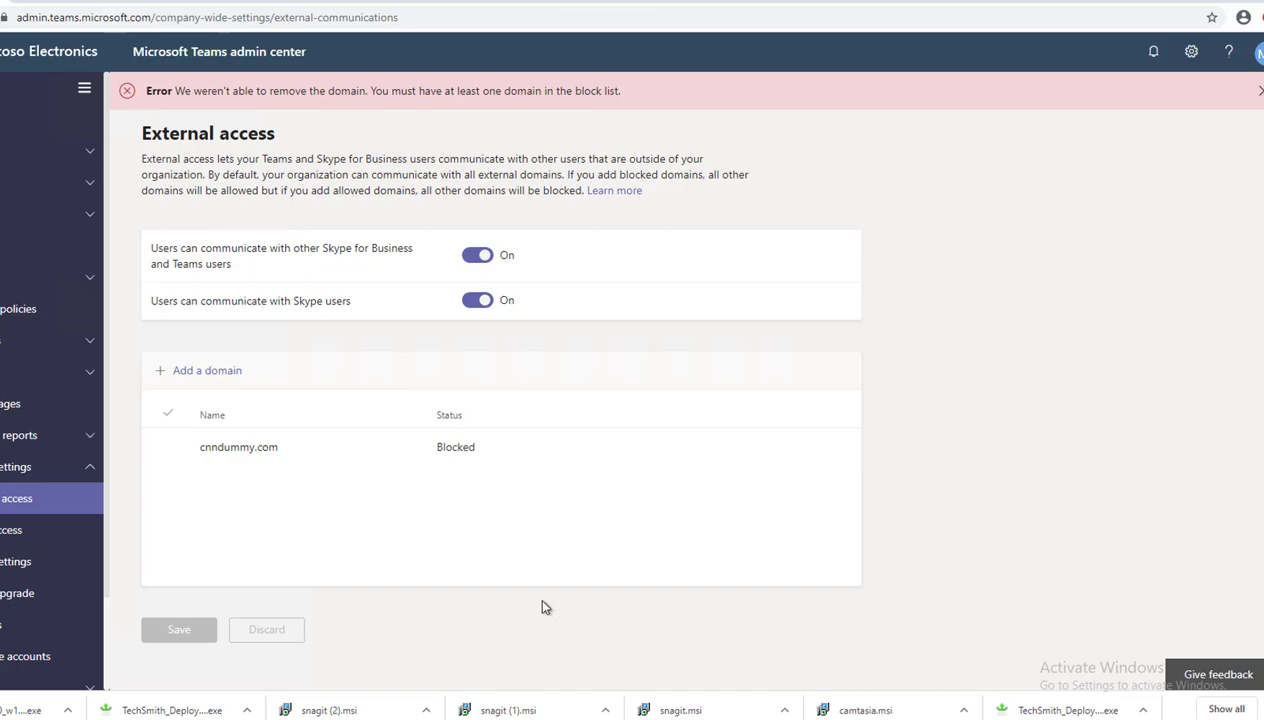